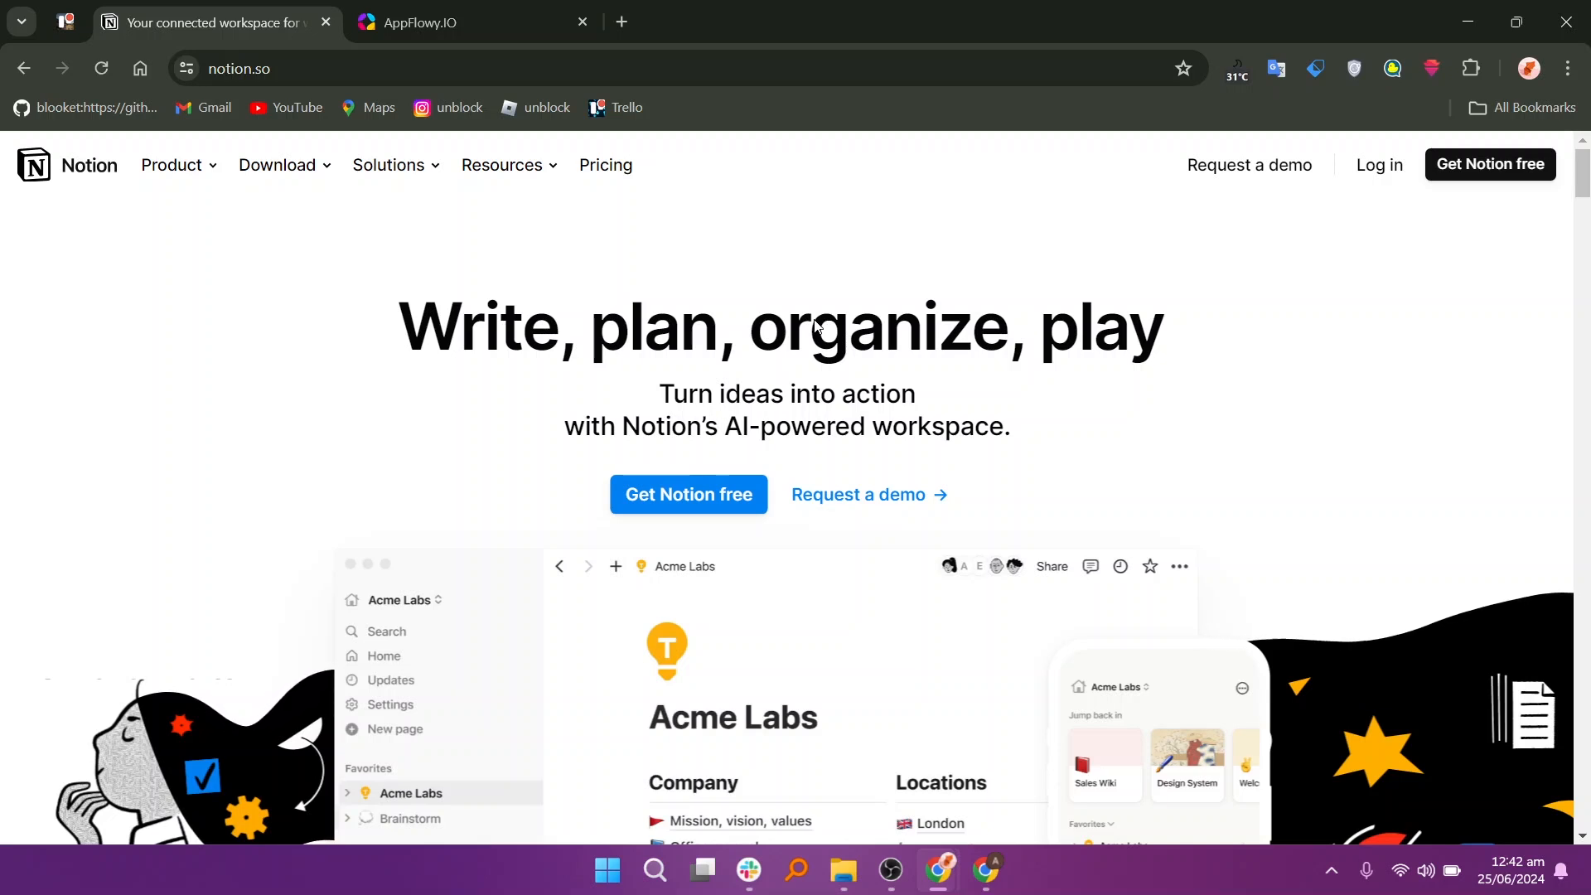
mouse_move(681, 420)
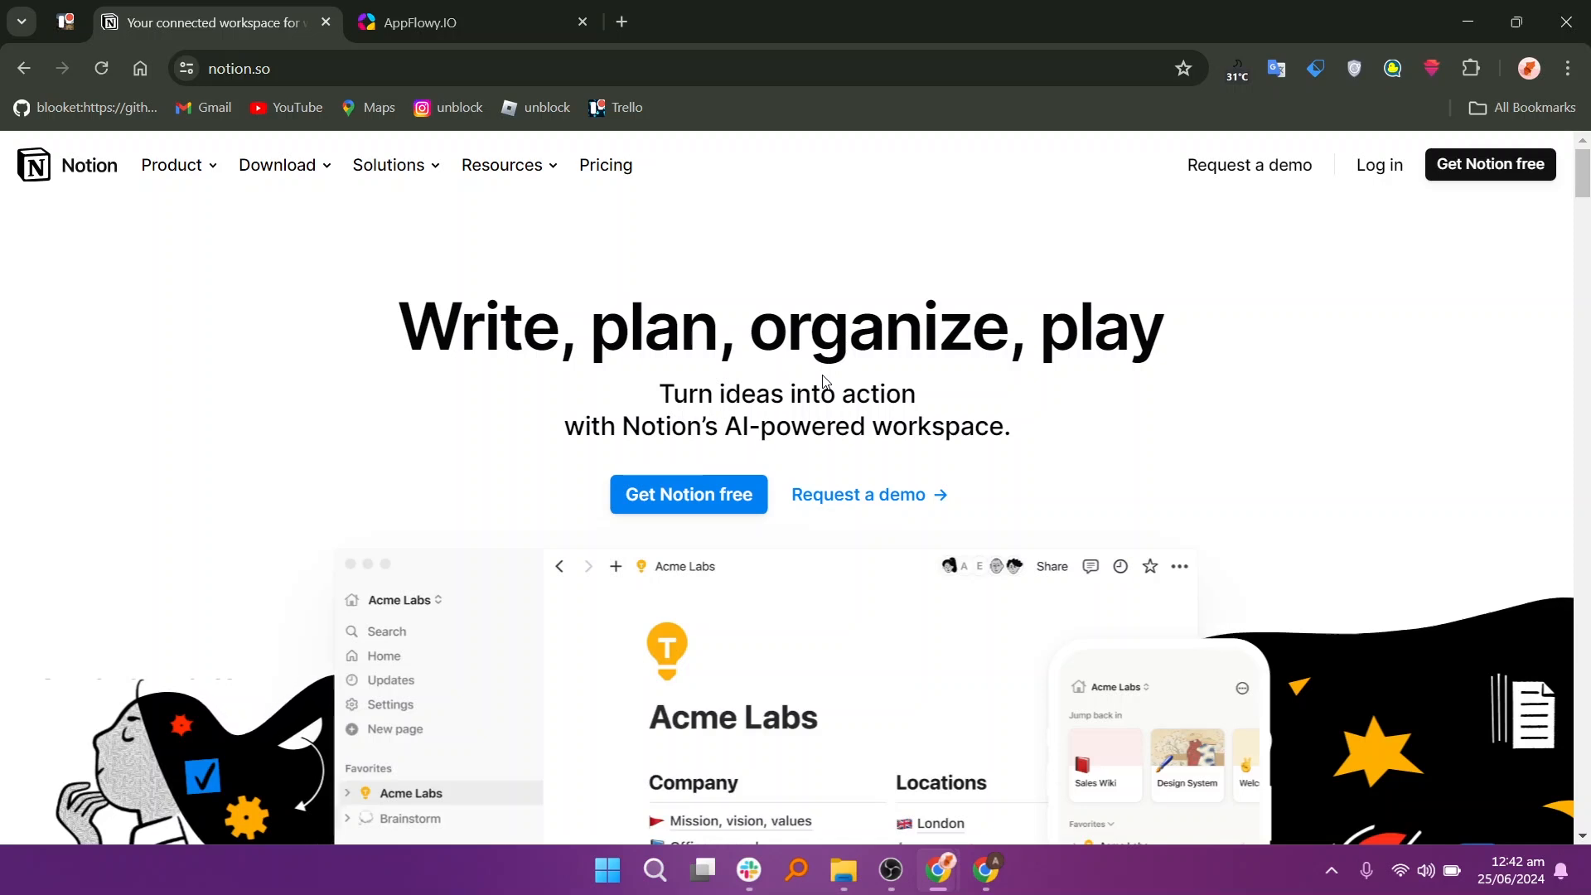
mouse_move(753, 452)
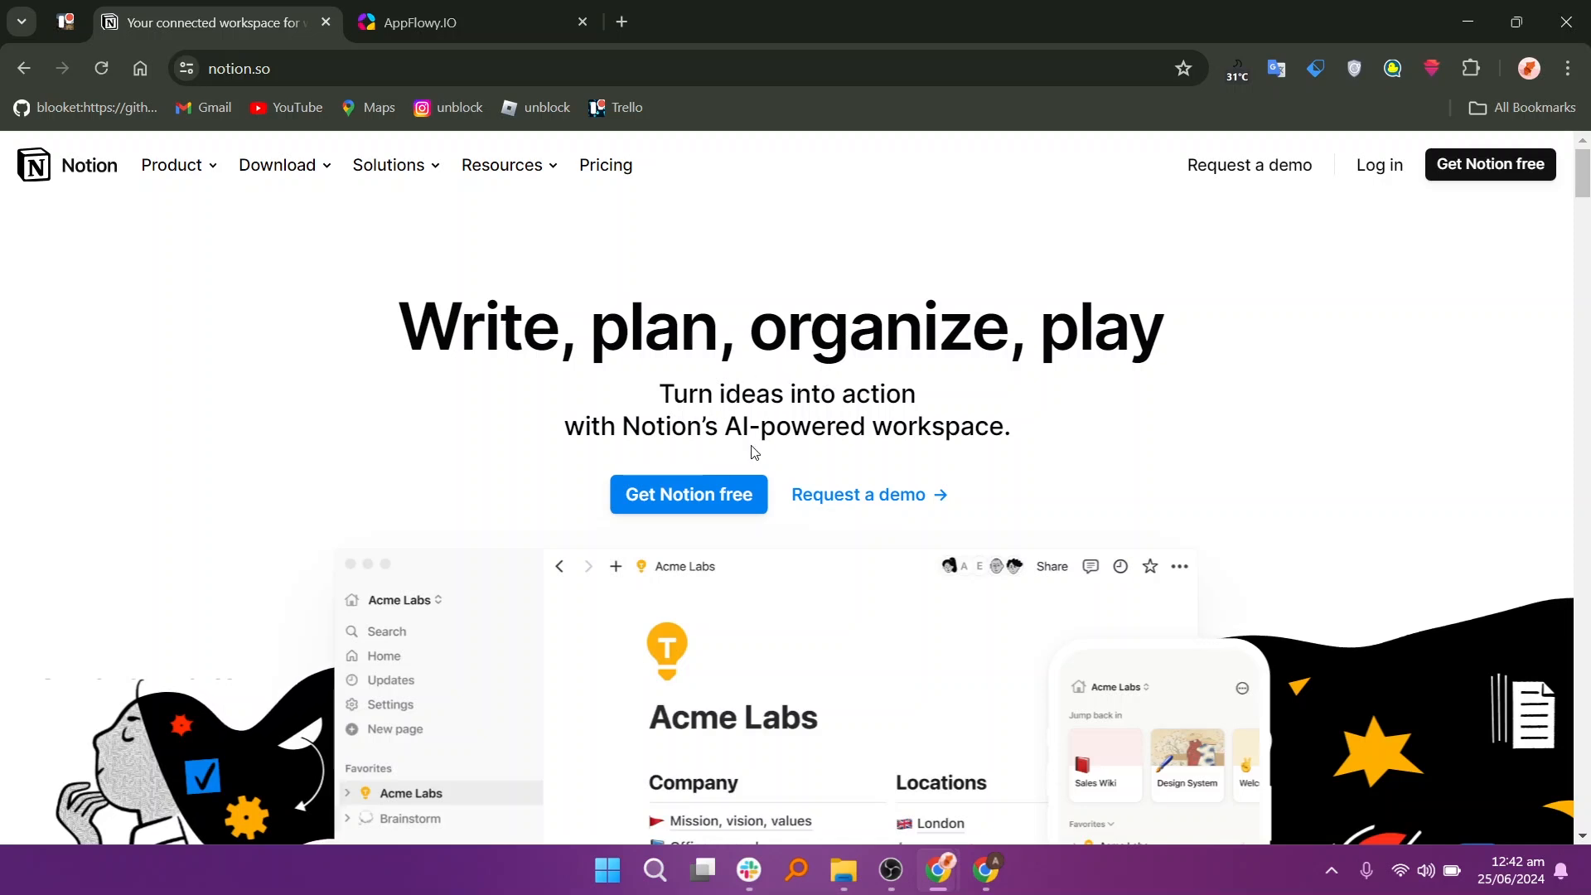
Scroll Notion's homepage past the Forbes quote, customer logos and tool-consolidation testimonial to Powerful building blocks.
scroll("down", 3)
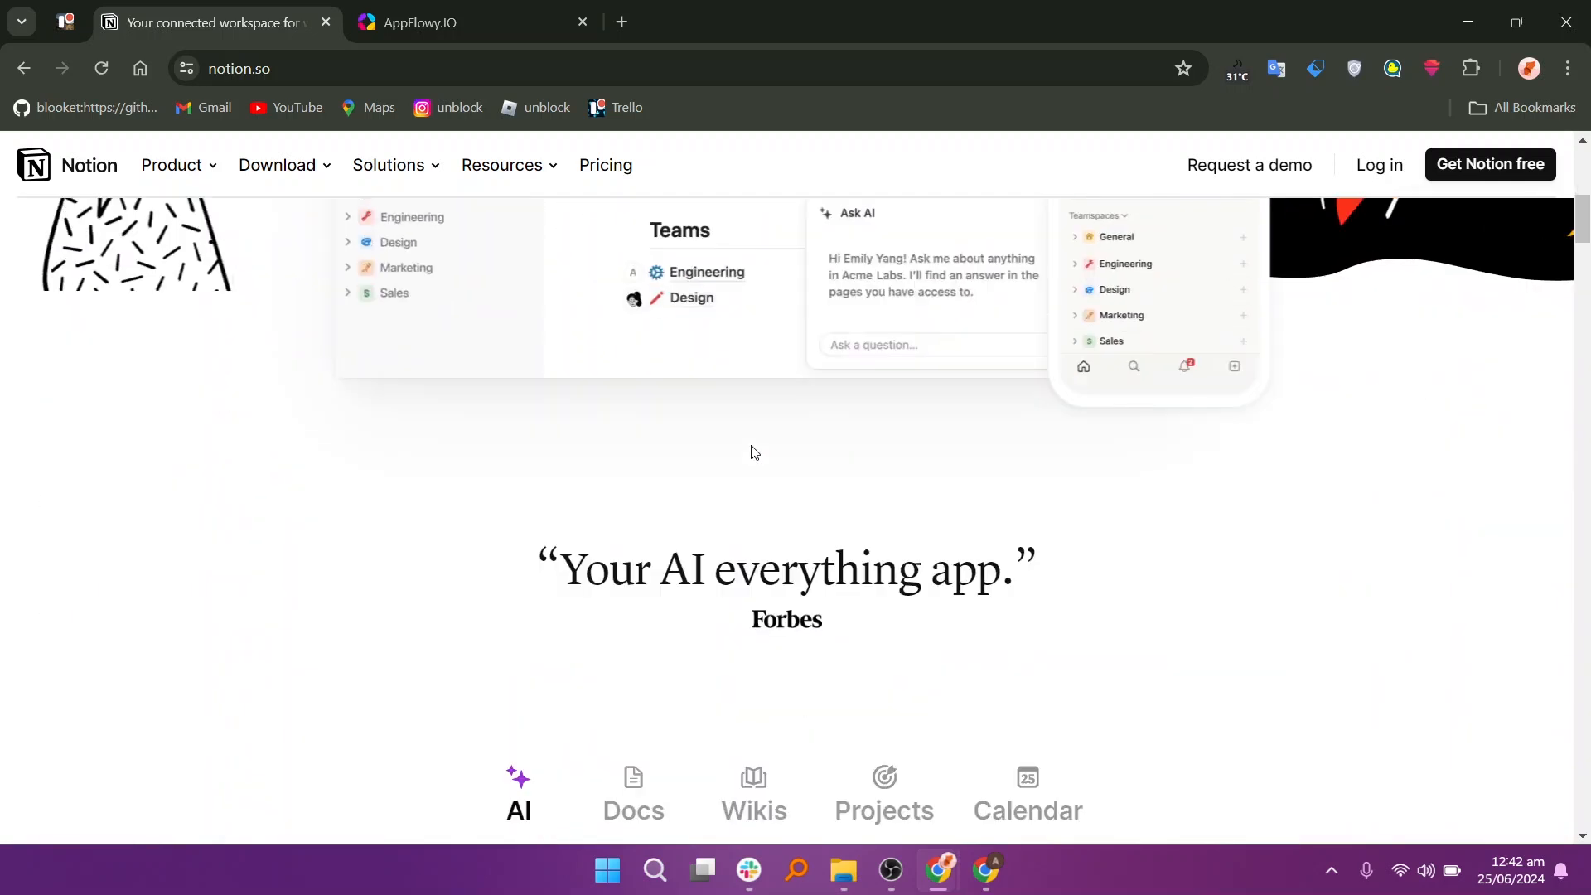
scroll("down", 3)
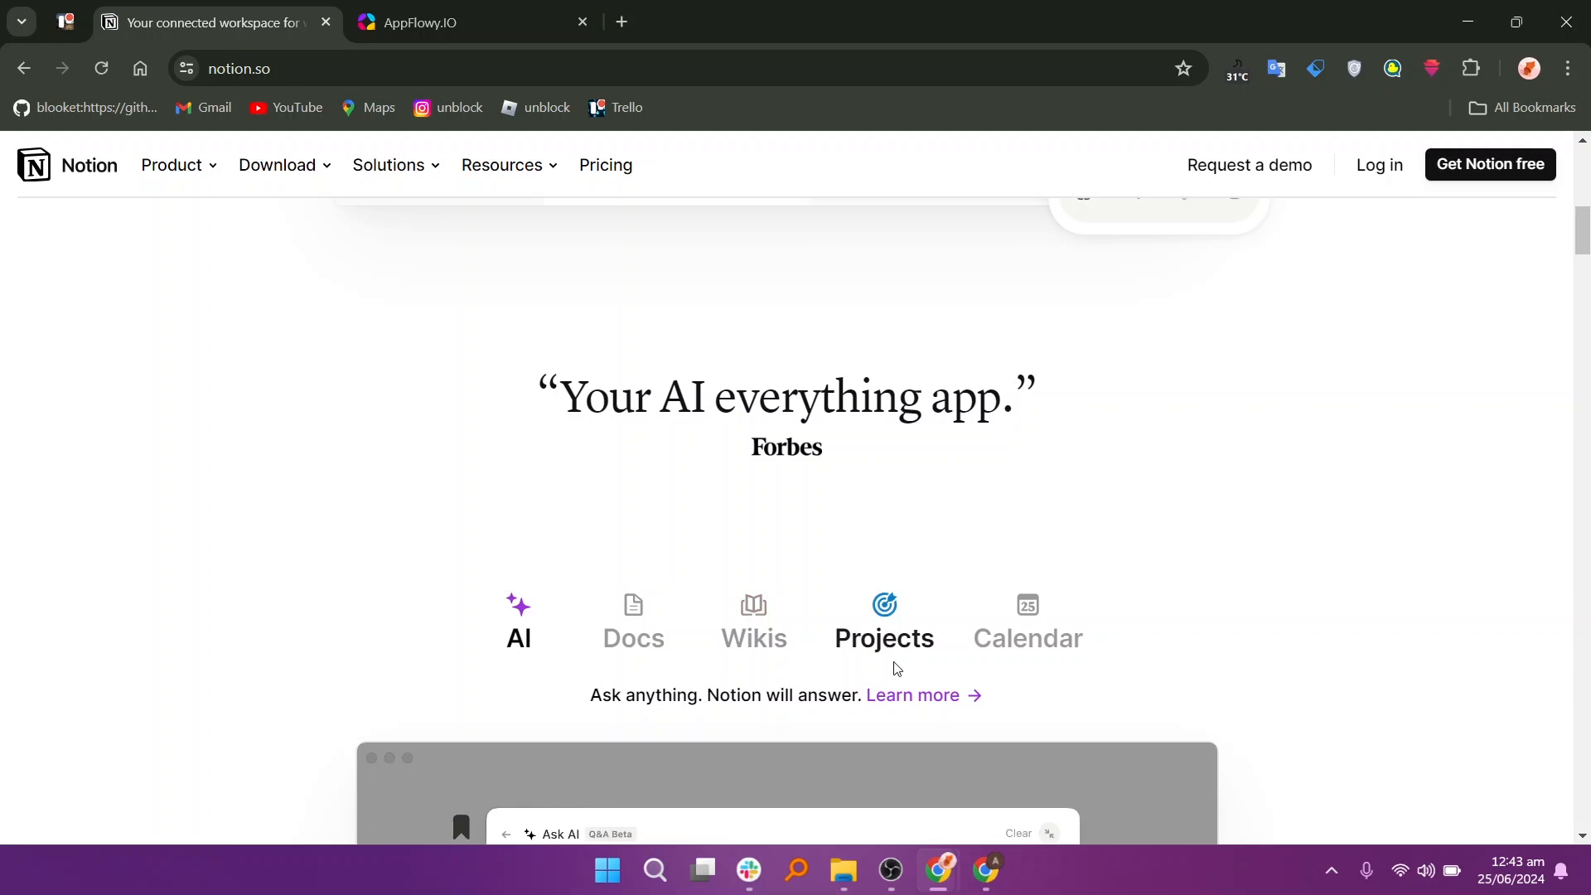
scroll("down", 3)
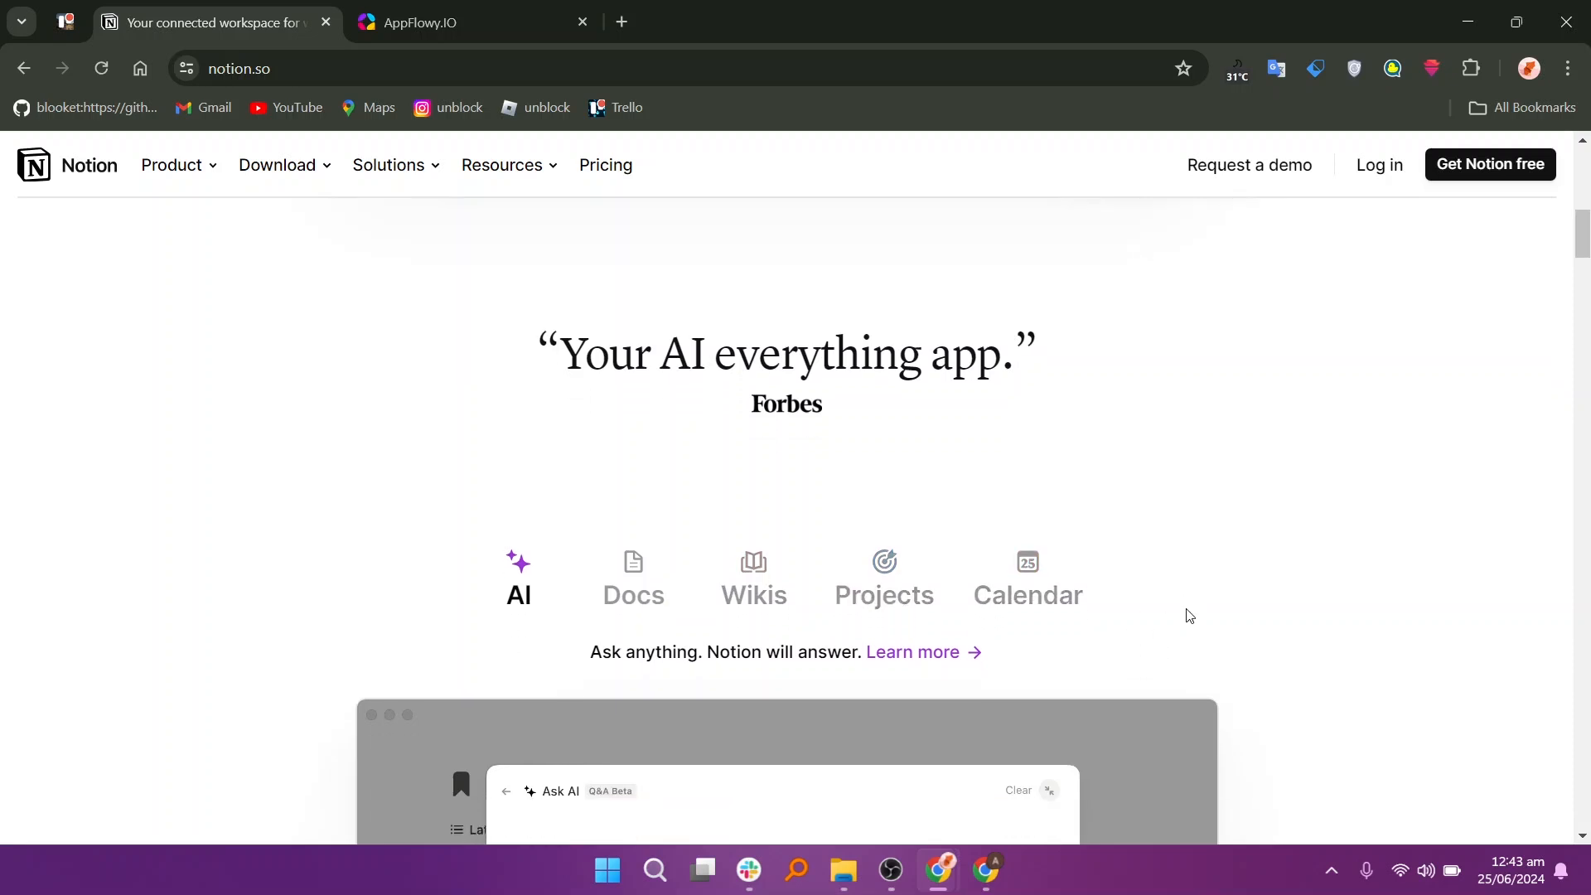
scroll("down", 3)
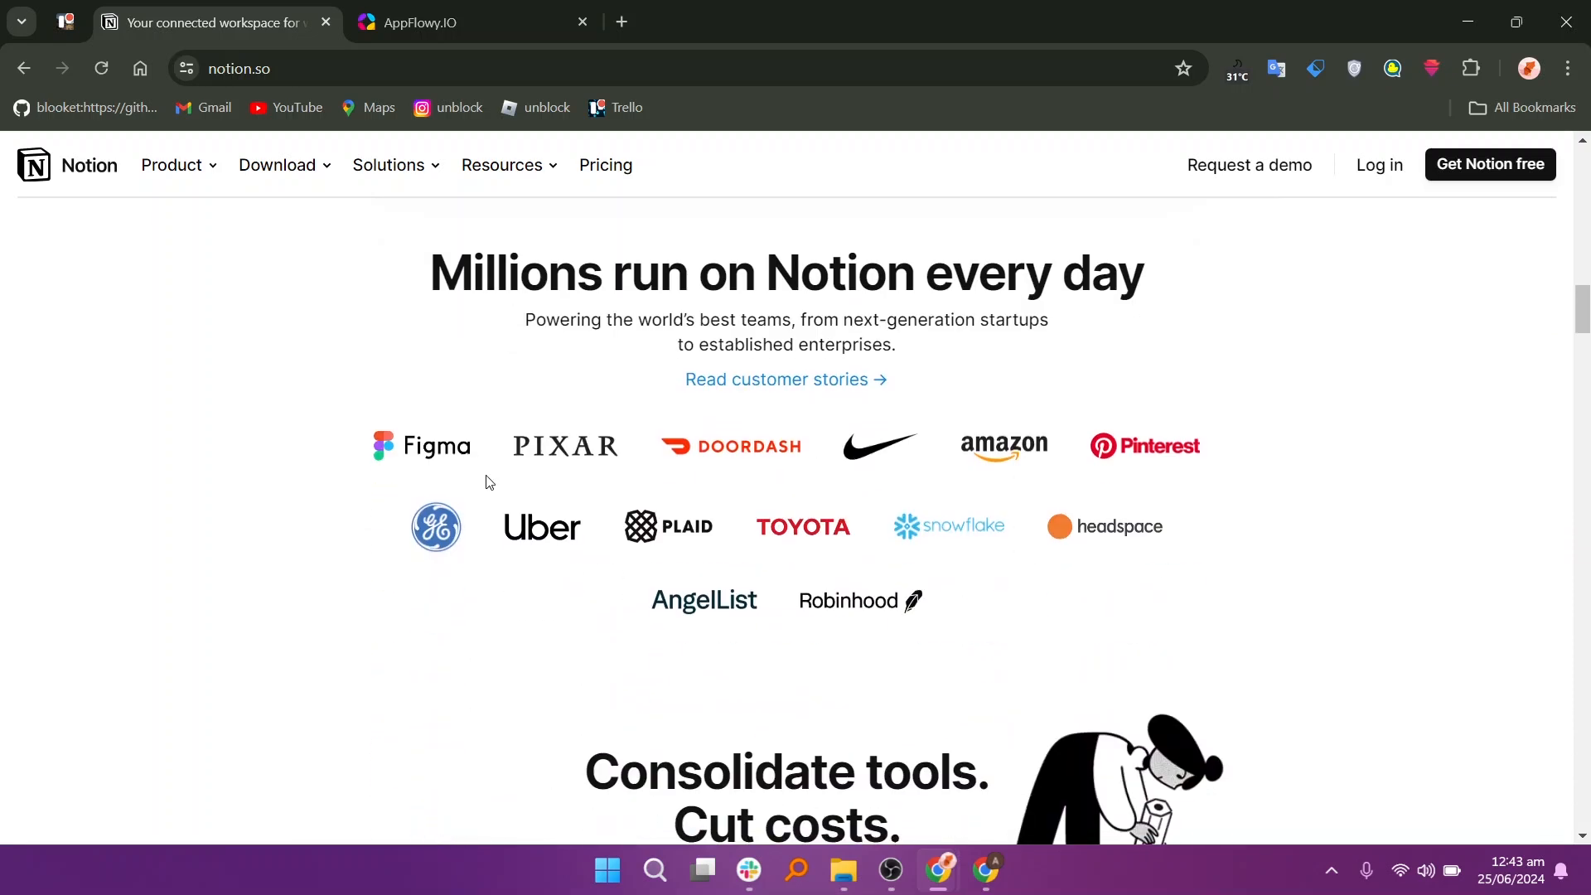
mouse_move(986, 291)
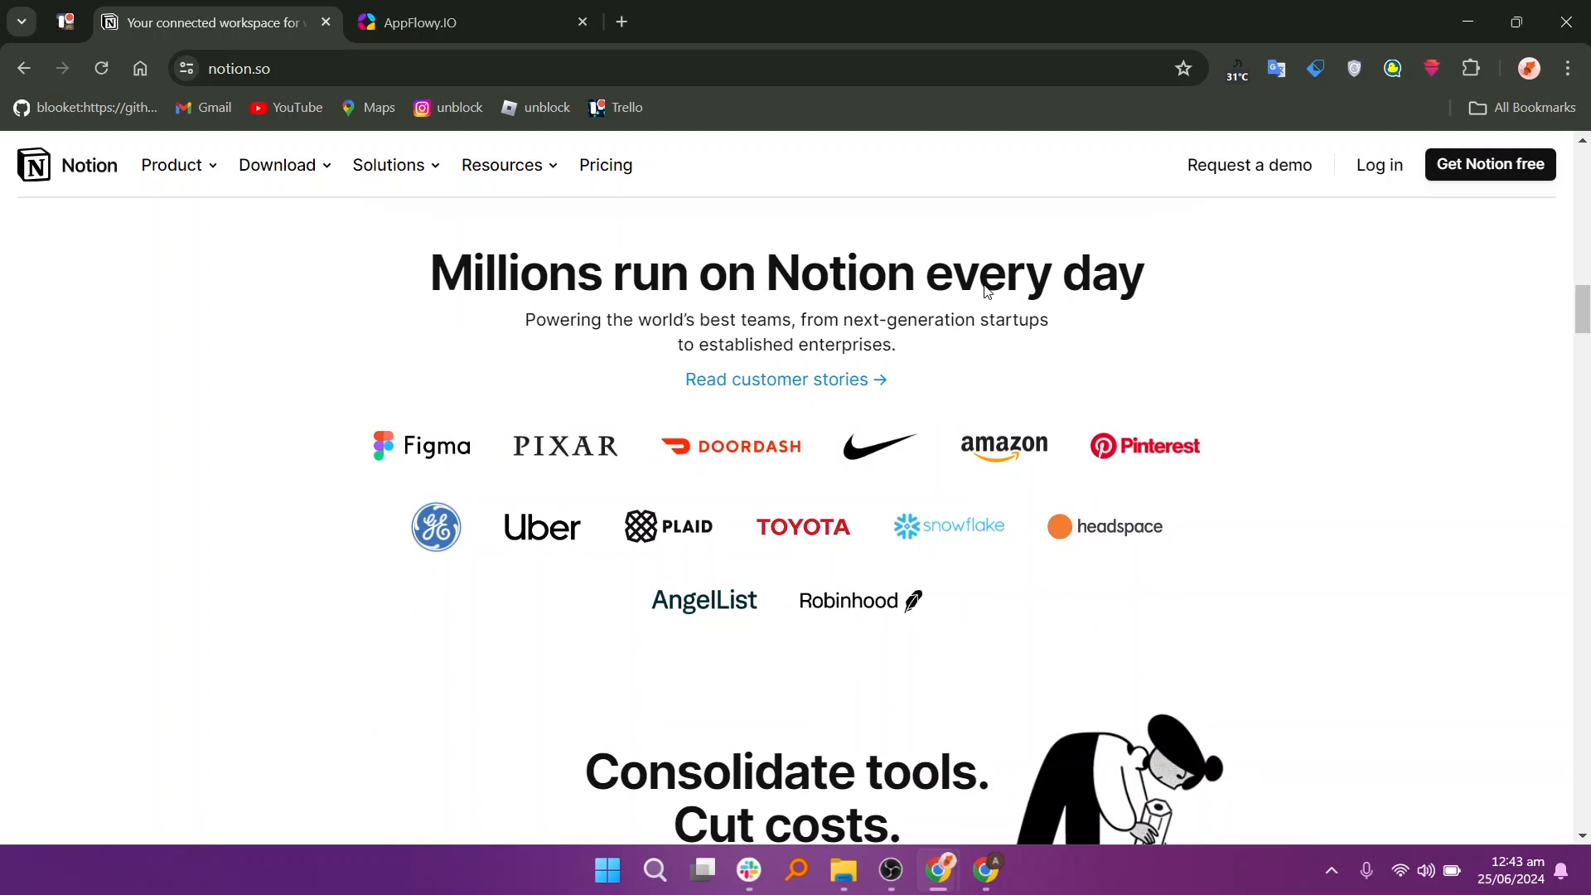
mouse_move(842, 347)
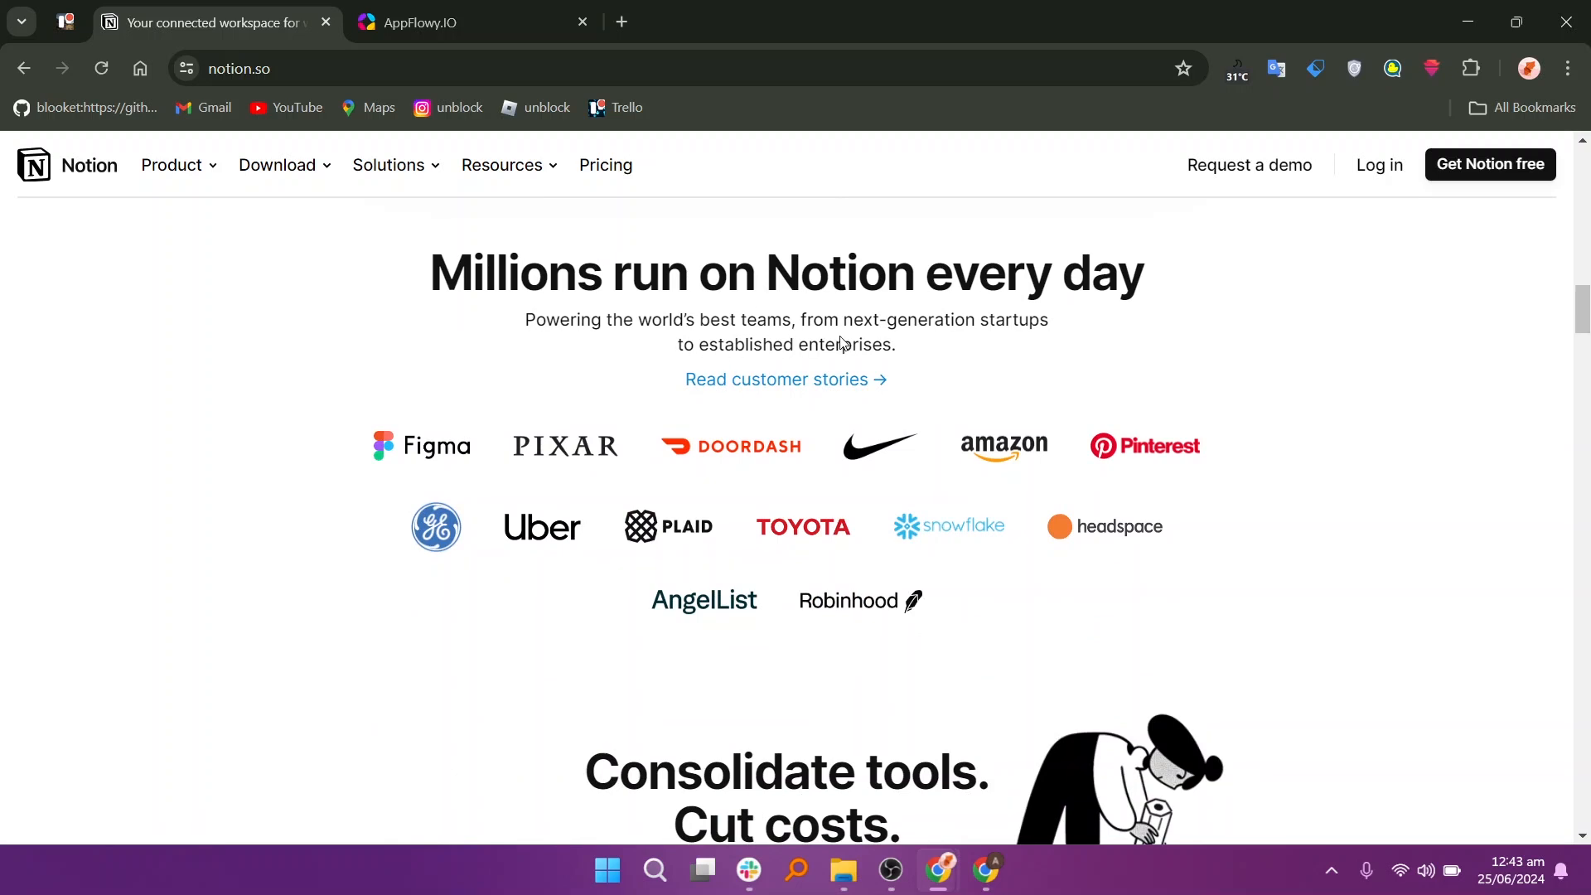
mouse_move(953, 418)
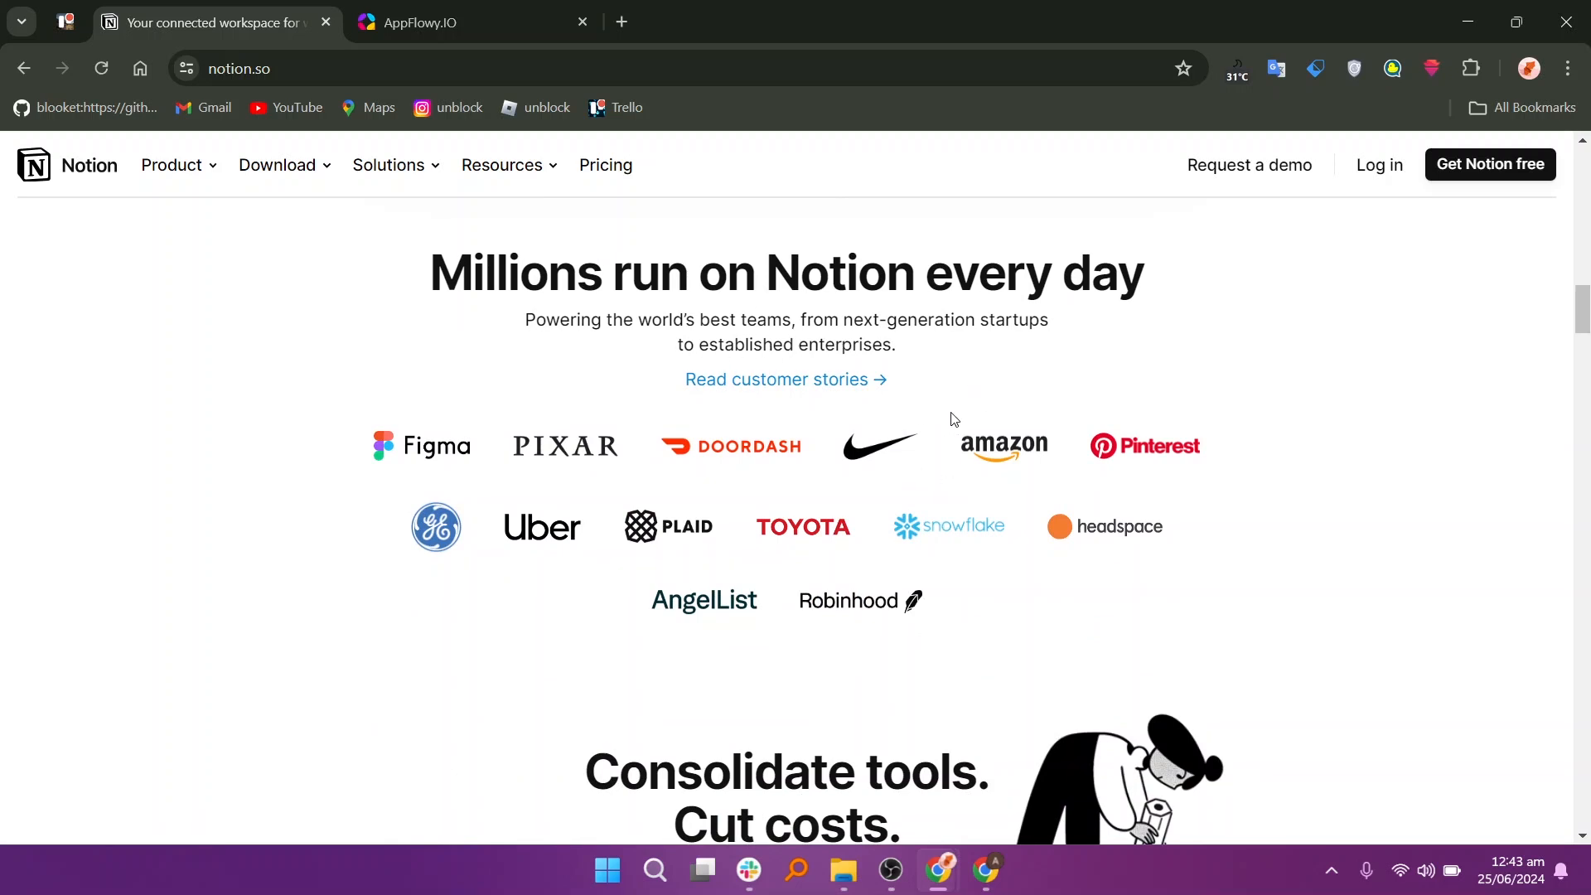
scroll("down", 3)
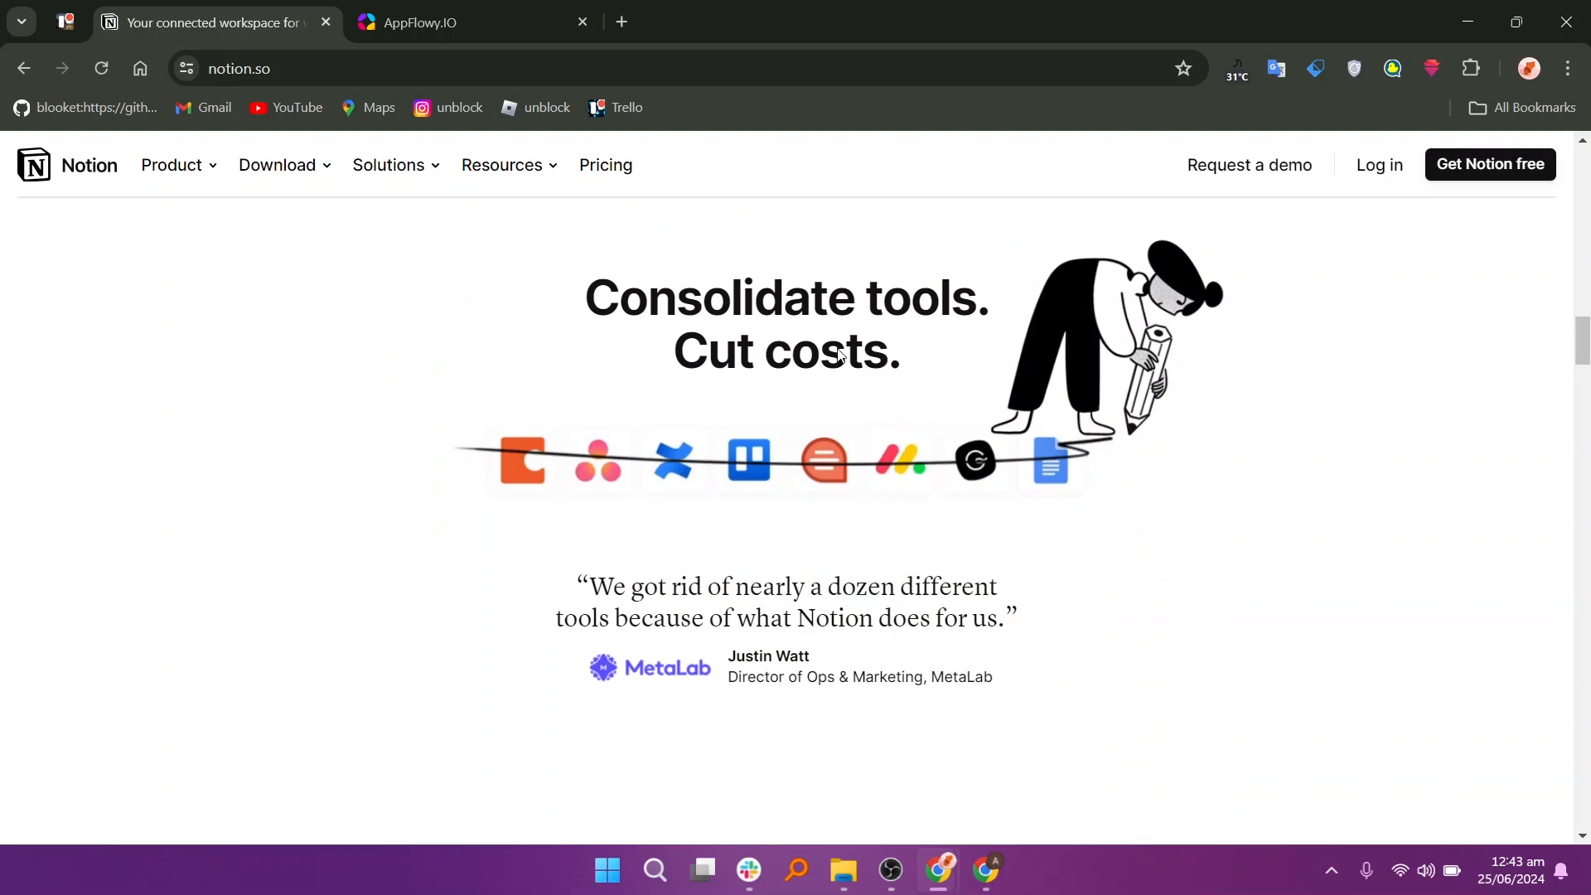
mouse_move(794, 378)
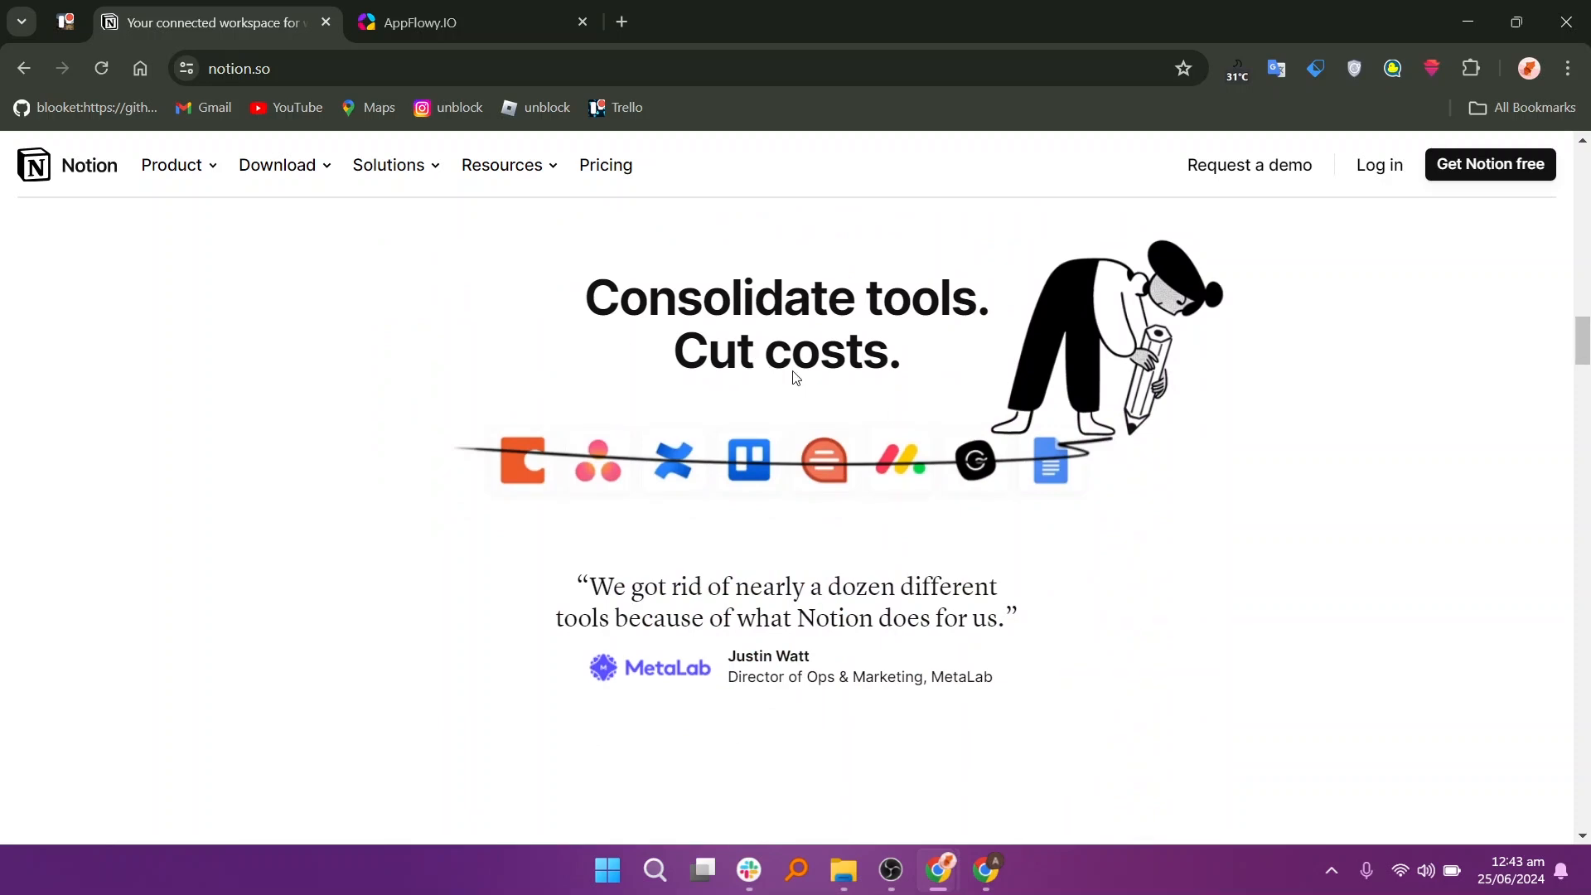
mouse_move(765, 584)
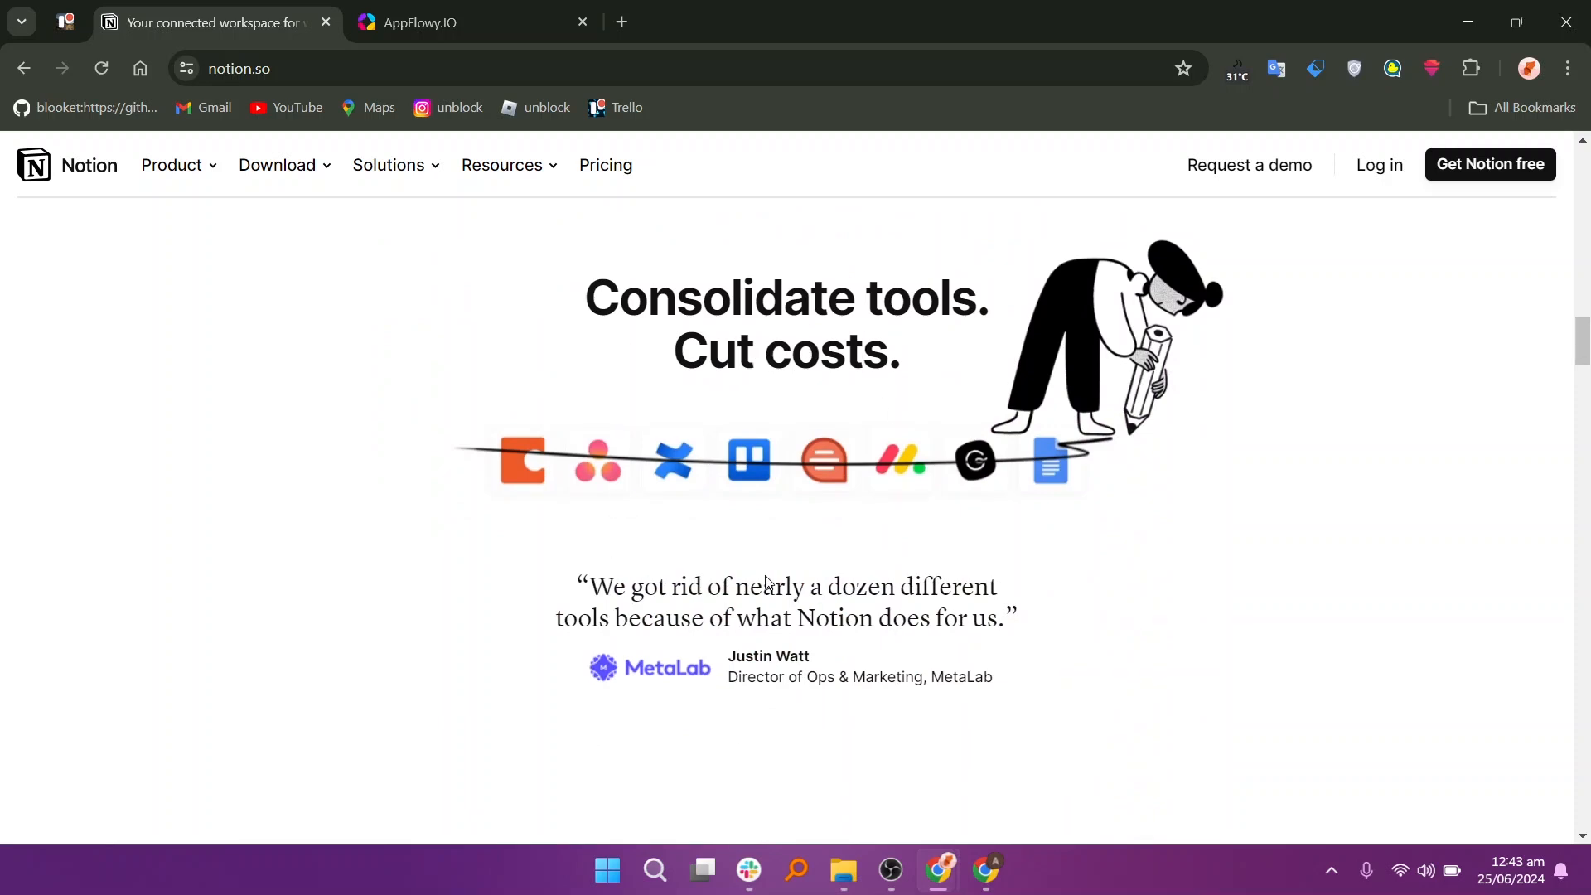
mouse_move(816, 588)
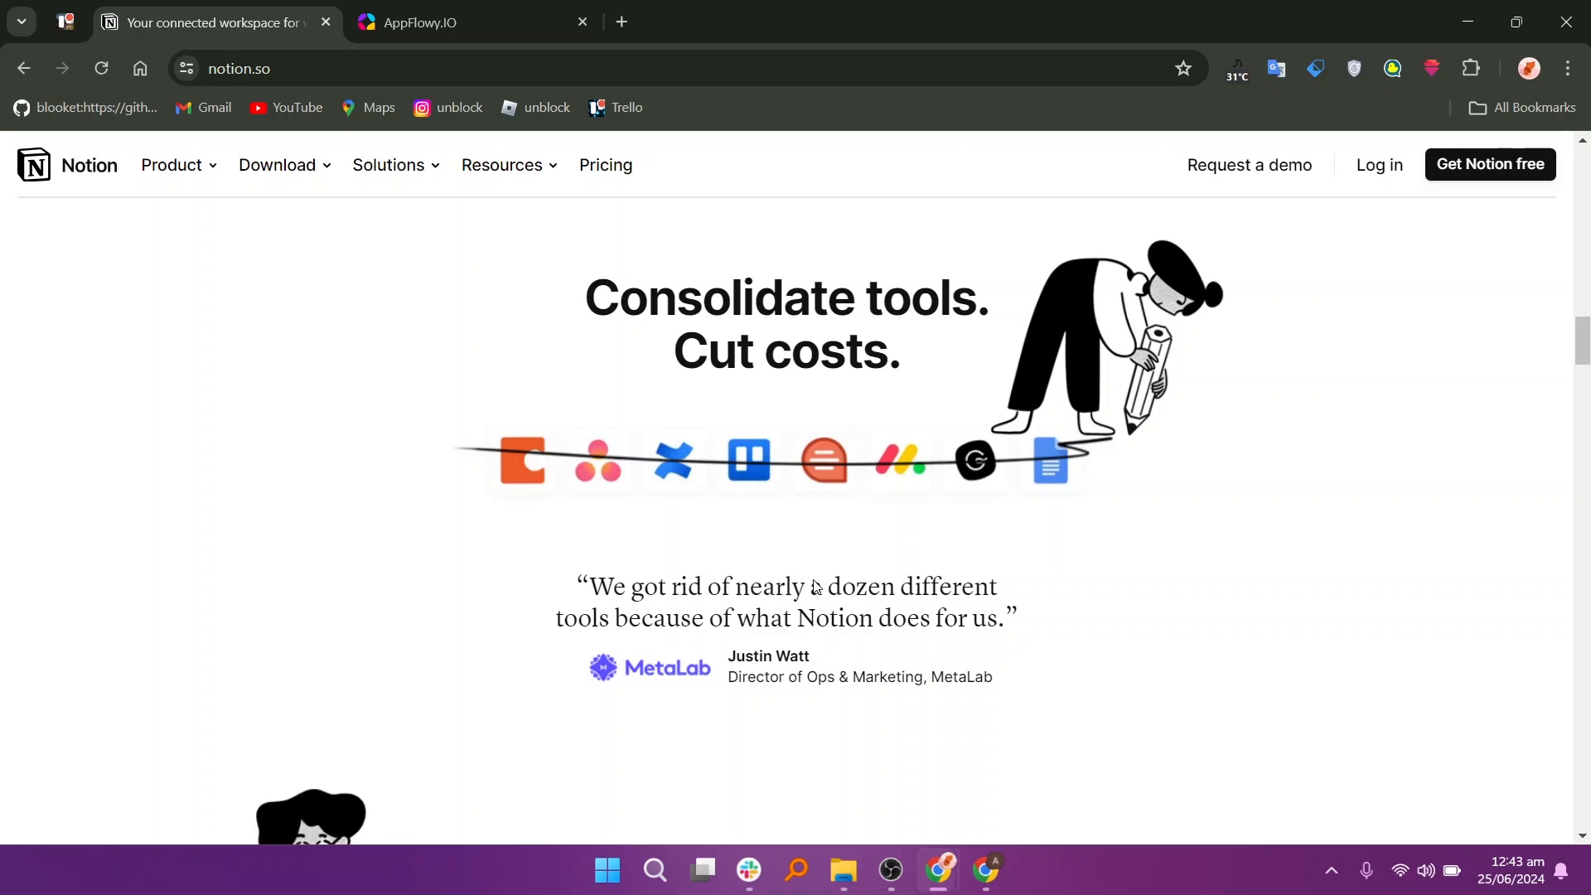
scroll("down", 3)
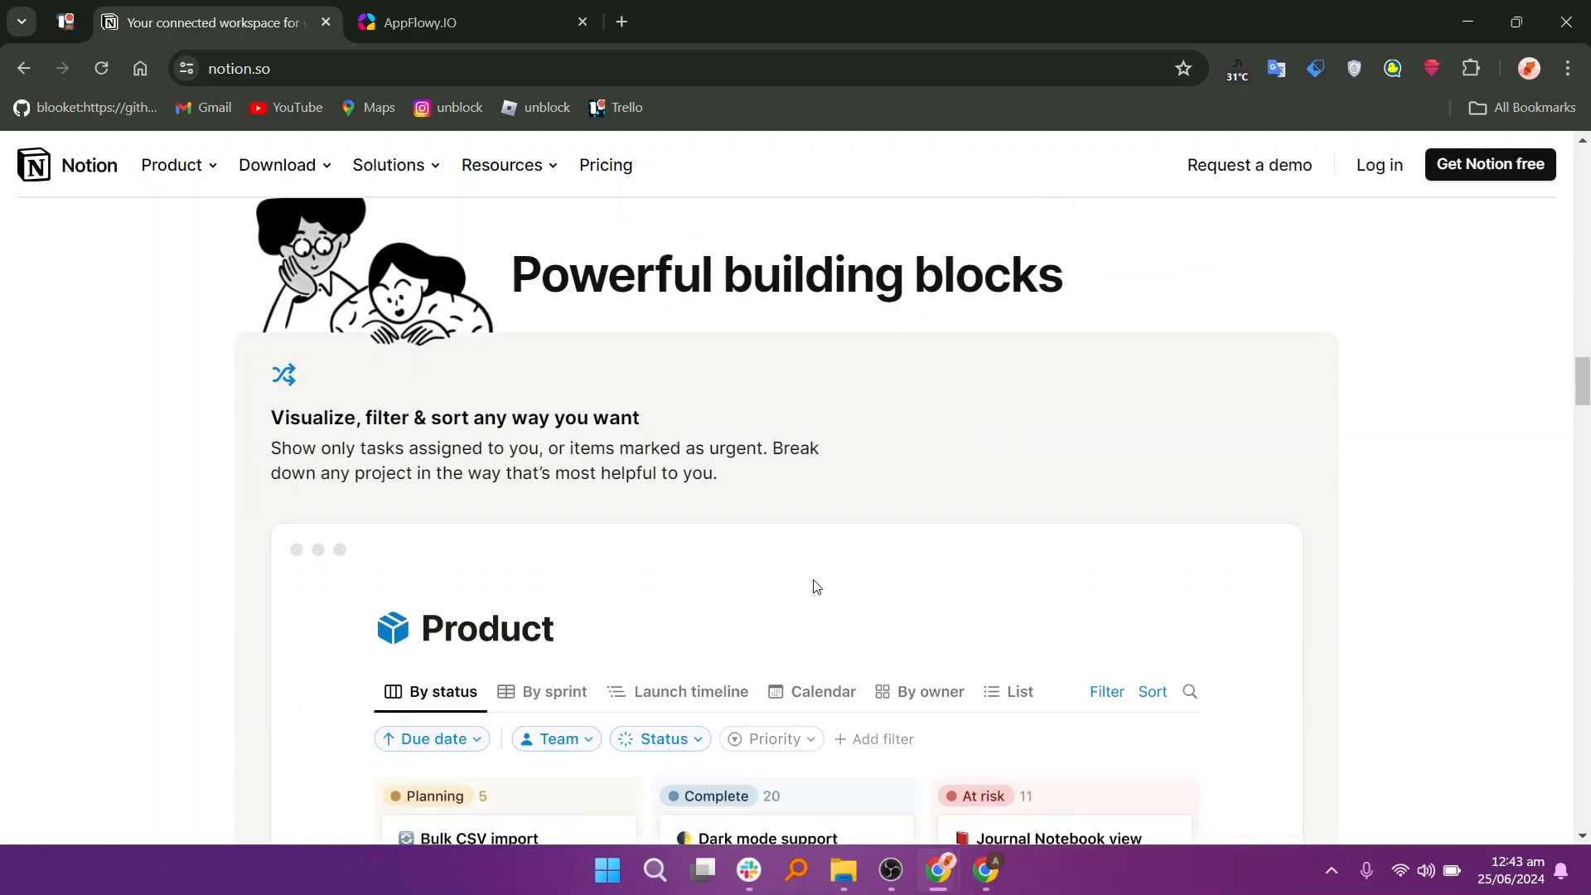
mouse_move(807, 320)
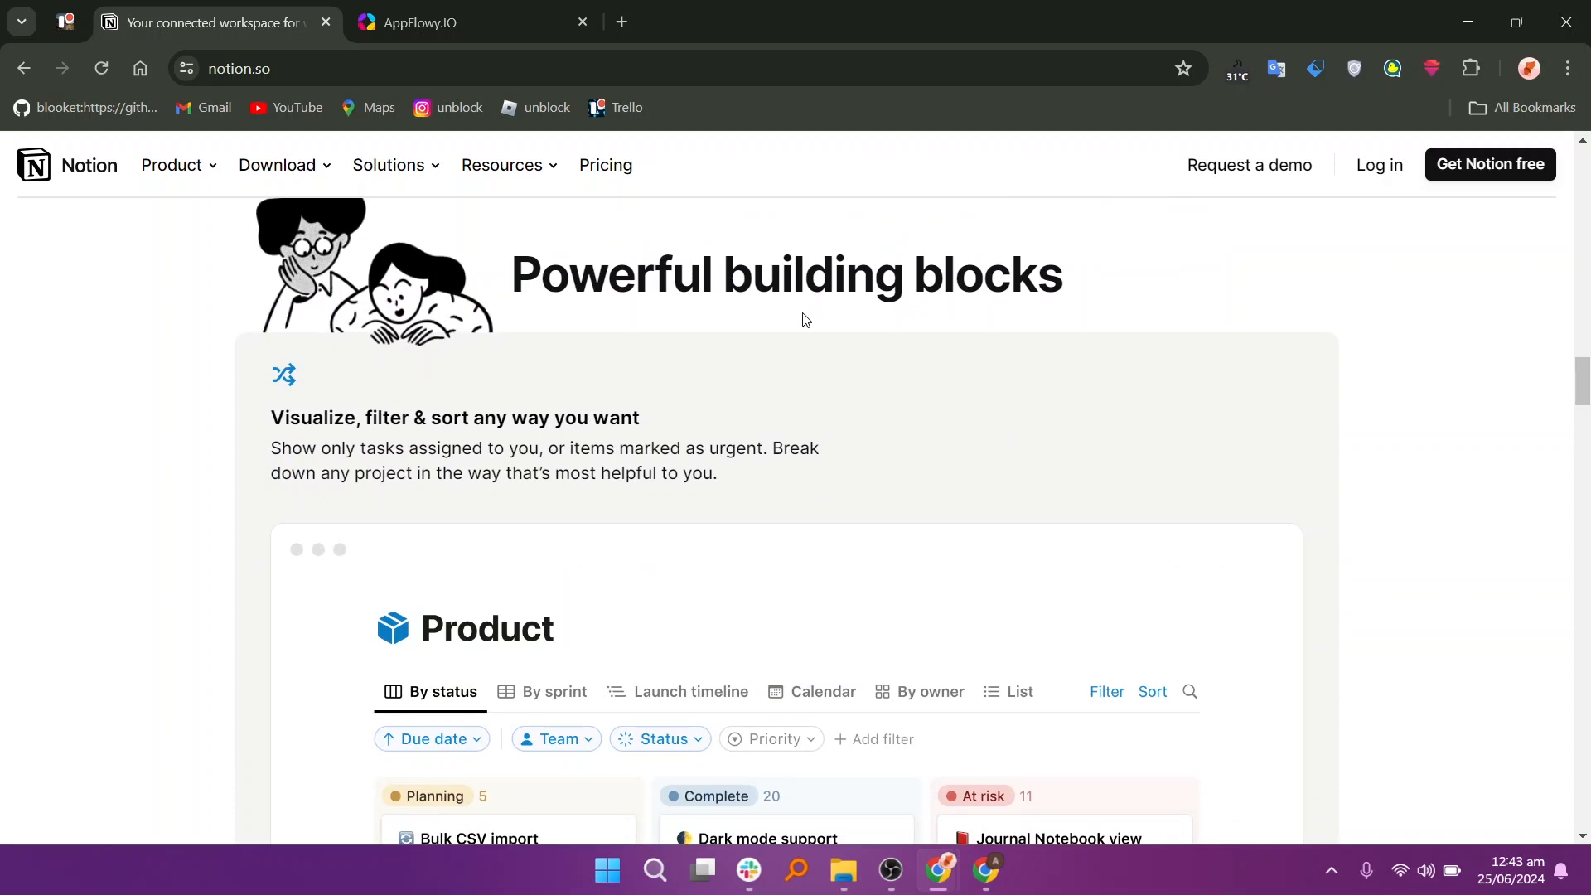
mouse_move(537, 544)
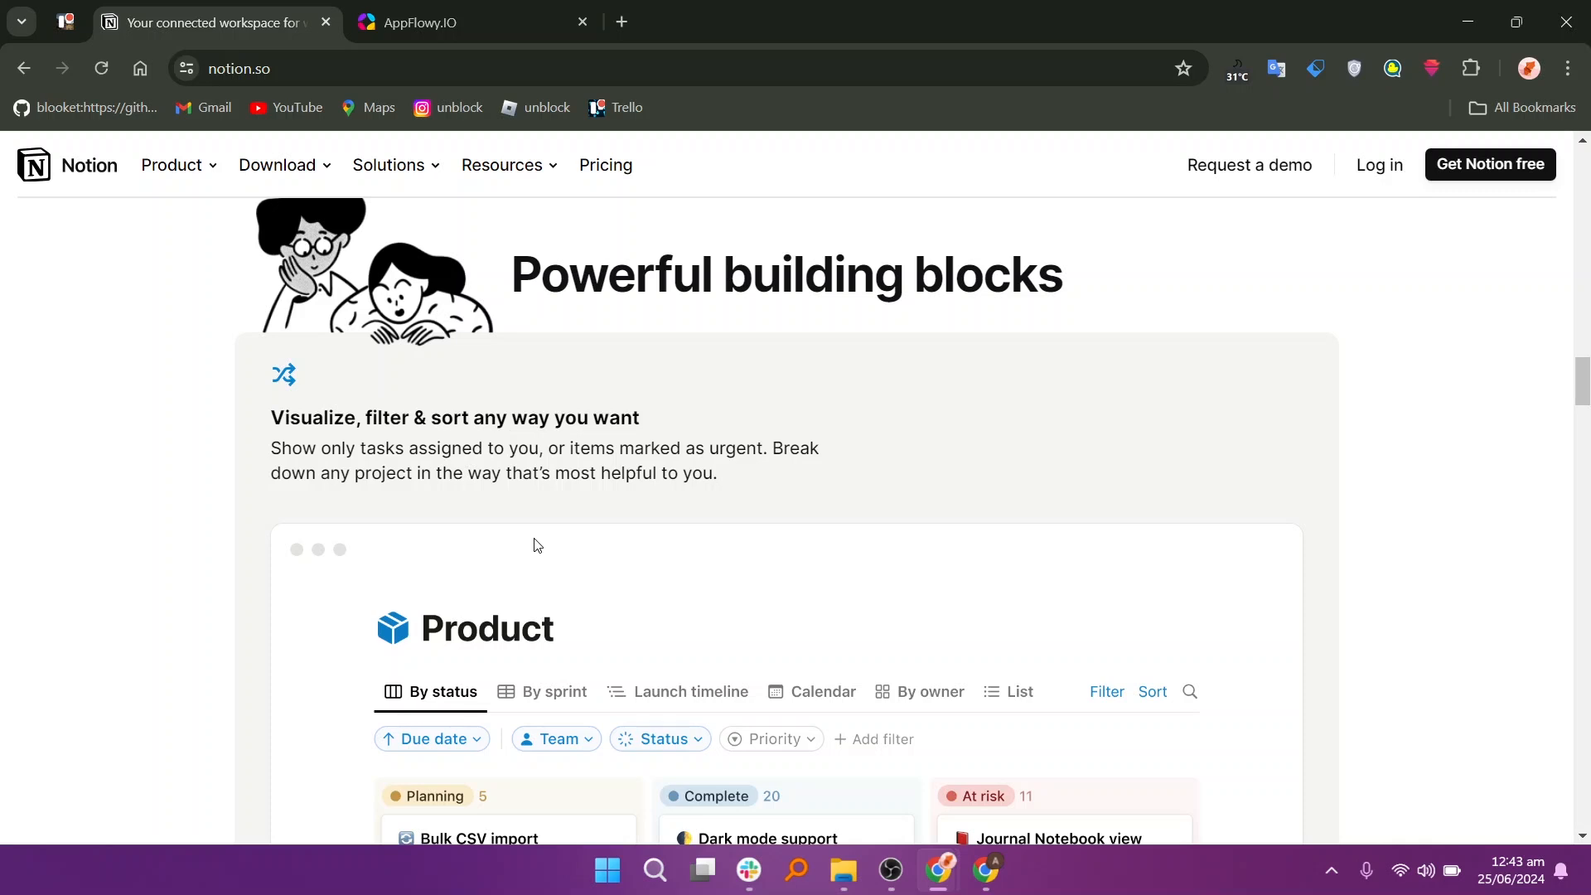
View Notion's pricing page with Free, Plus, Business and Enterprise plans, then switch to AppFlowy's homepage.
left_click(605, 165)
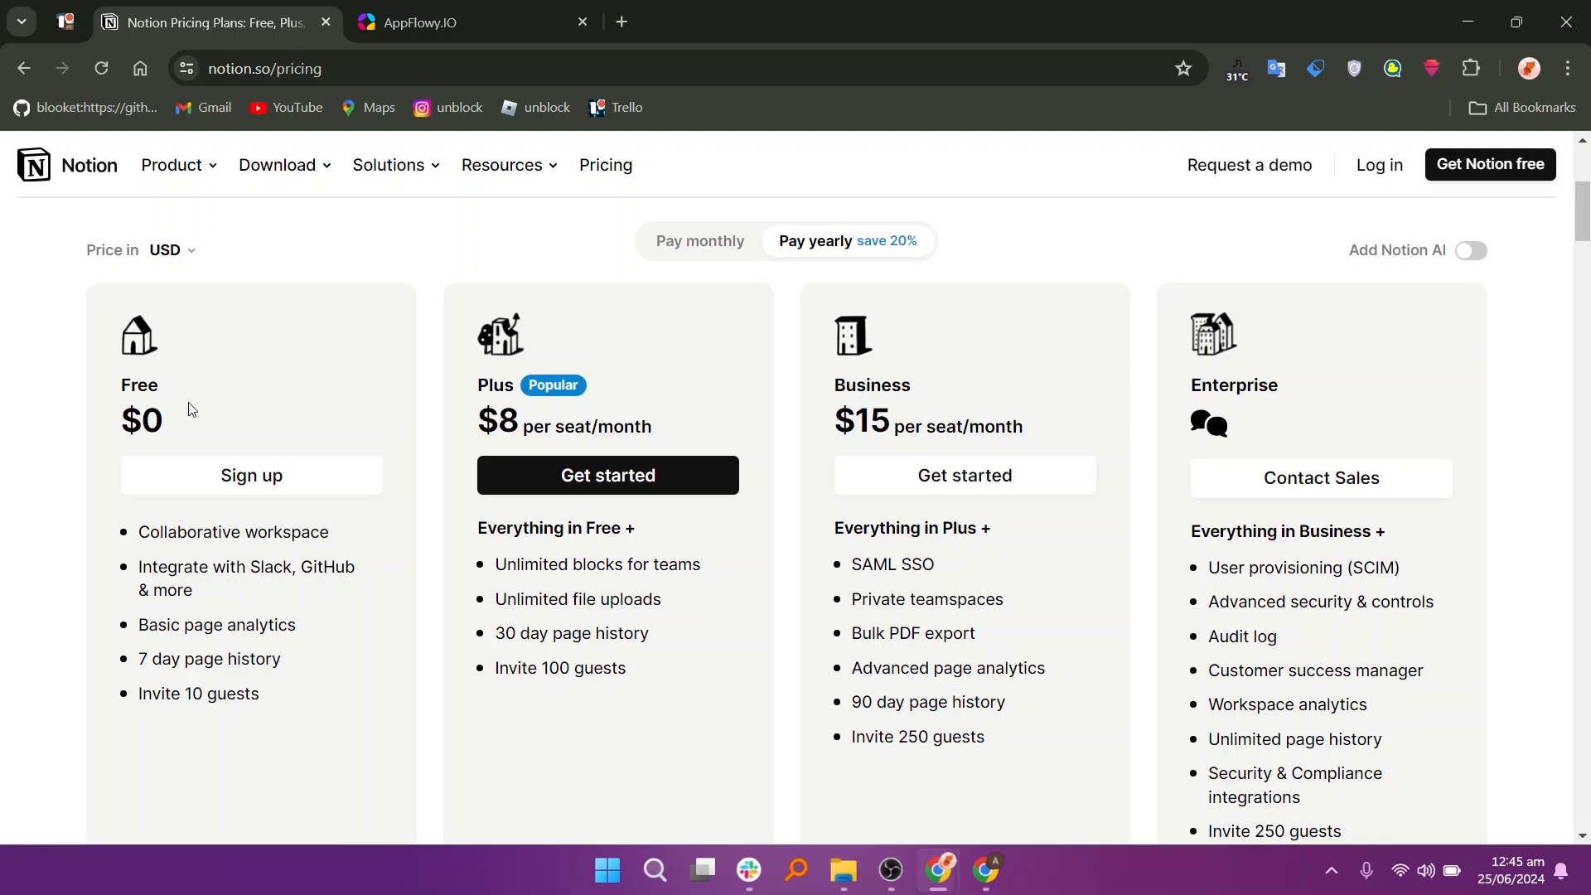
left_click(432, 23)
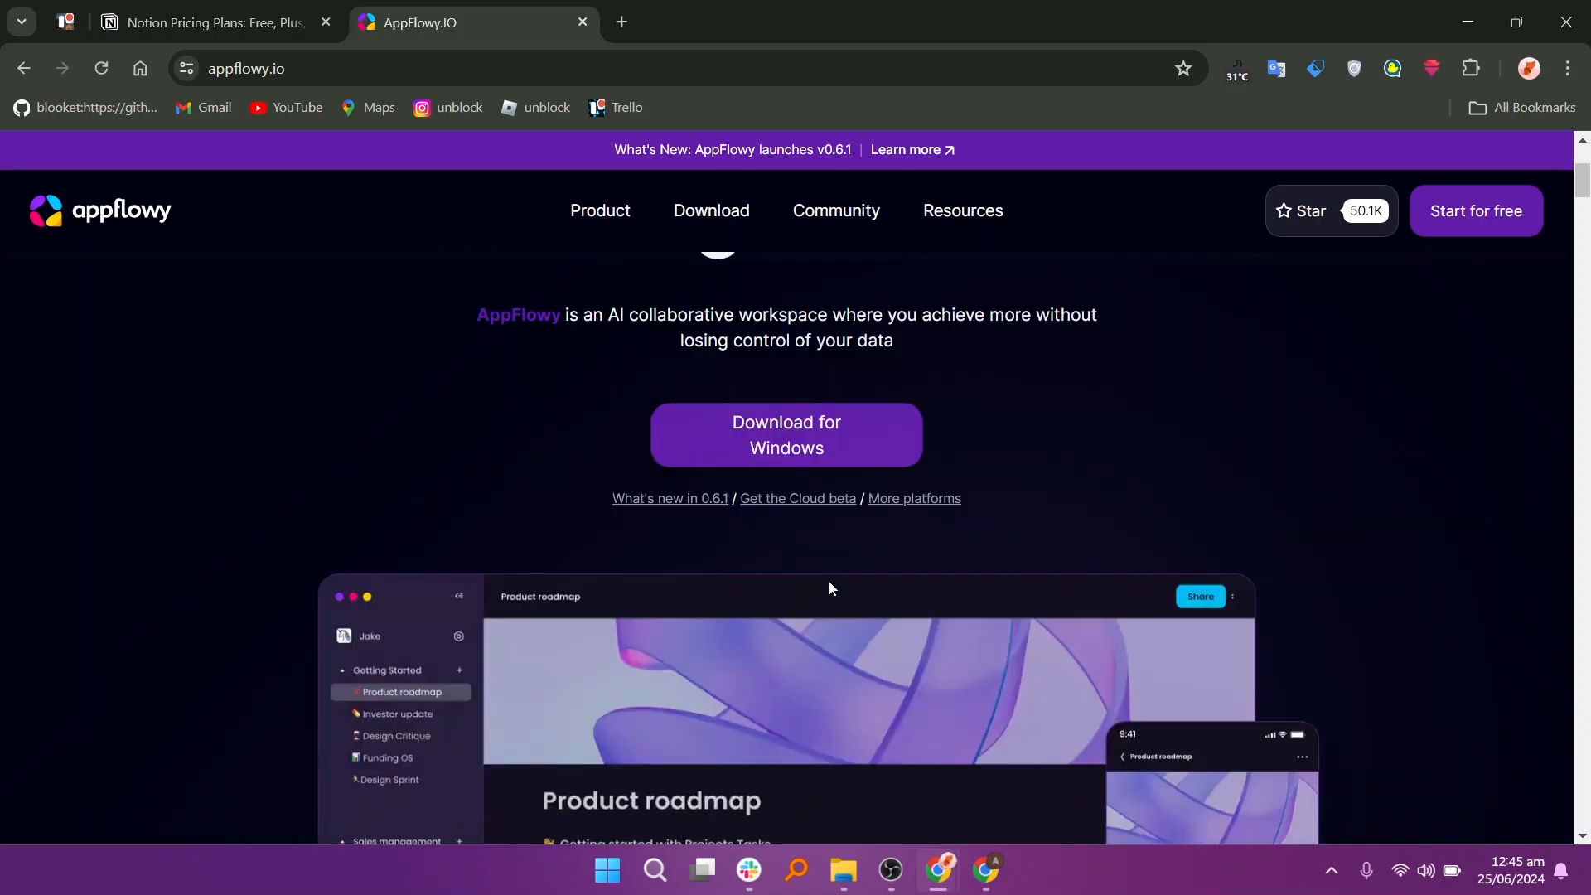
Scroll AppFlowy's homepage through customization and AI editor showcases to 'No tool switching' and 'Data control'.
scroll("down", 3)
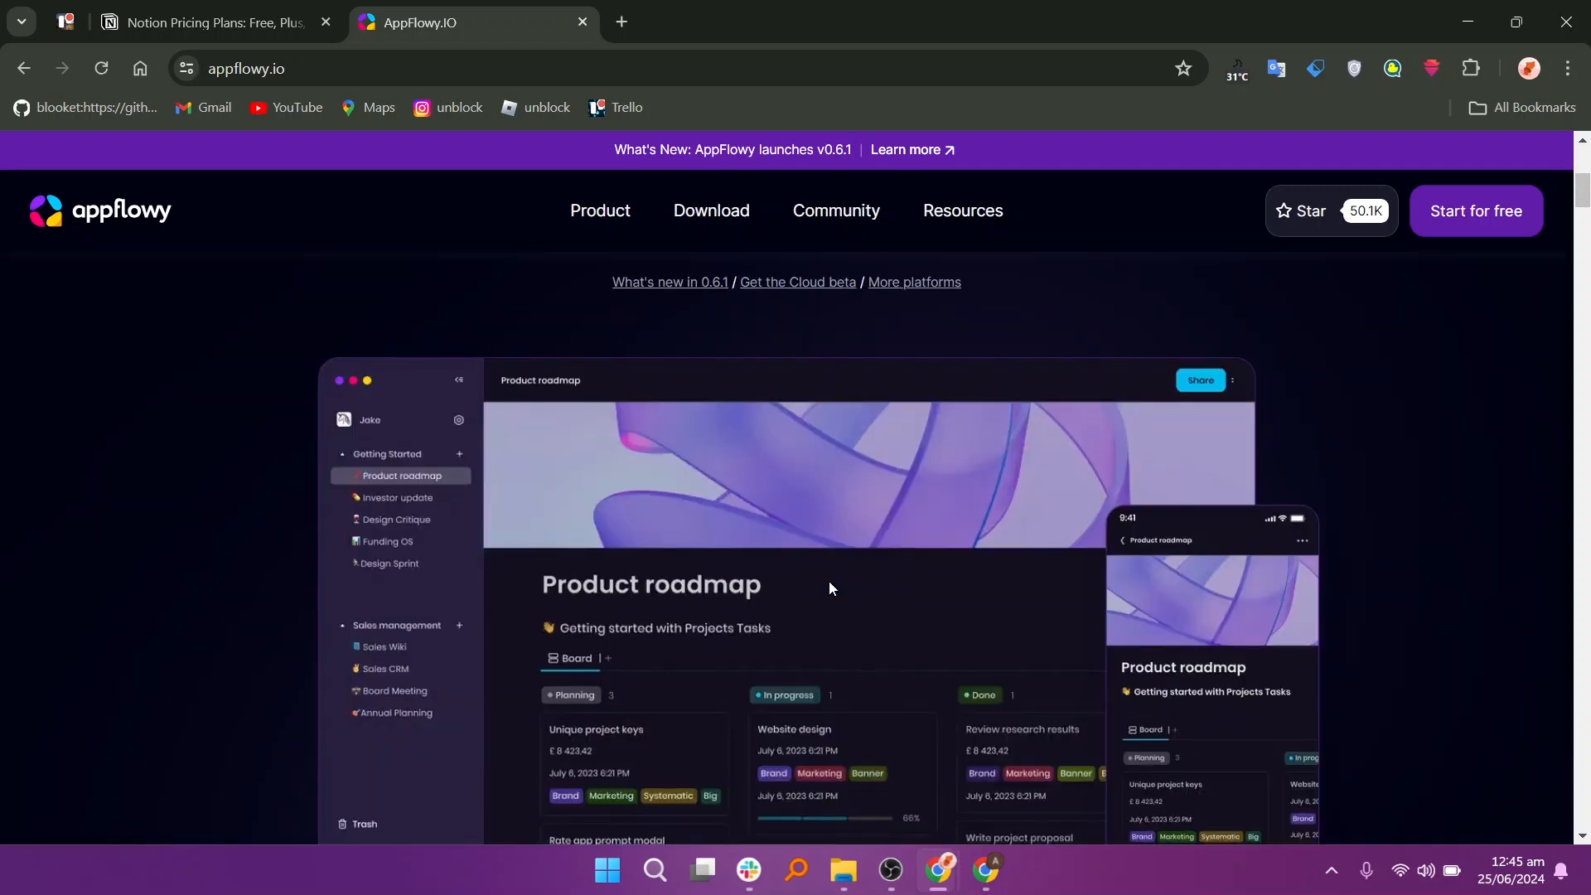
scroll("down", 3)
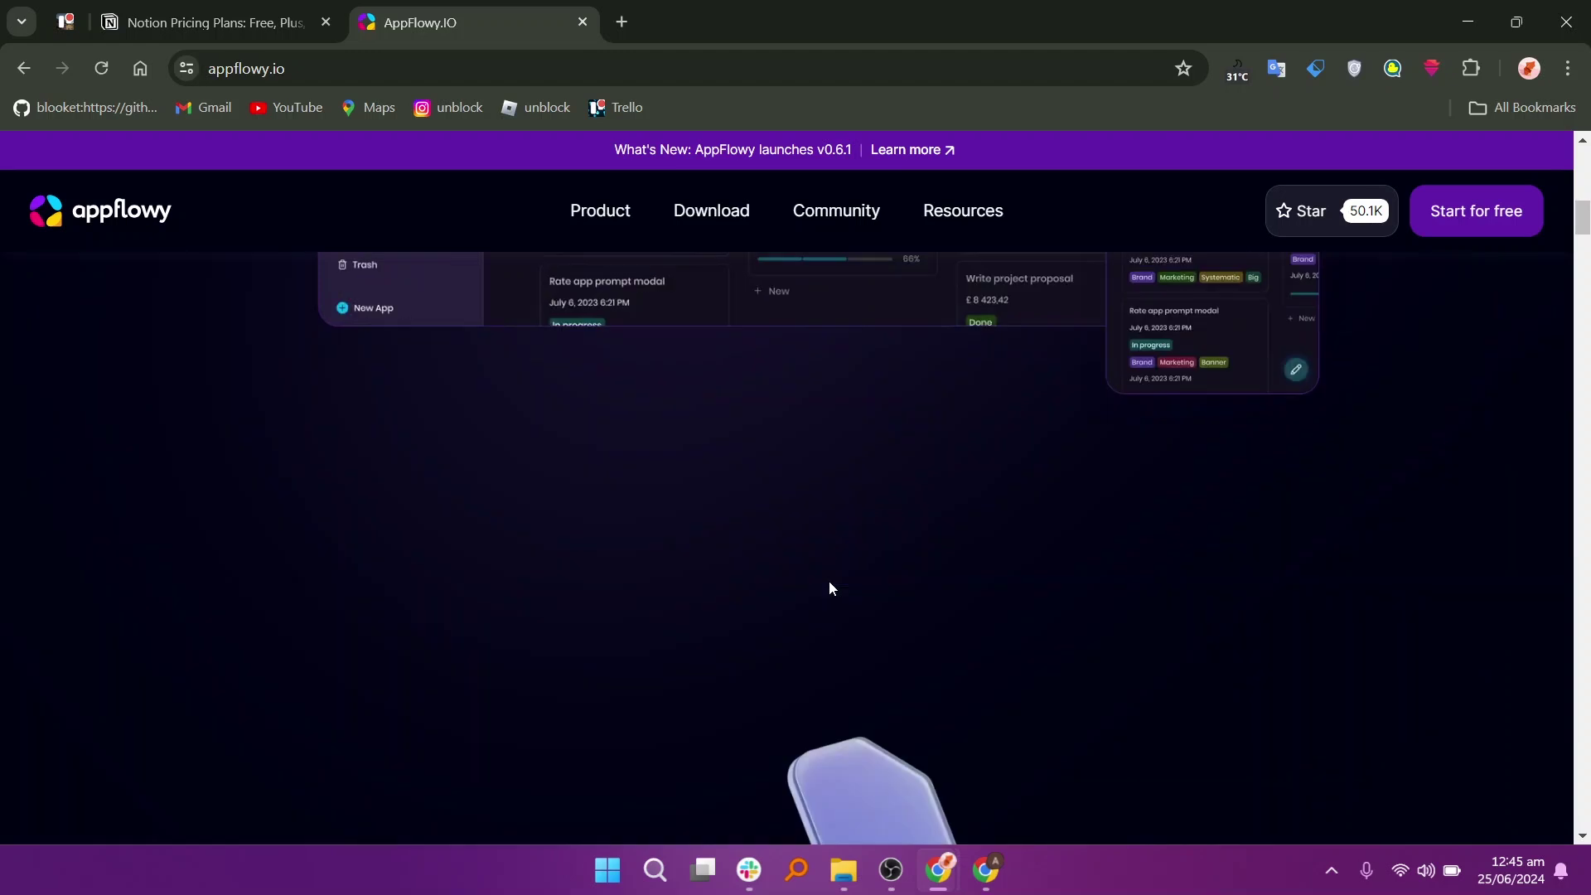
scroll("down", 3)
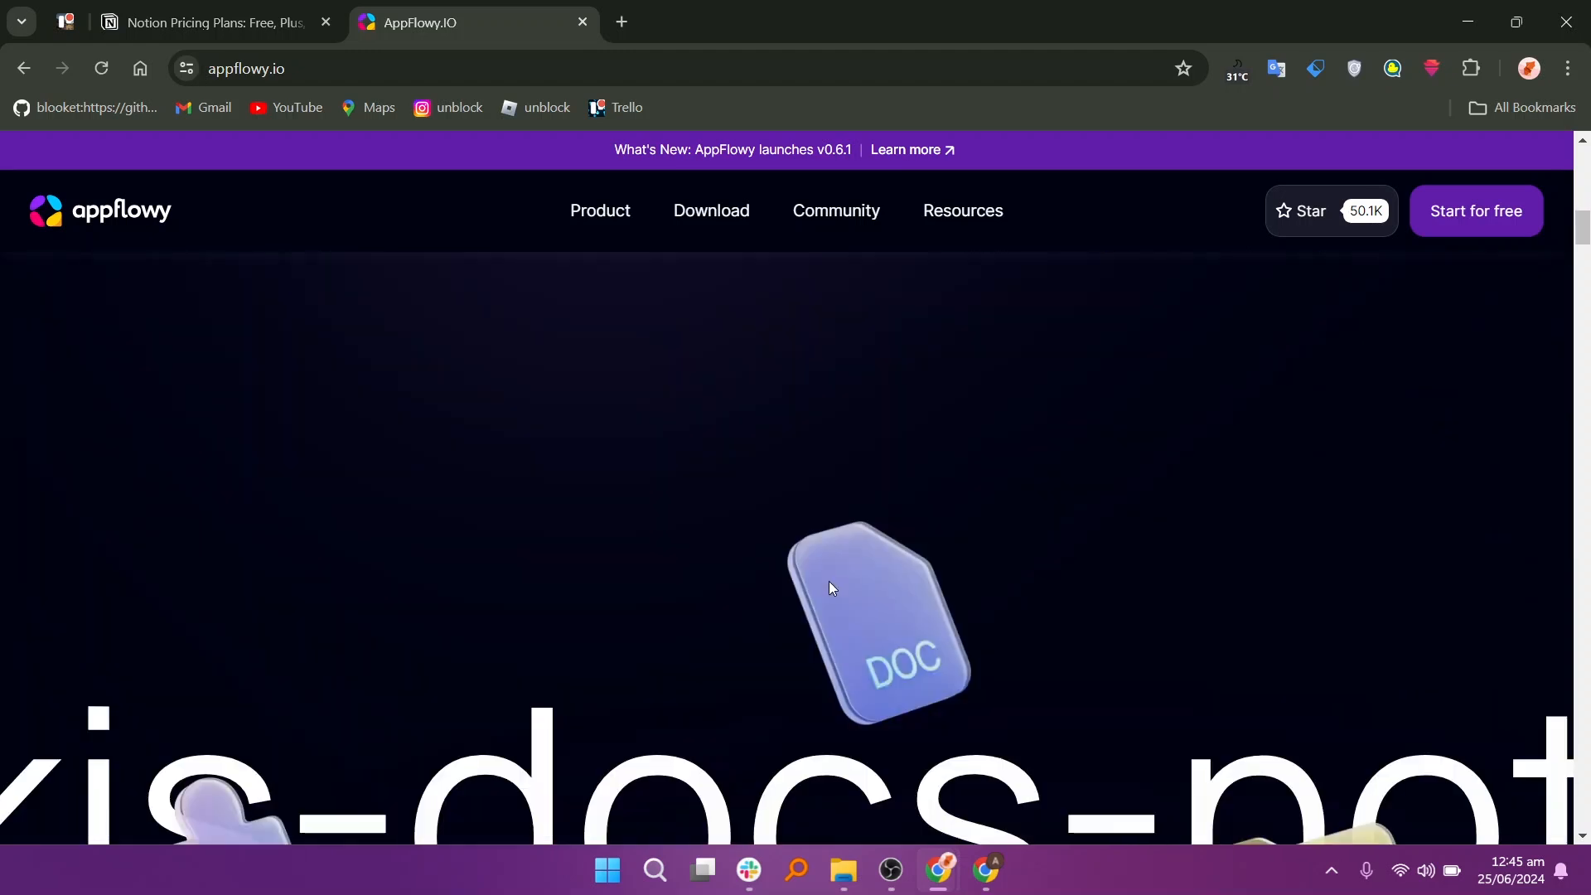
scroll("down", 3)
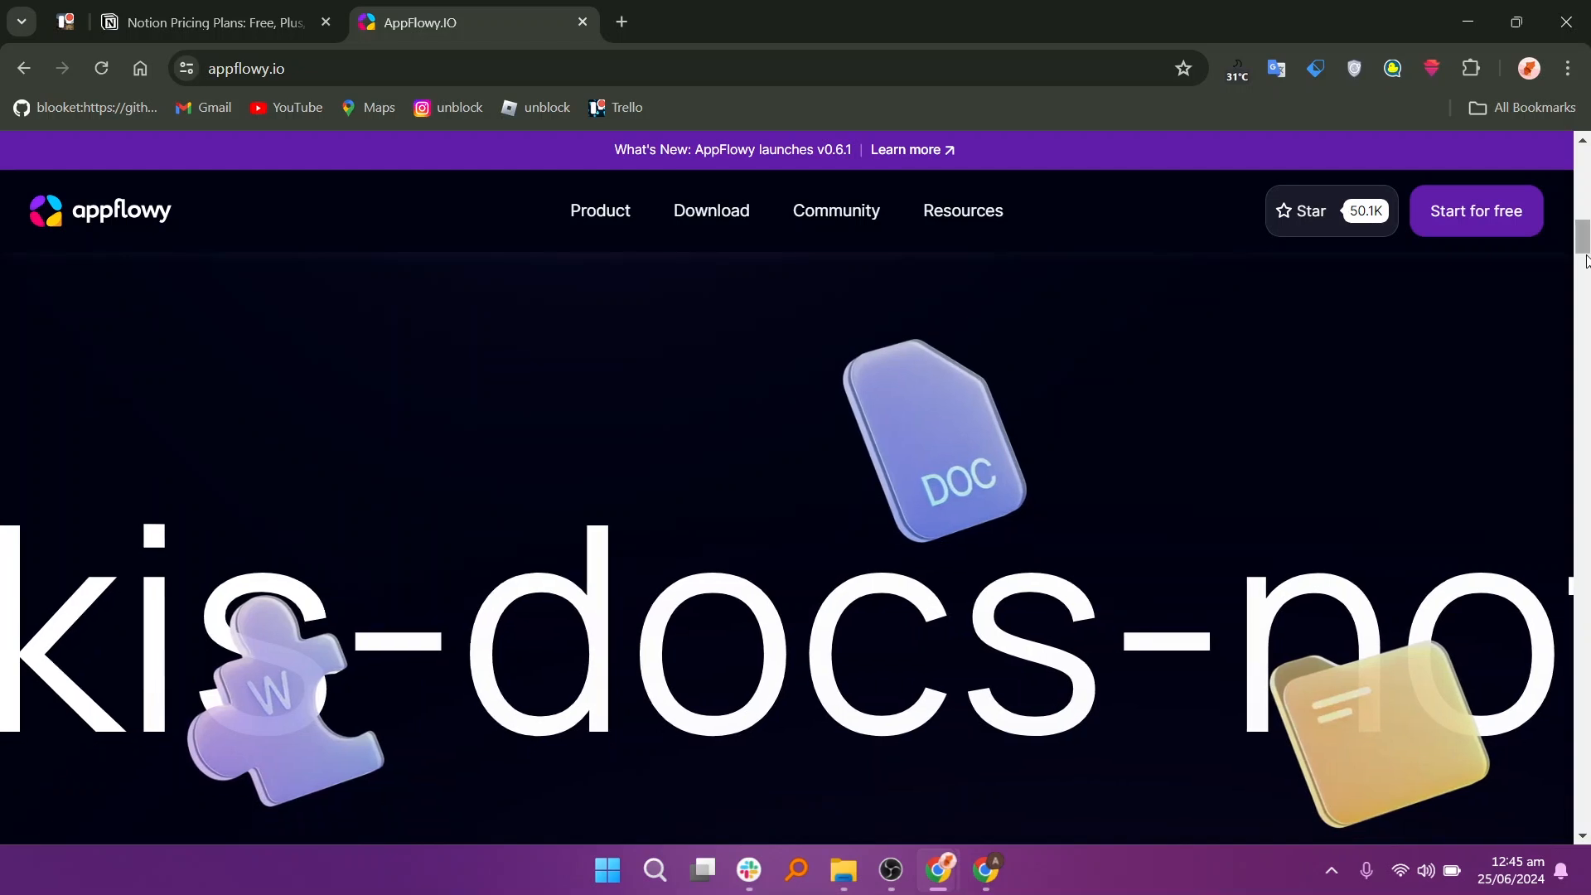
scroll("down", 3)
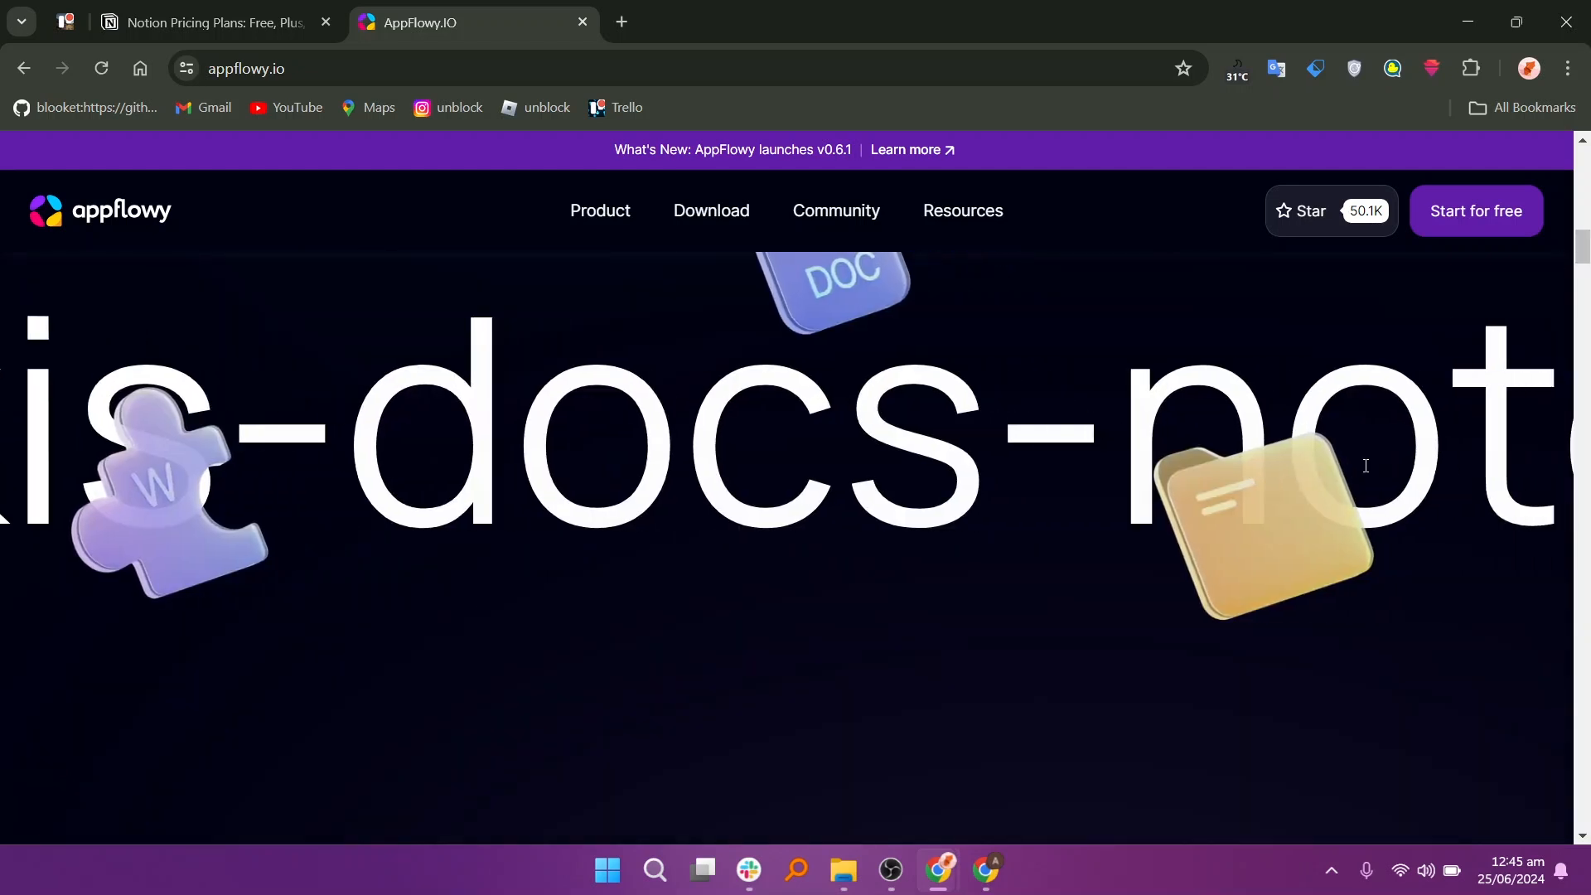
scroll("down", 3)
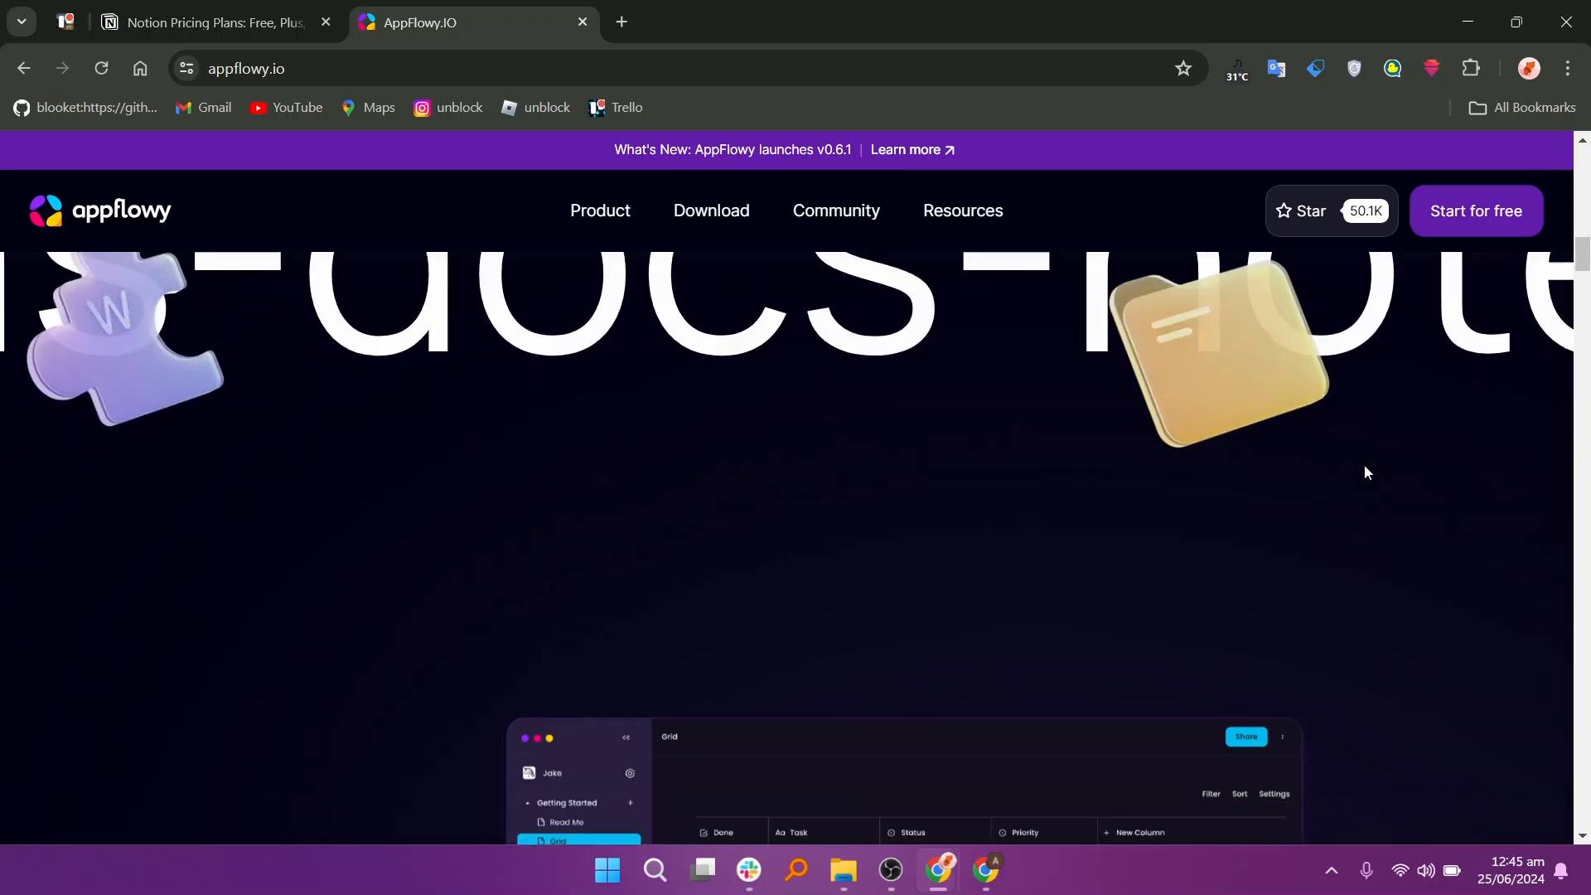
scroll("down", 3)
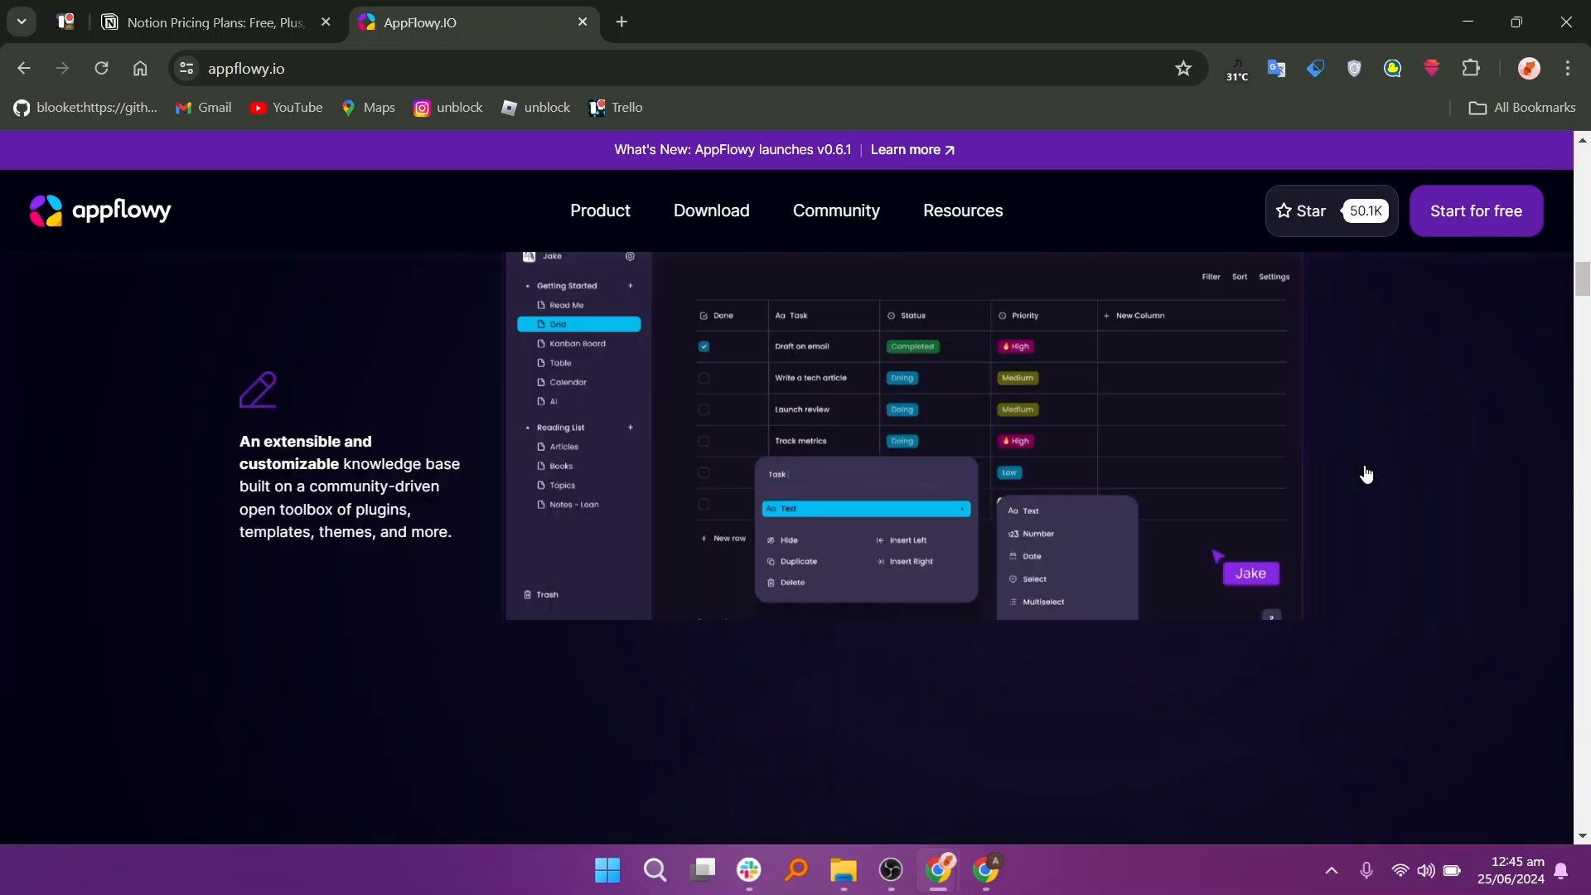
scroll("down", 3)
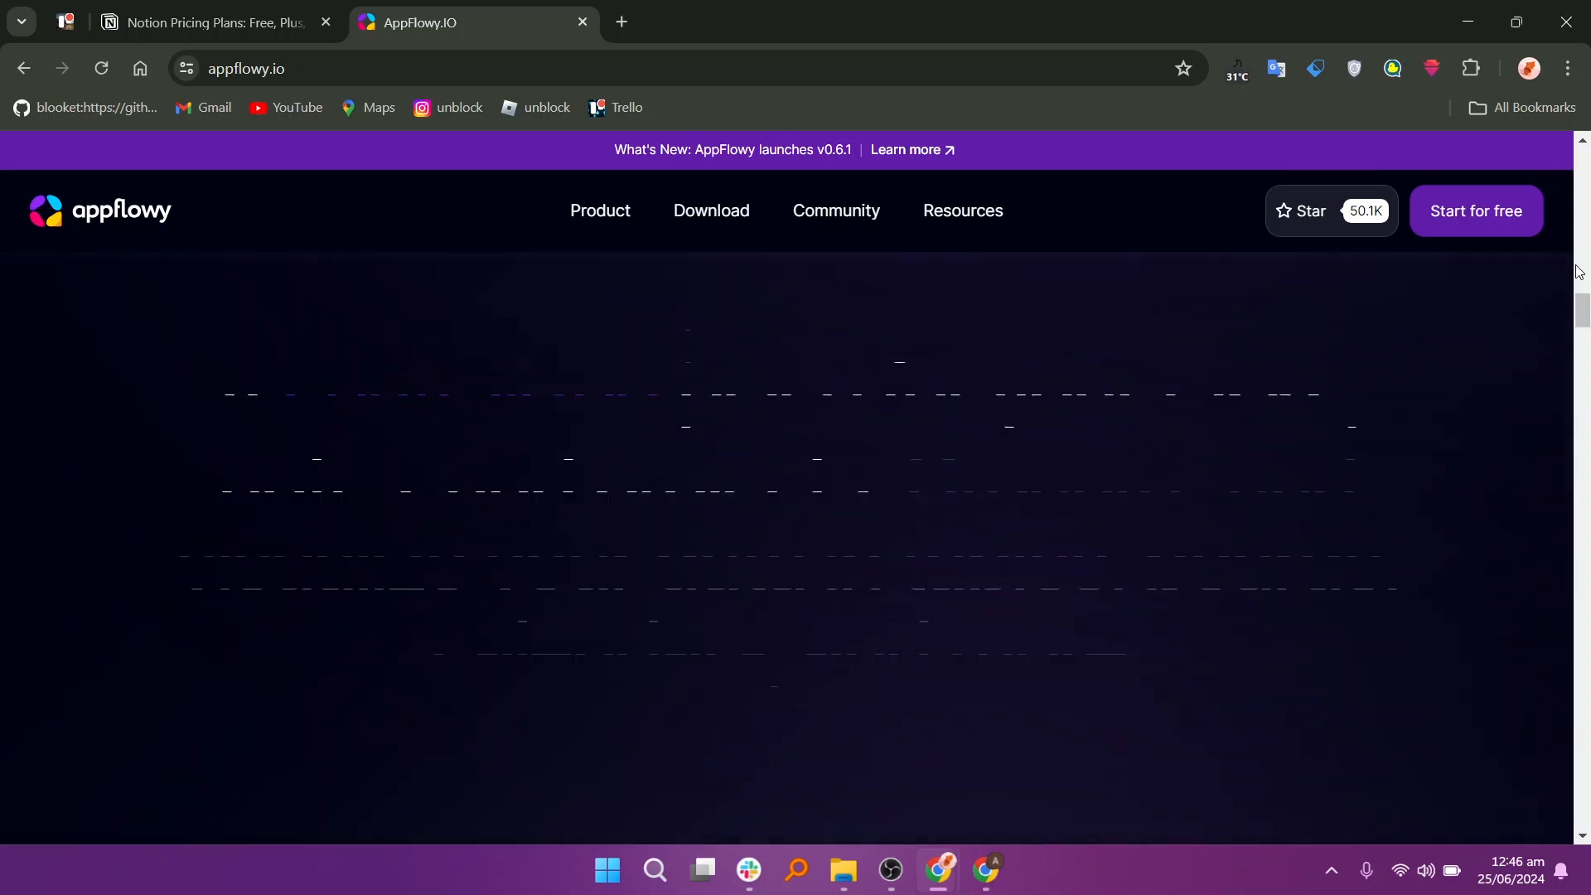
scroll("down", 3)
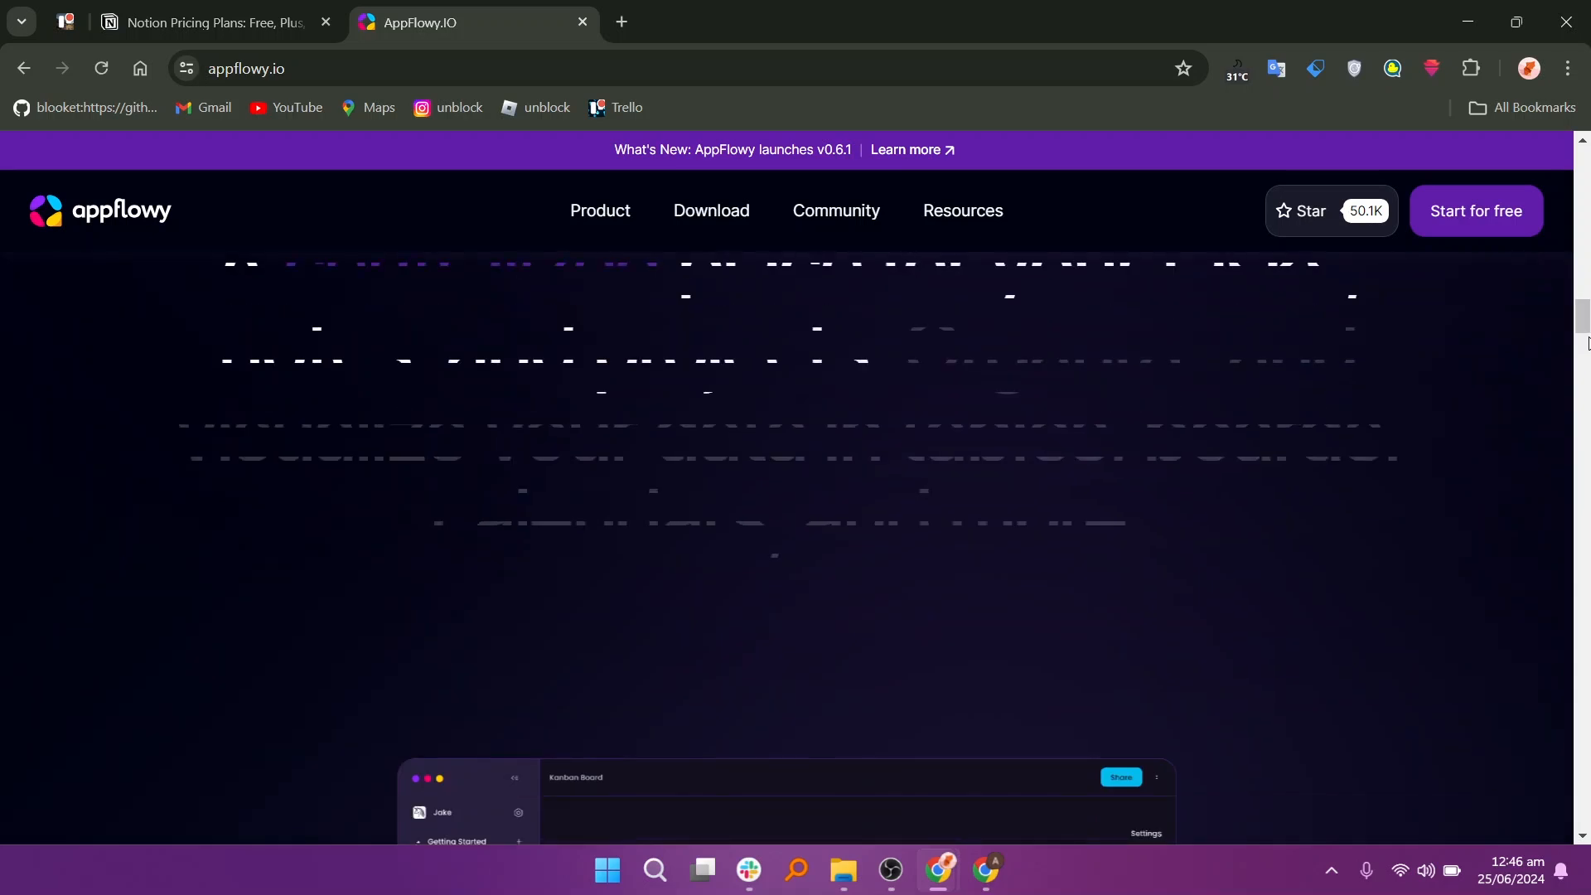
scroll("down", 3)
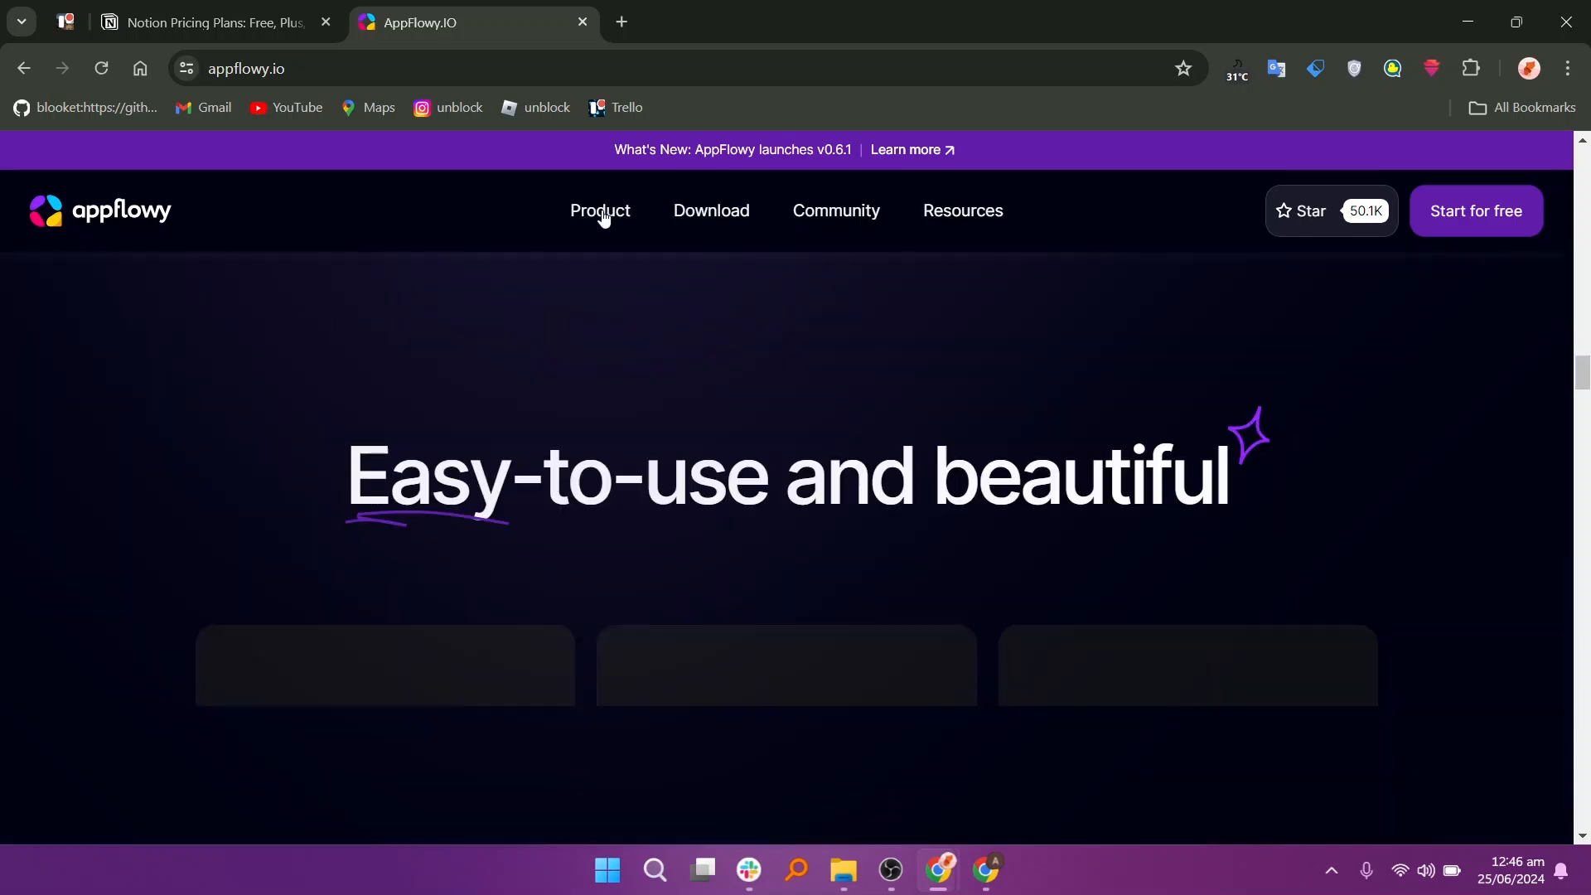
scroll("down", 3)
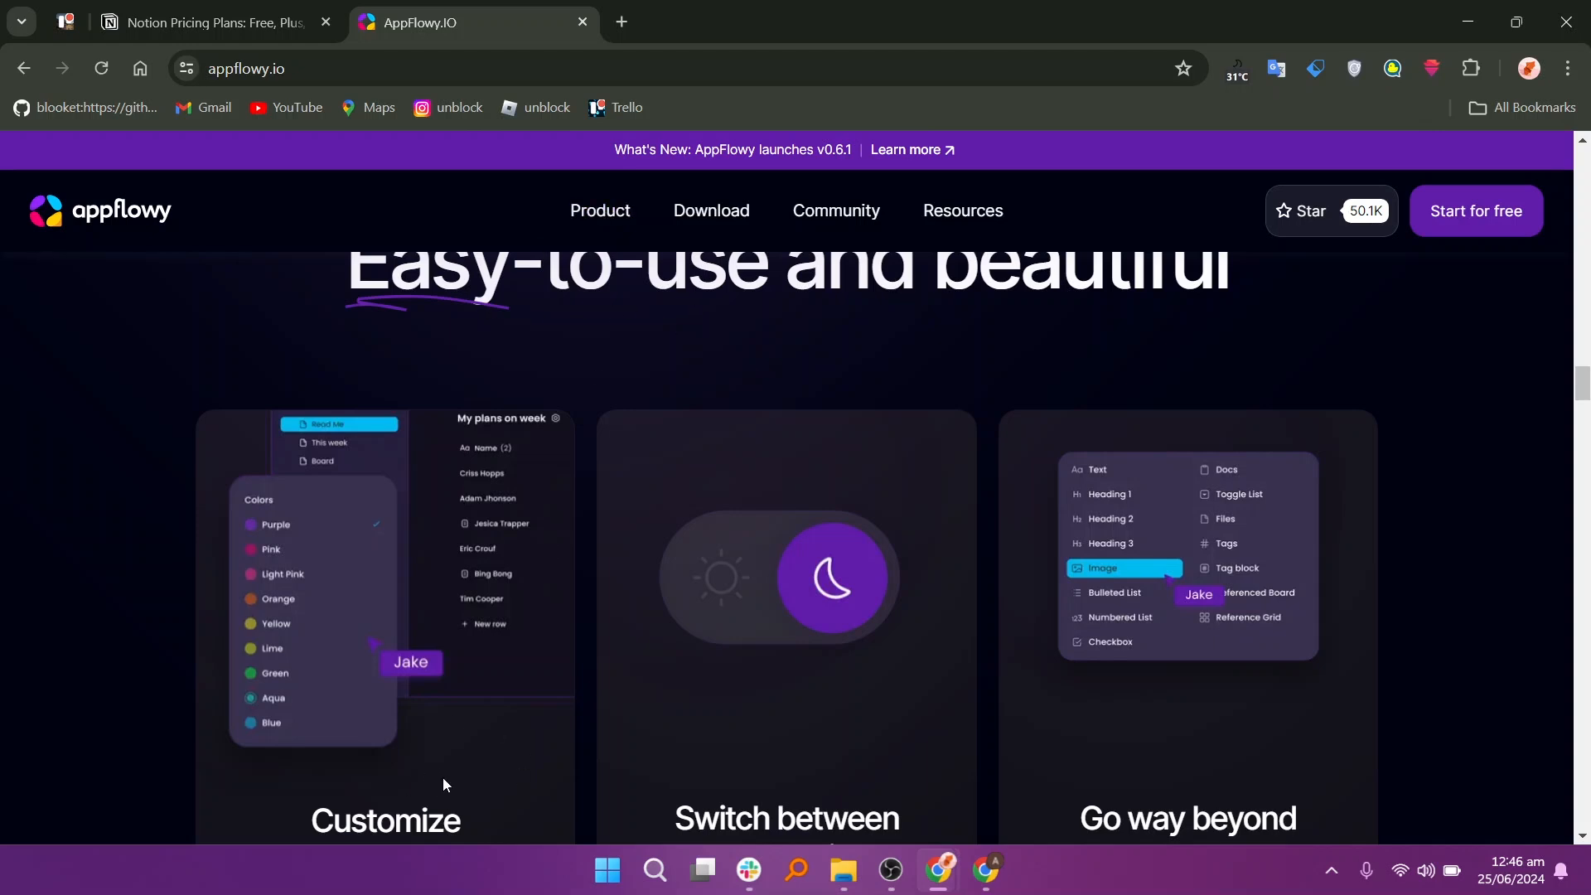
mouse_move(1154, 757)
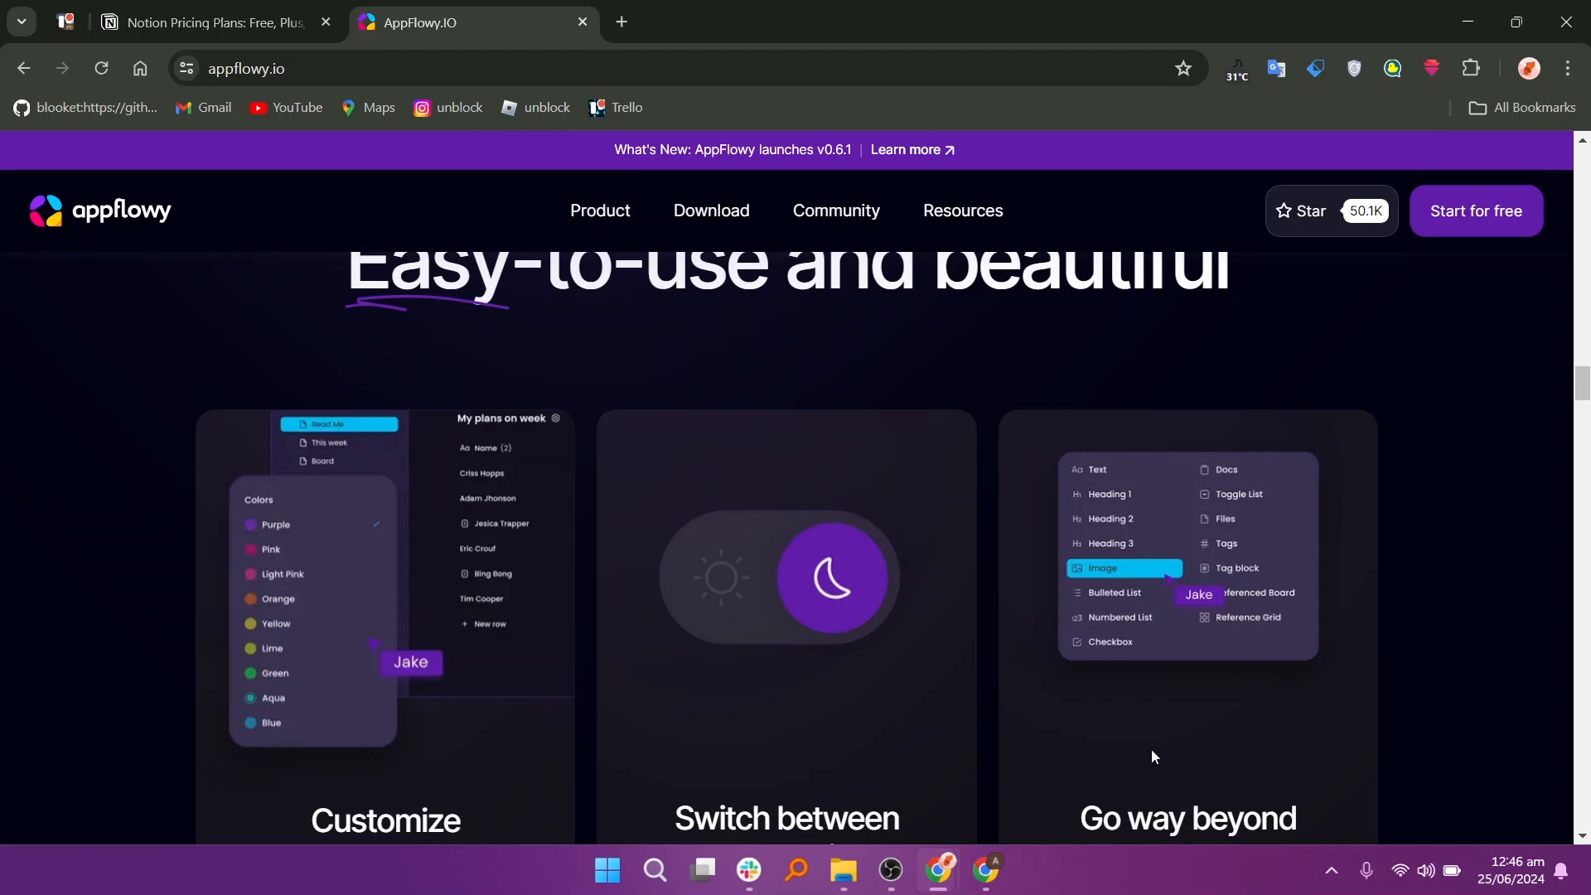
scroll("down", 3)
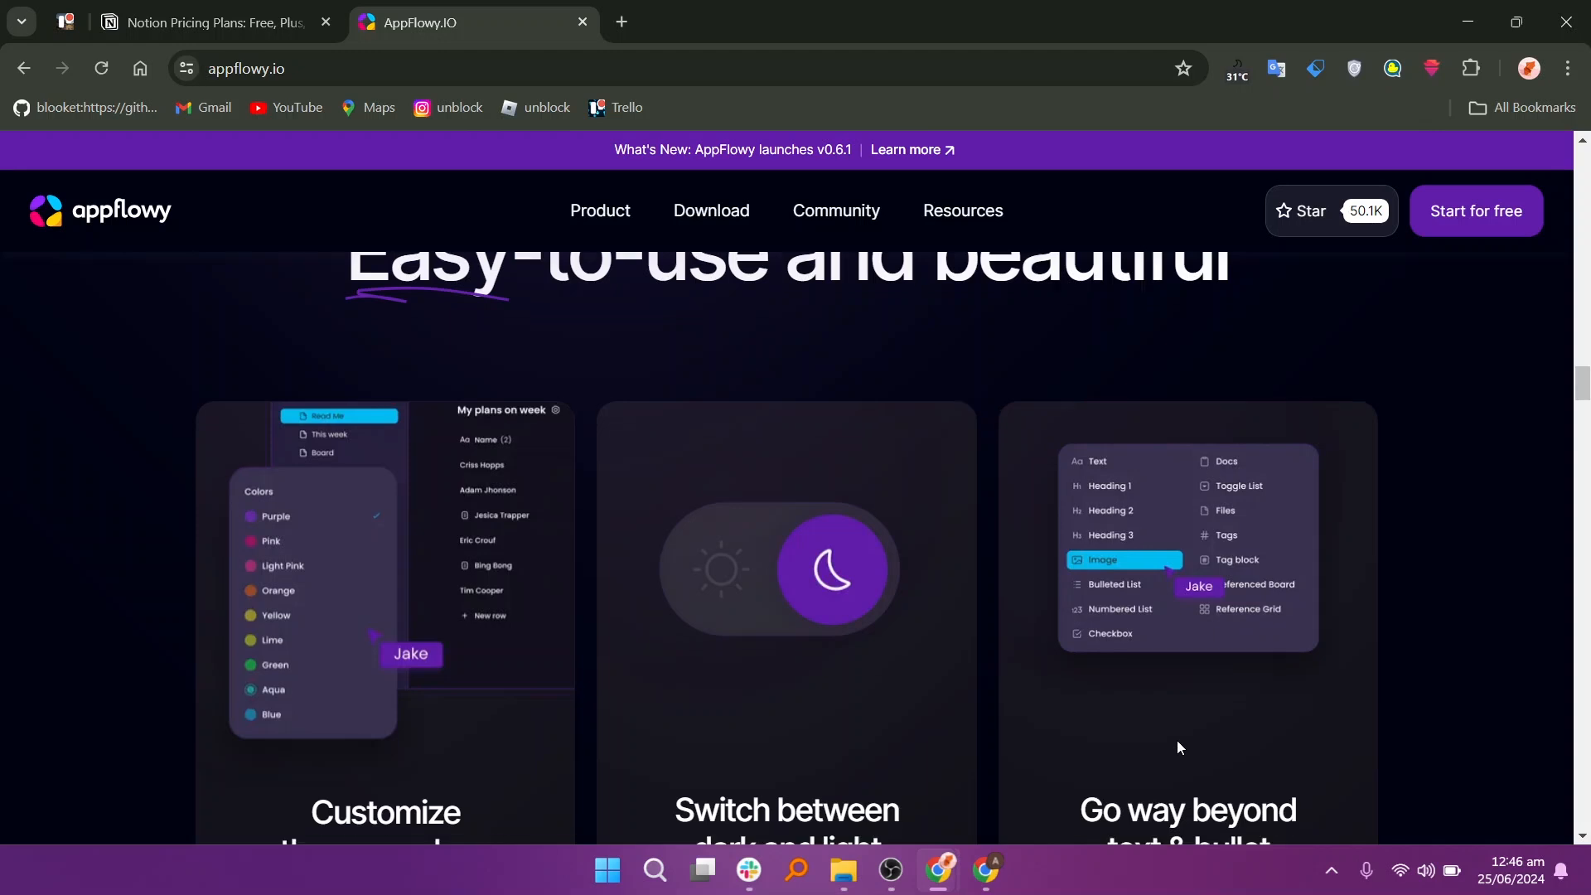
scroll("down", 3)
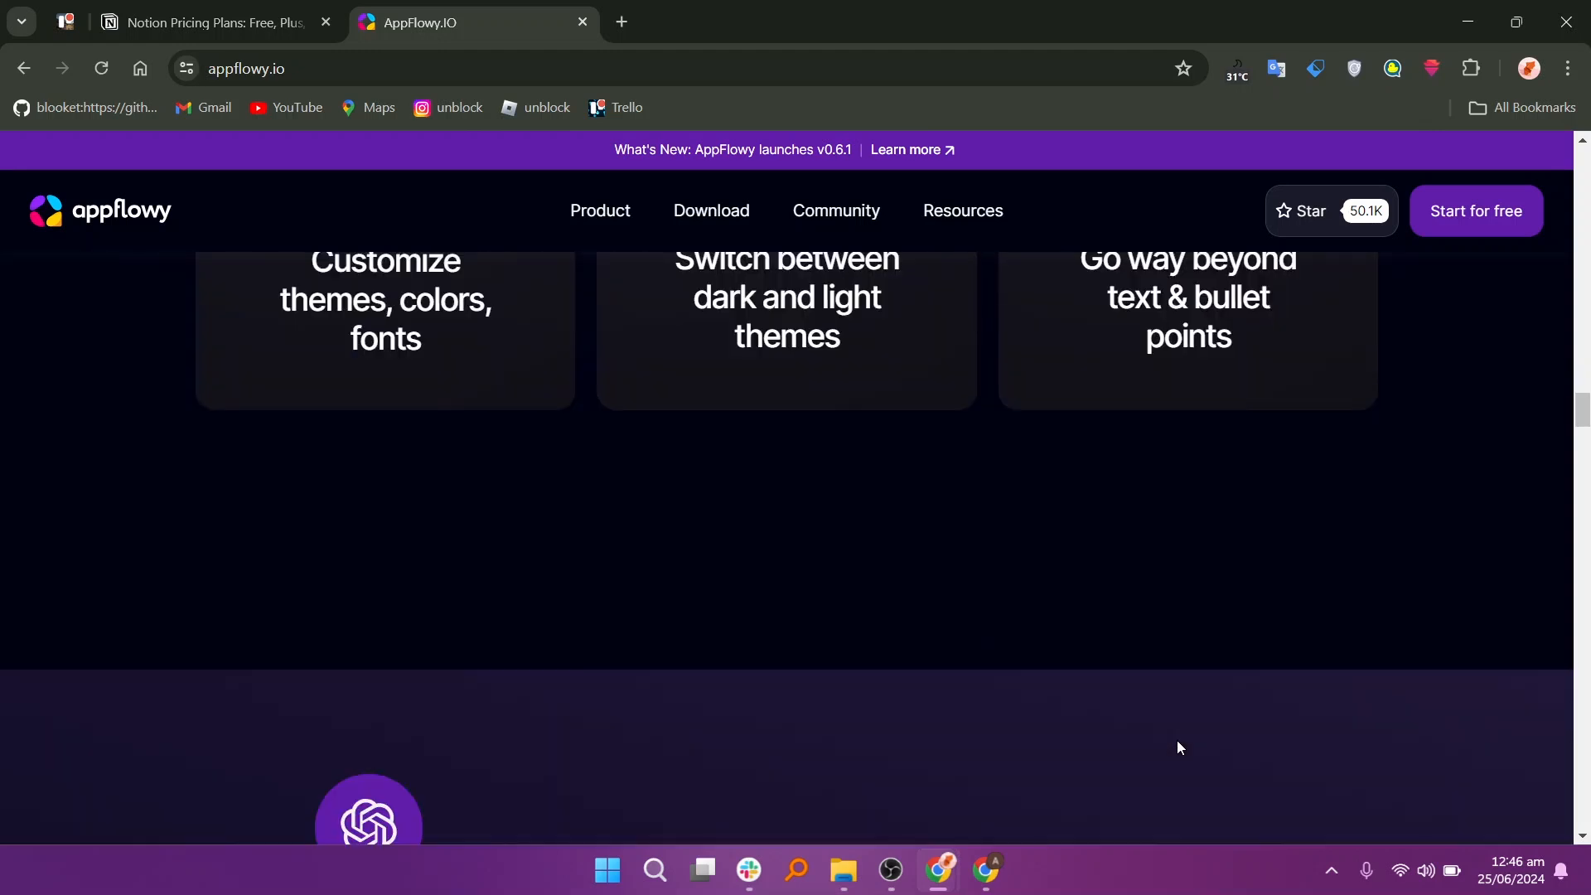
scroll("down", 3)
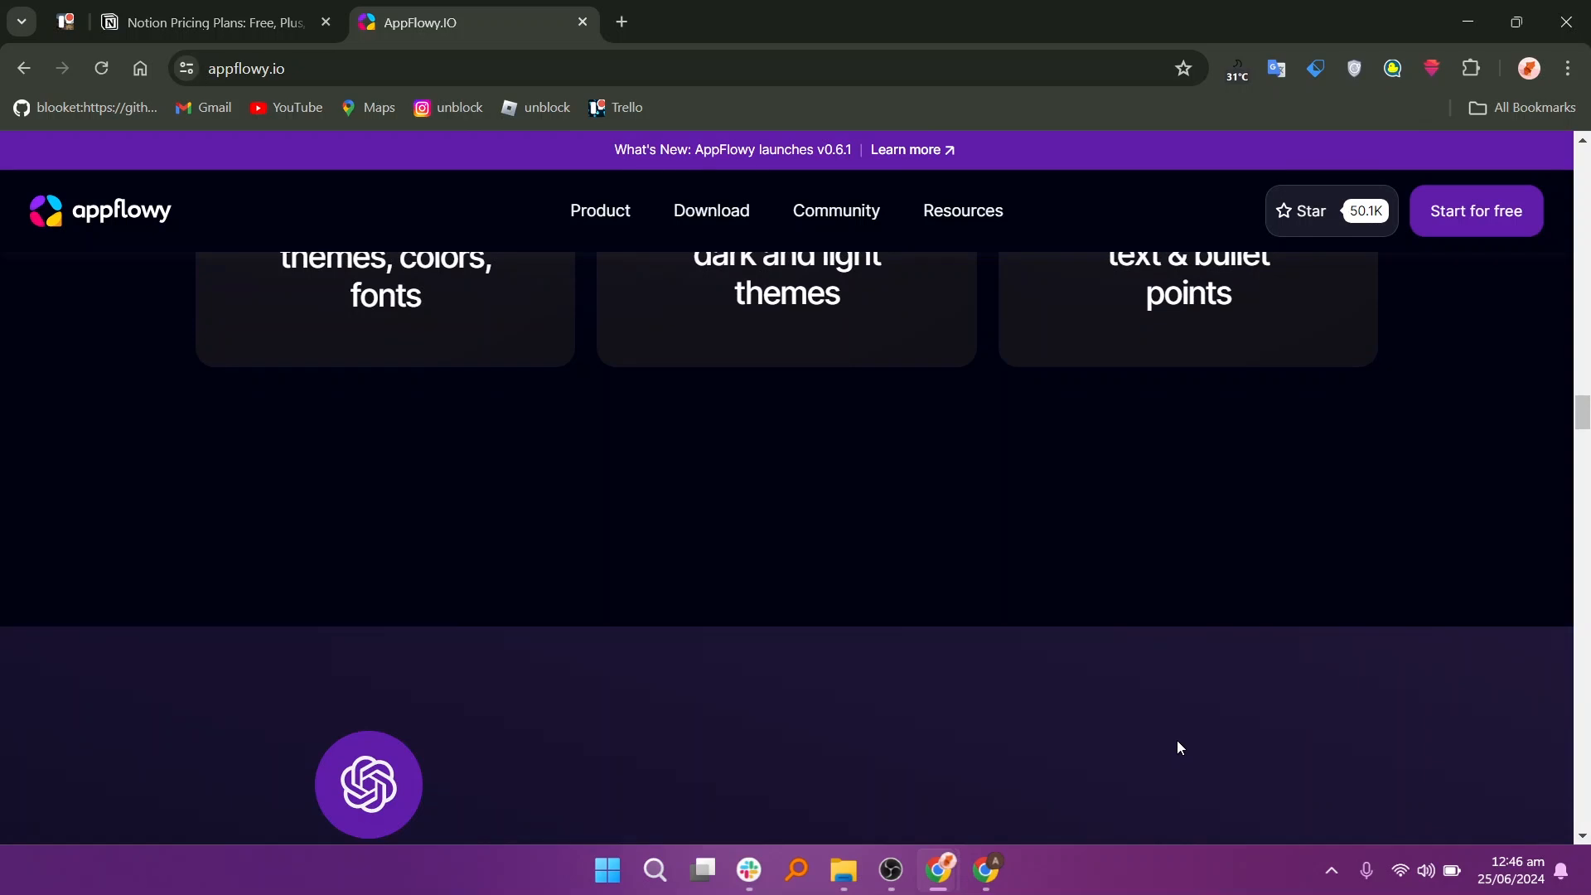
scroll("down", 3)
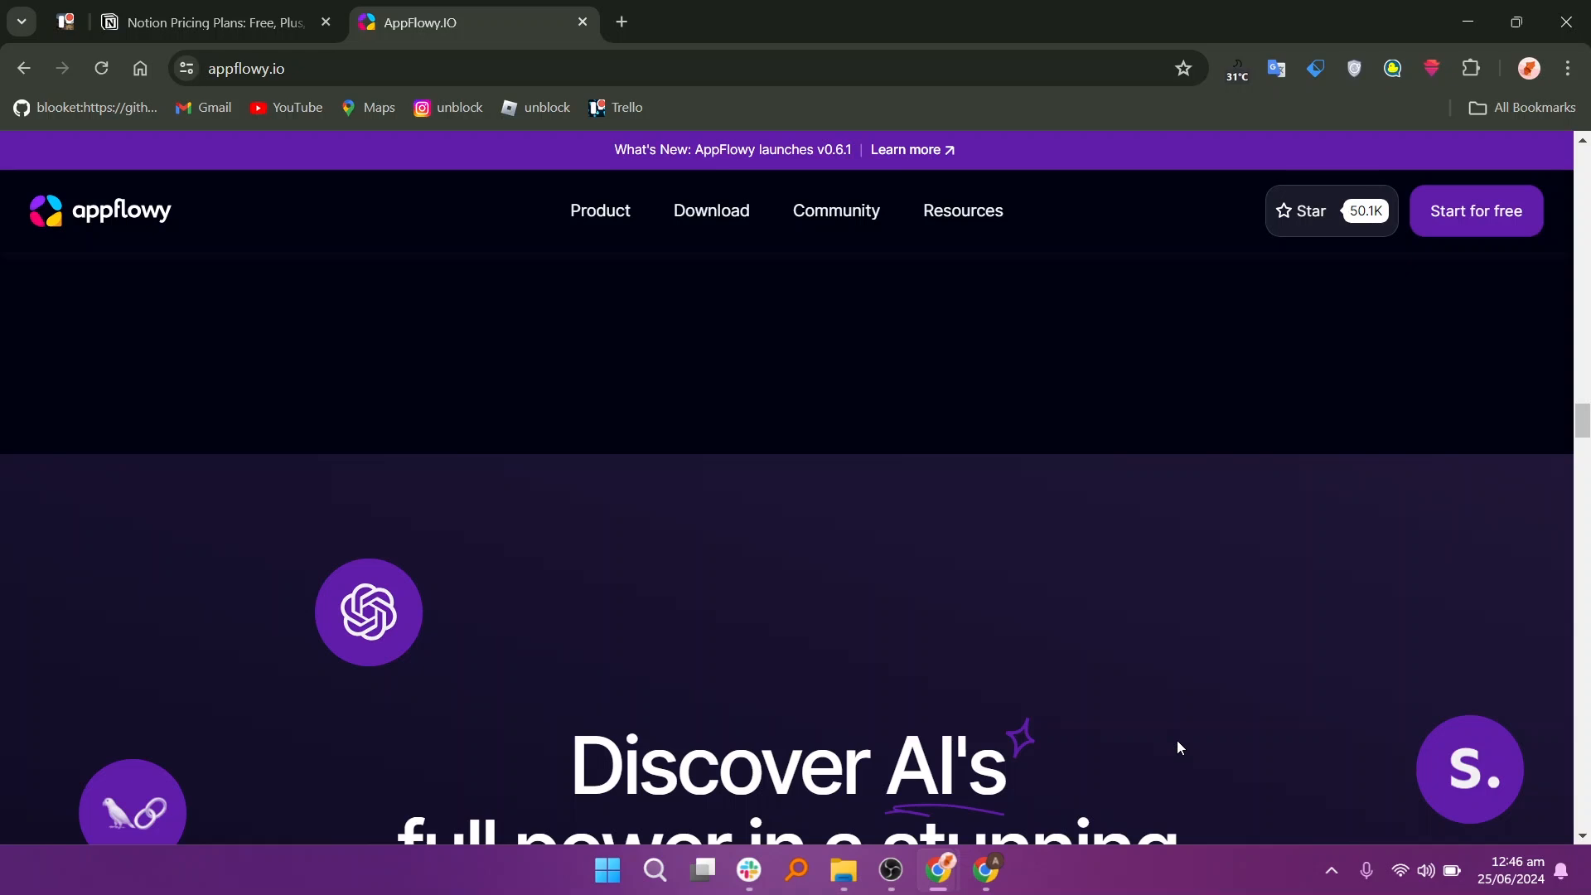
scroll("down", 3)
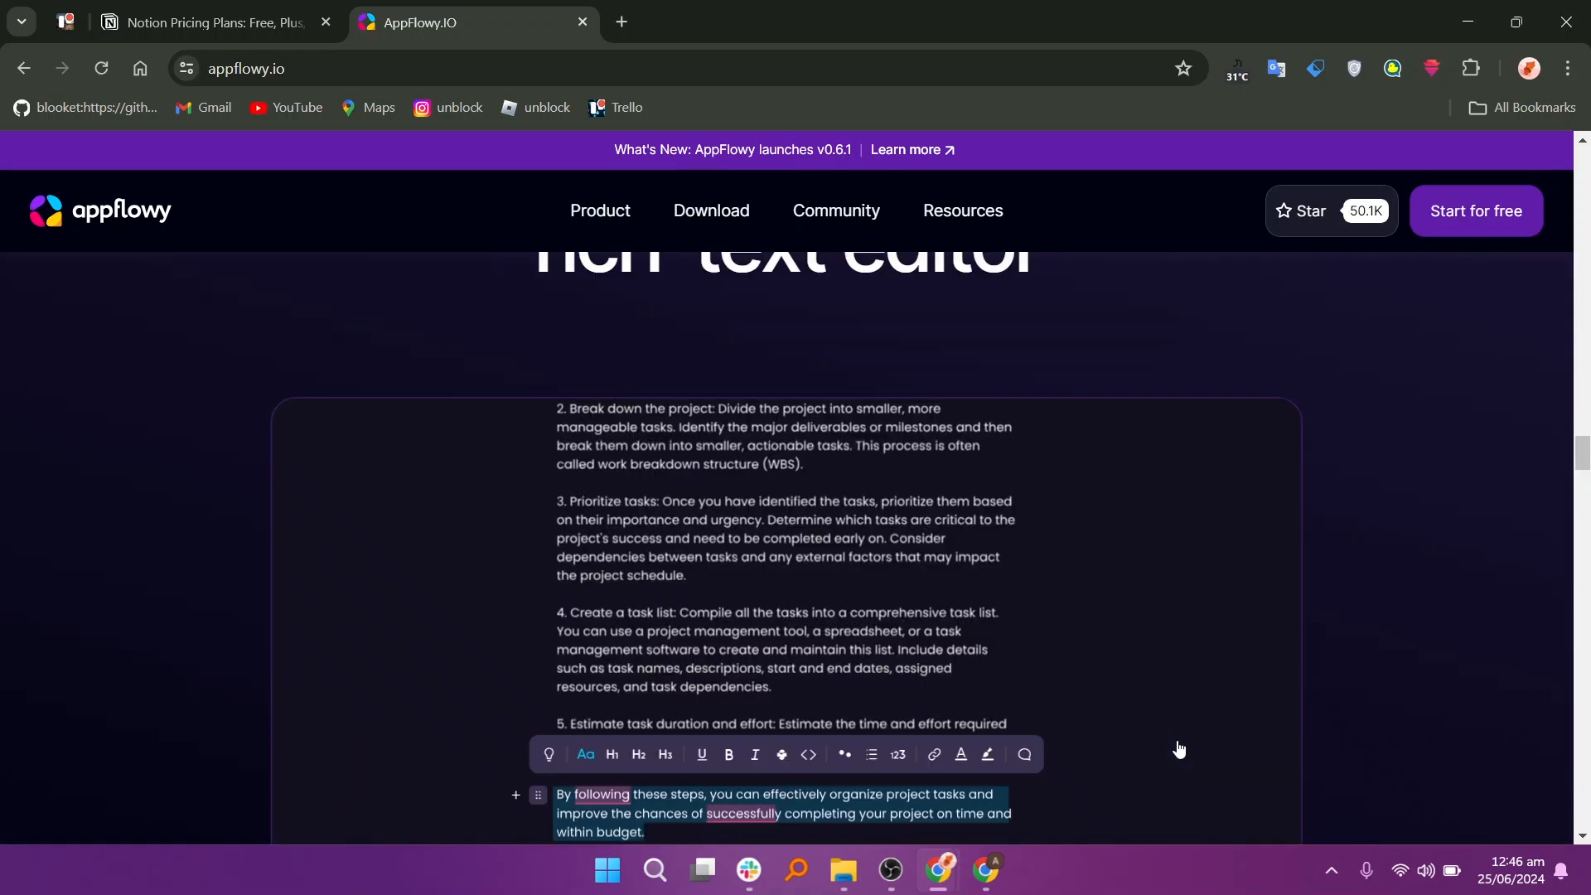
scroll("down", 3)
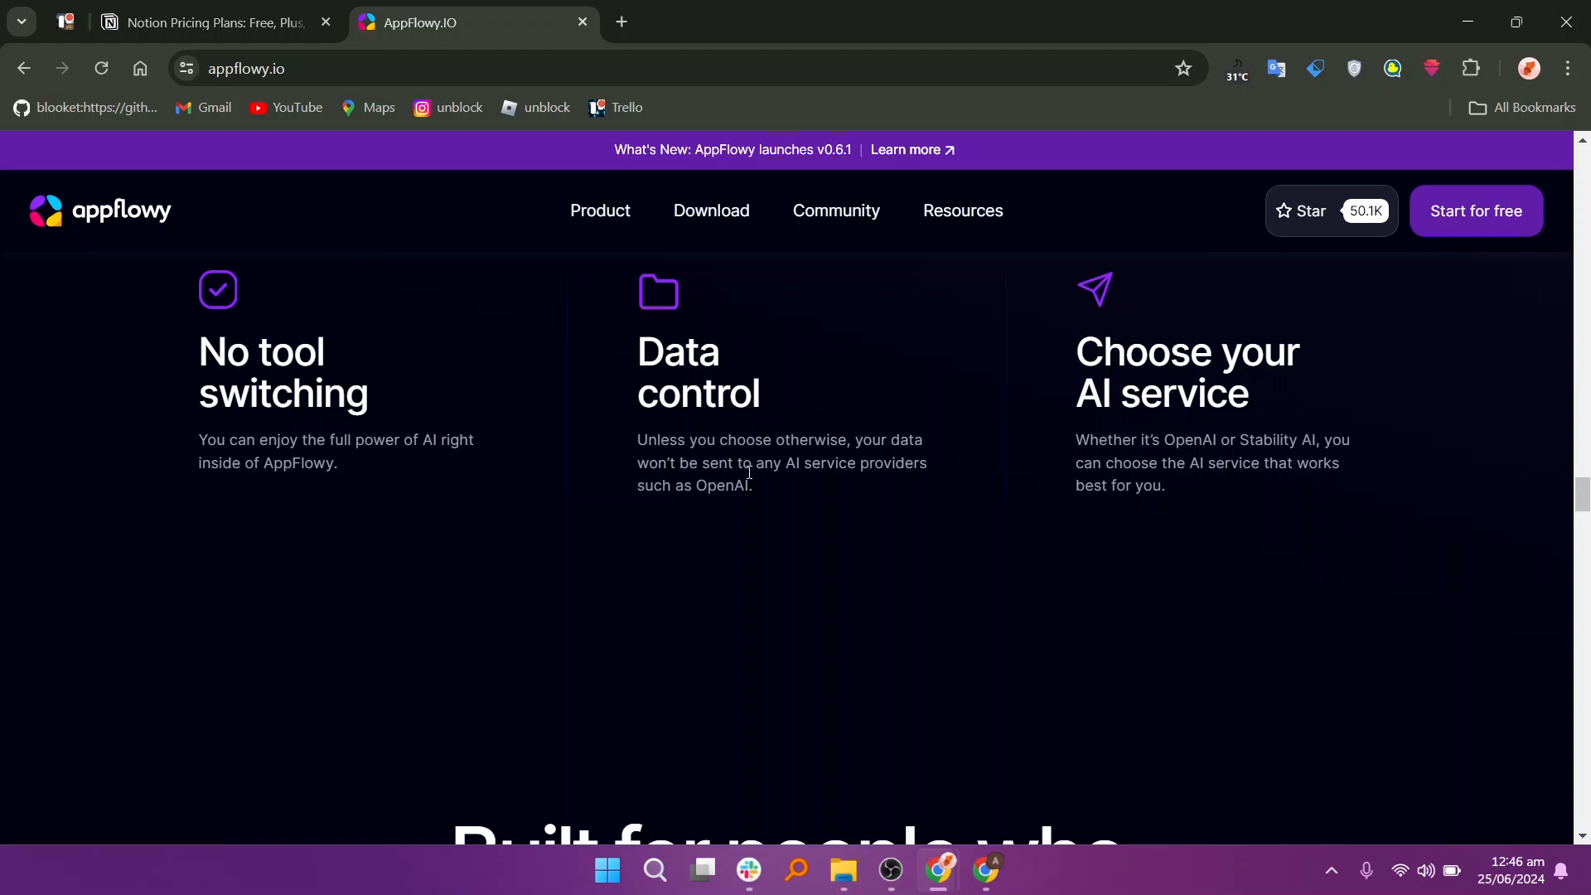
mouse_move(1145, 456)
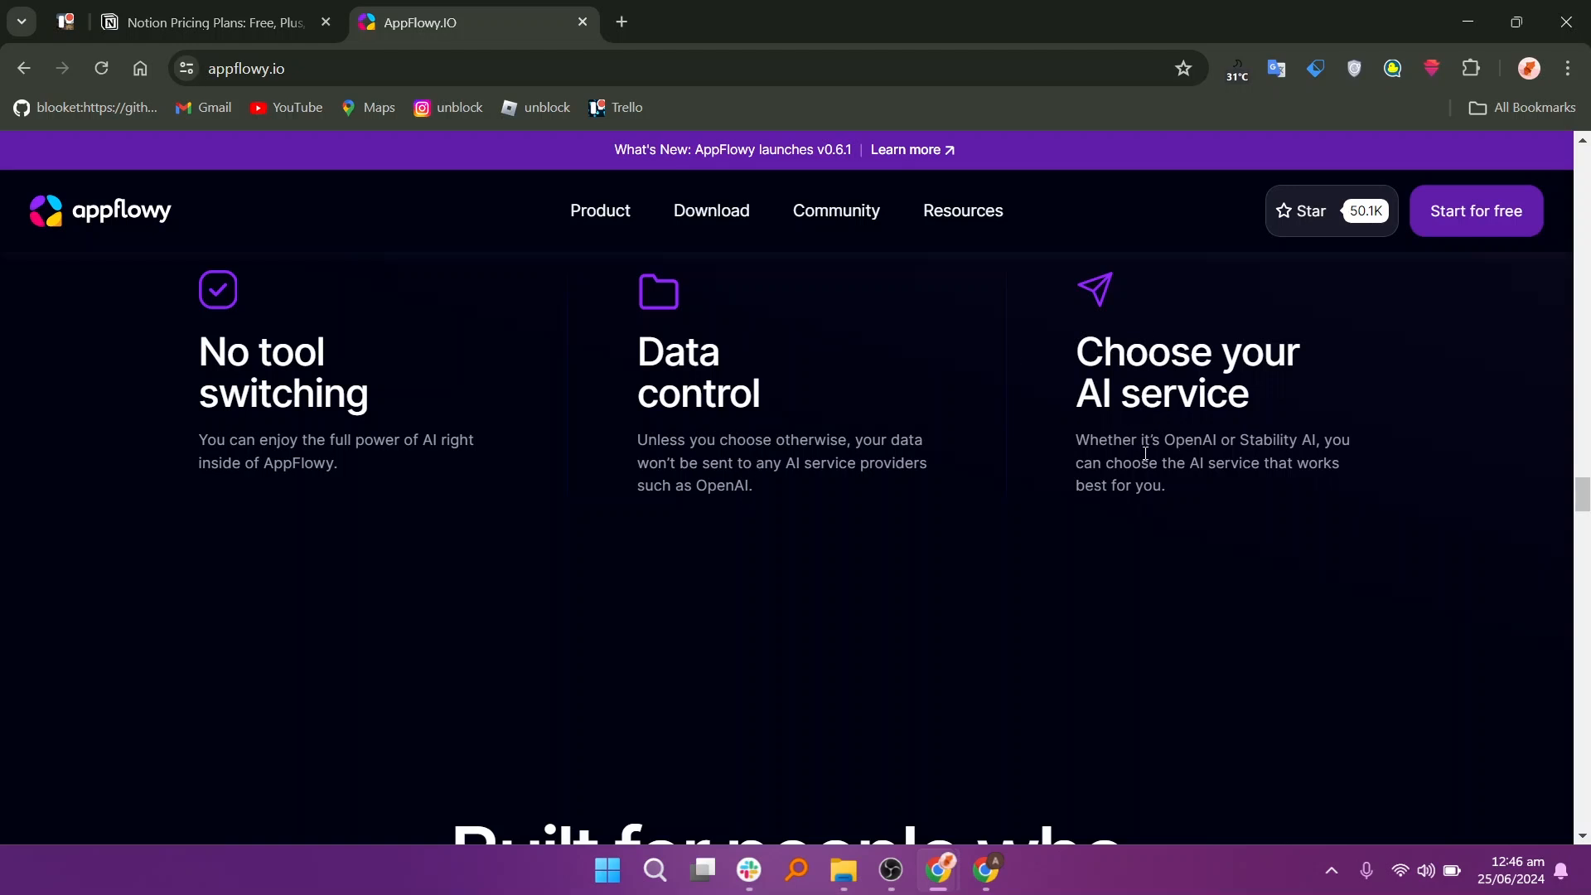
Scroll past 'Built for people who value privacy' and 'AppFlowy for Mobile' to the community stats.
scroll("down", 3)
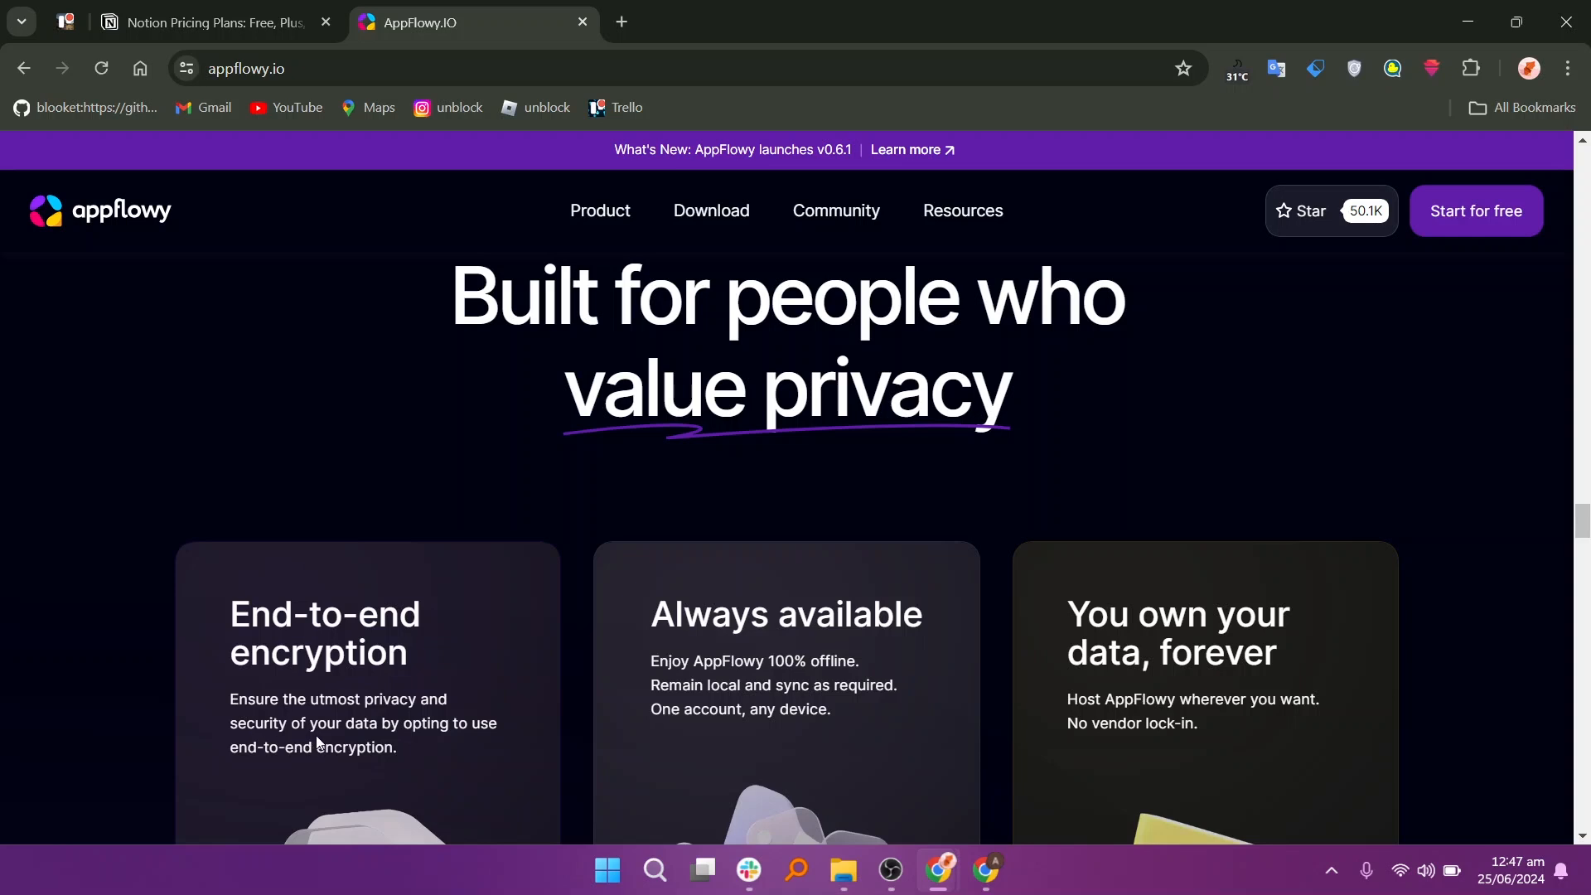
mouse_move(748, 656)
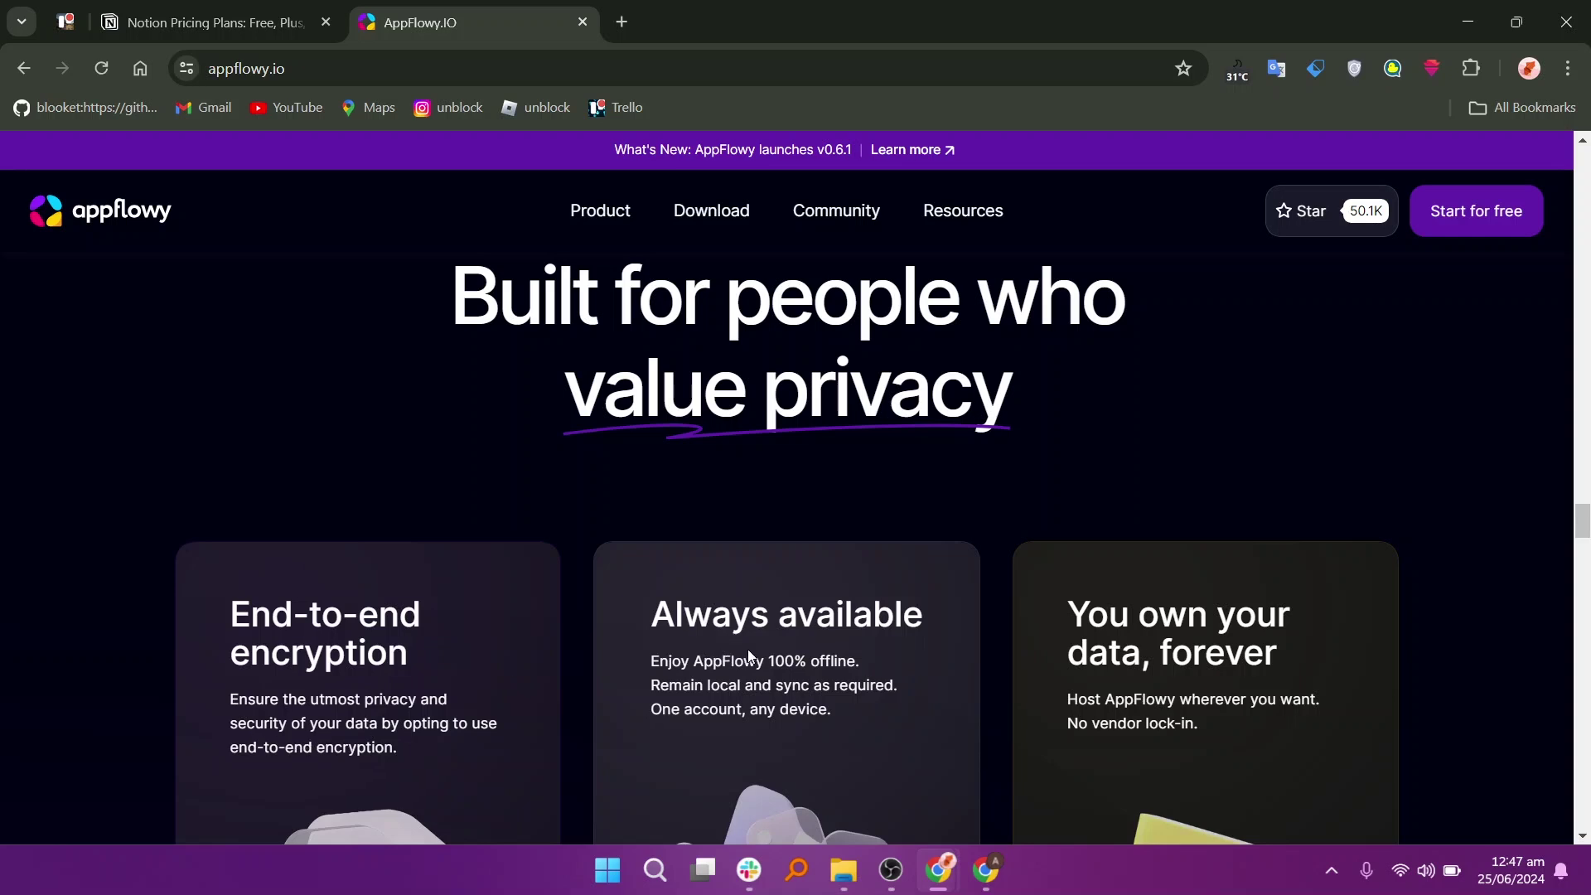
mouse_move(1175, 693)
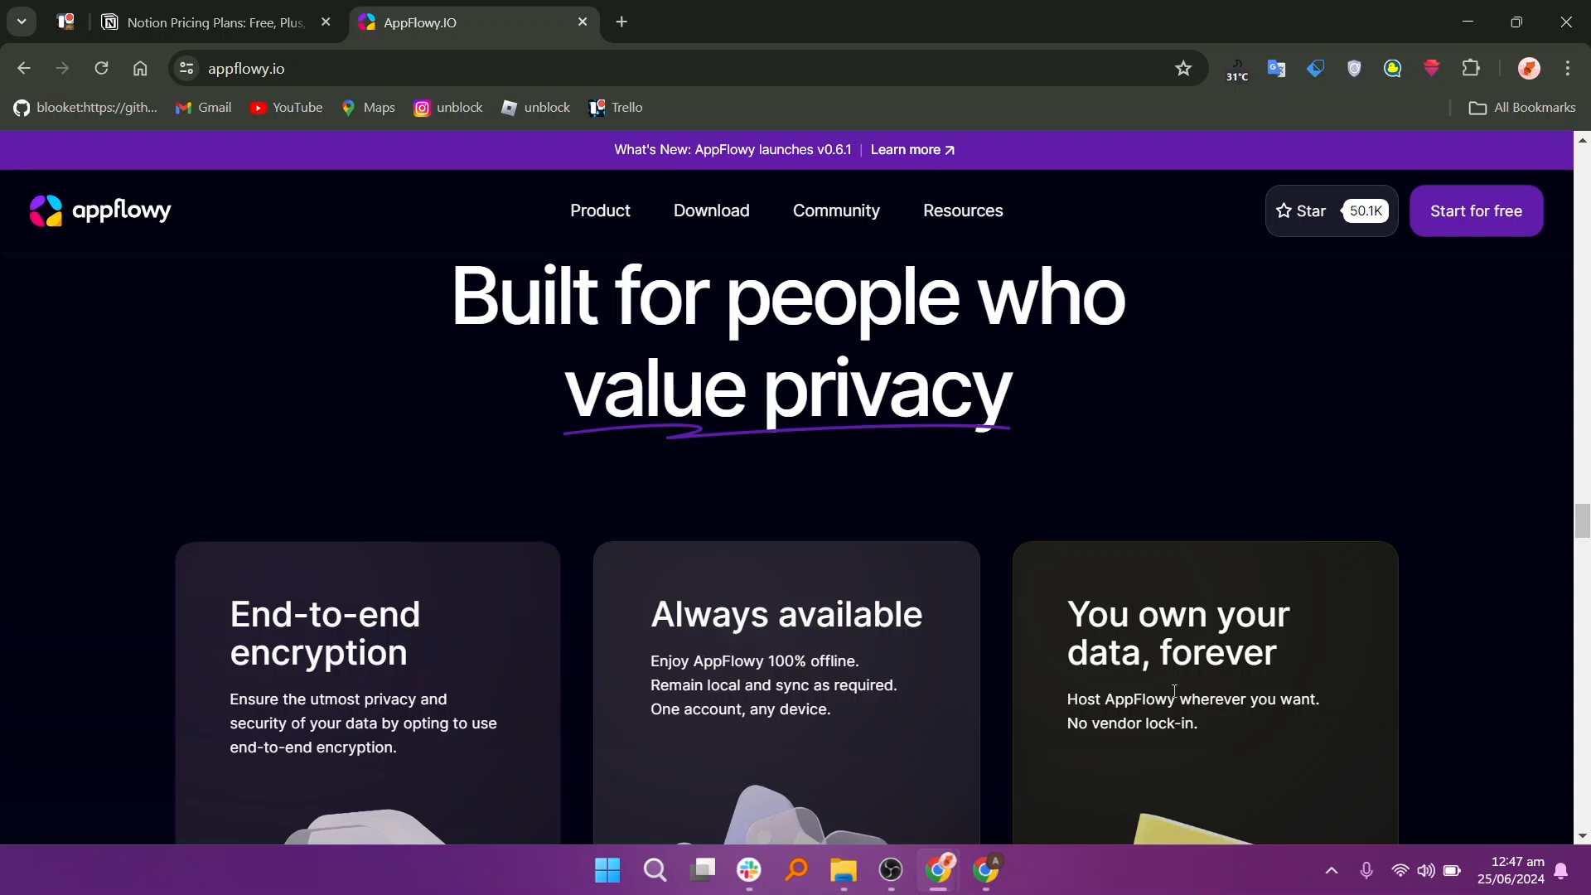
mouse_move(1240, 774)
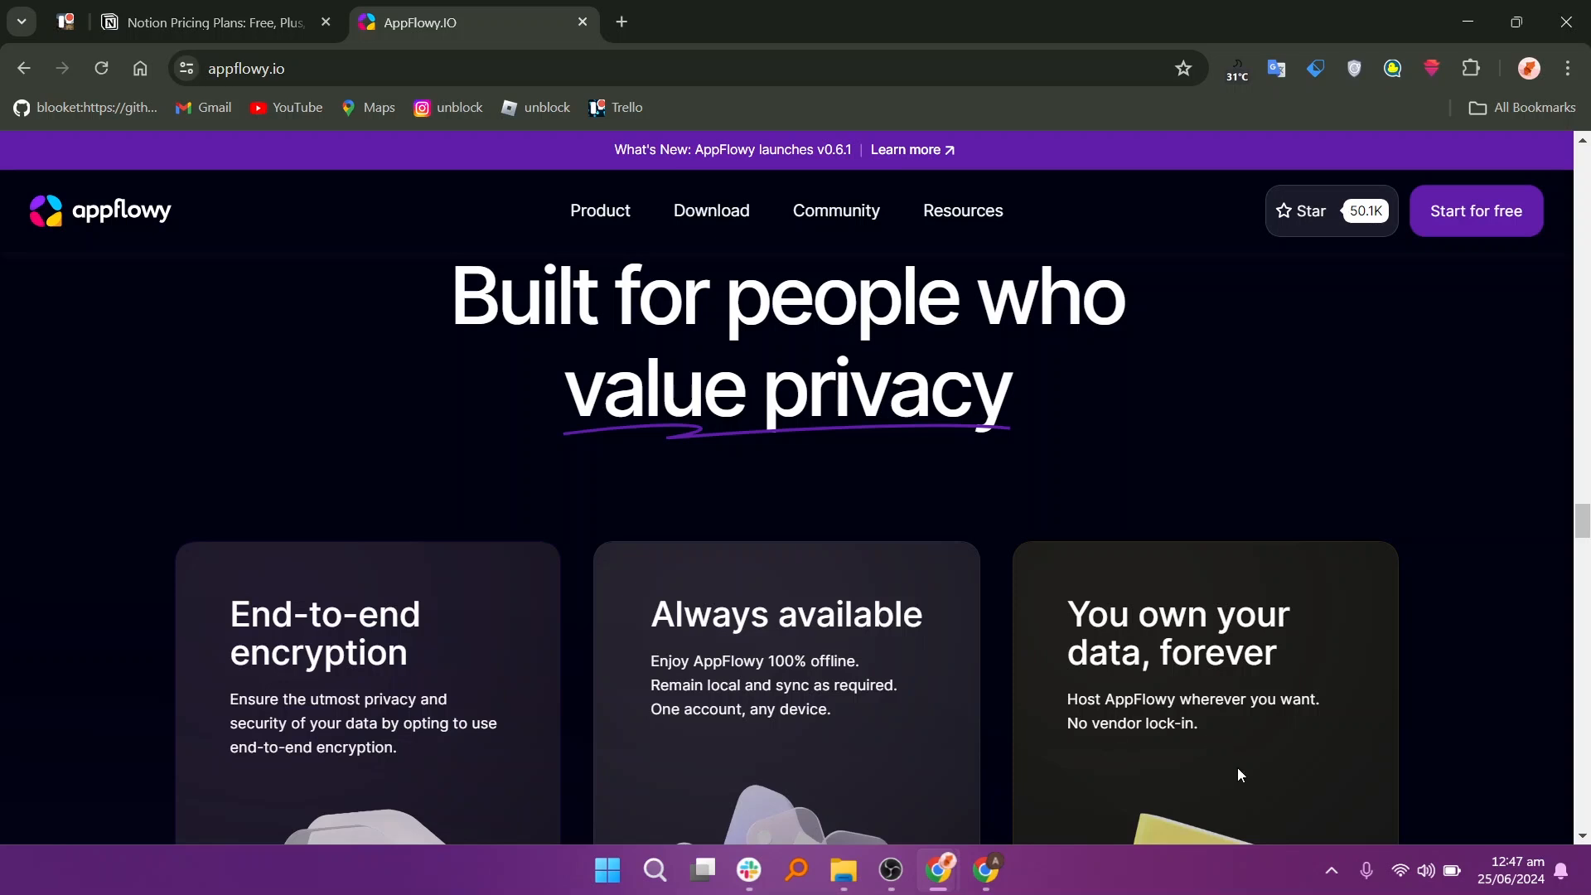
scroll("down", 3)
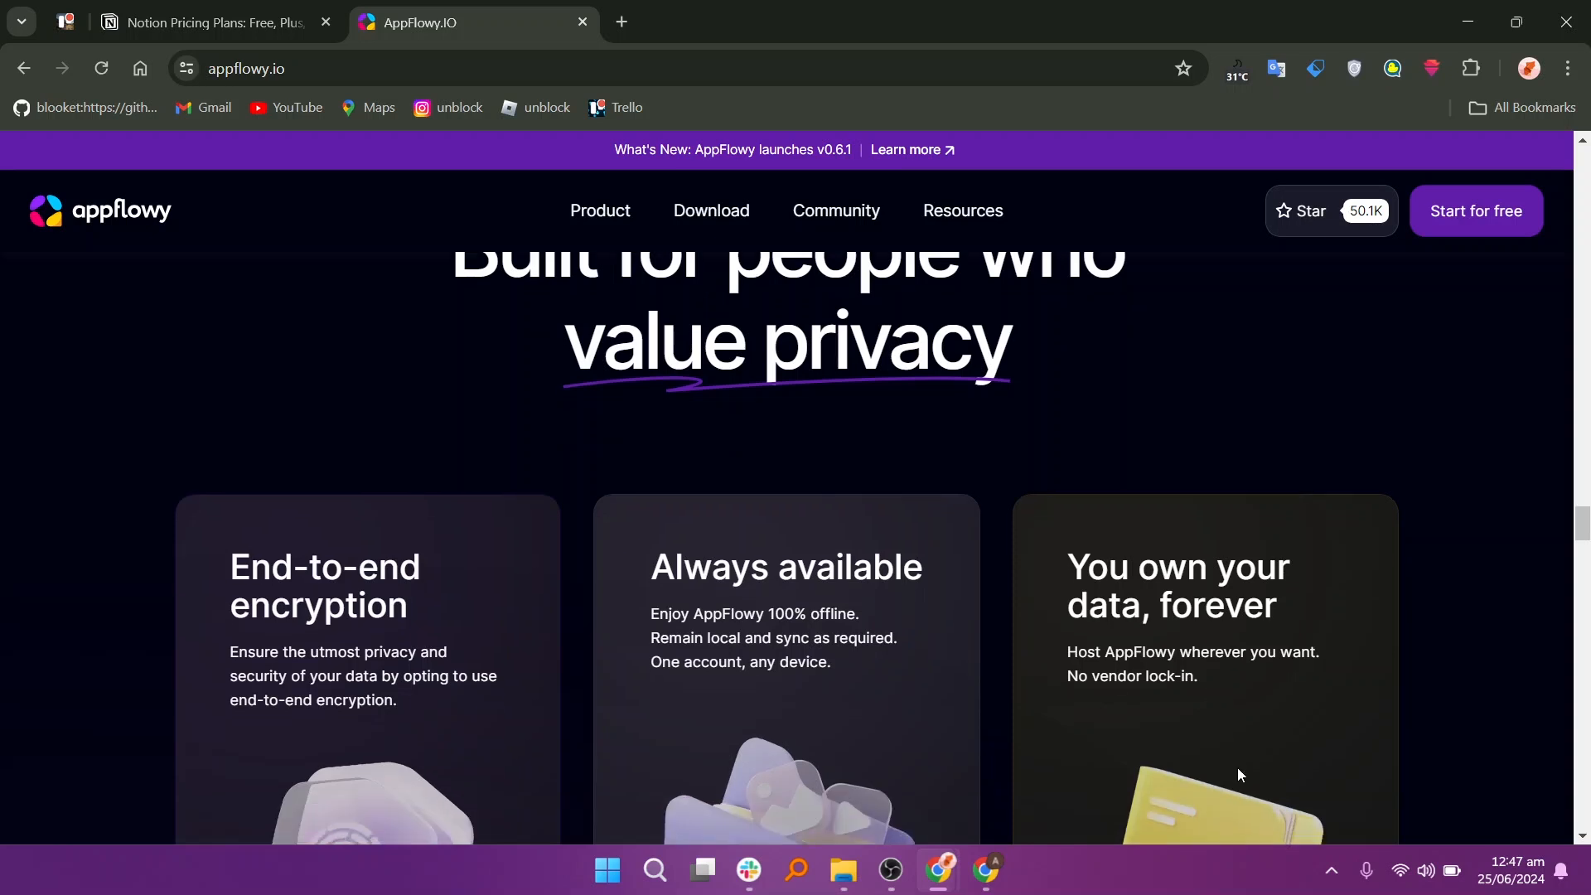
scroll("down", 3)
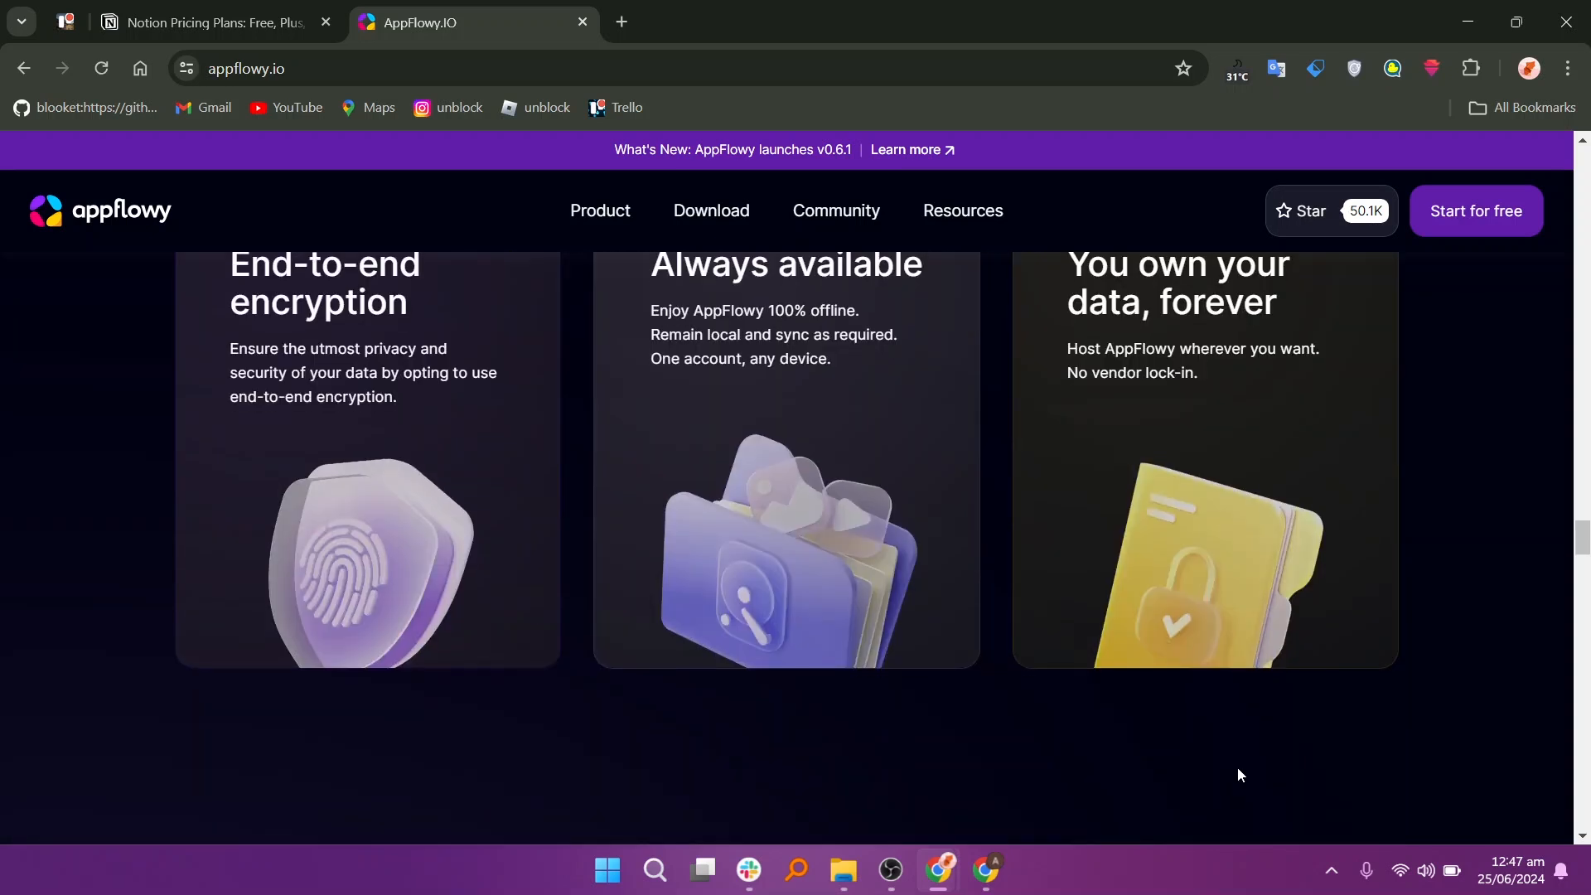
scroll("down", 3)
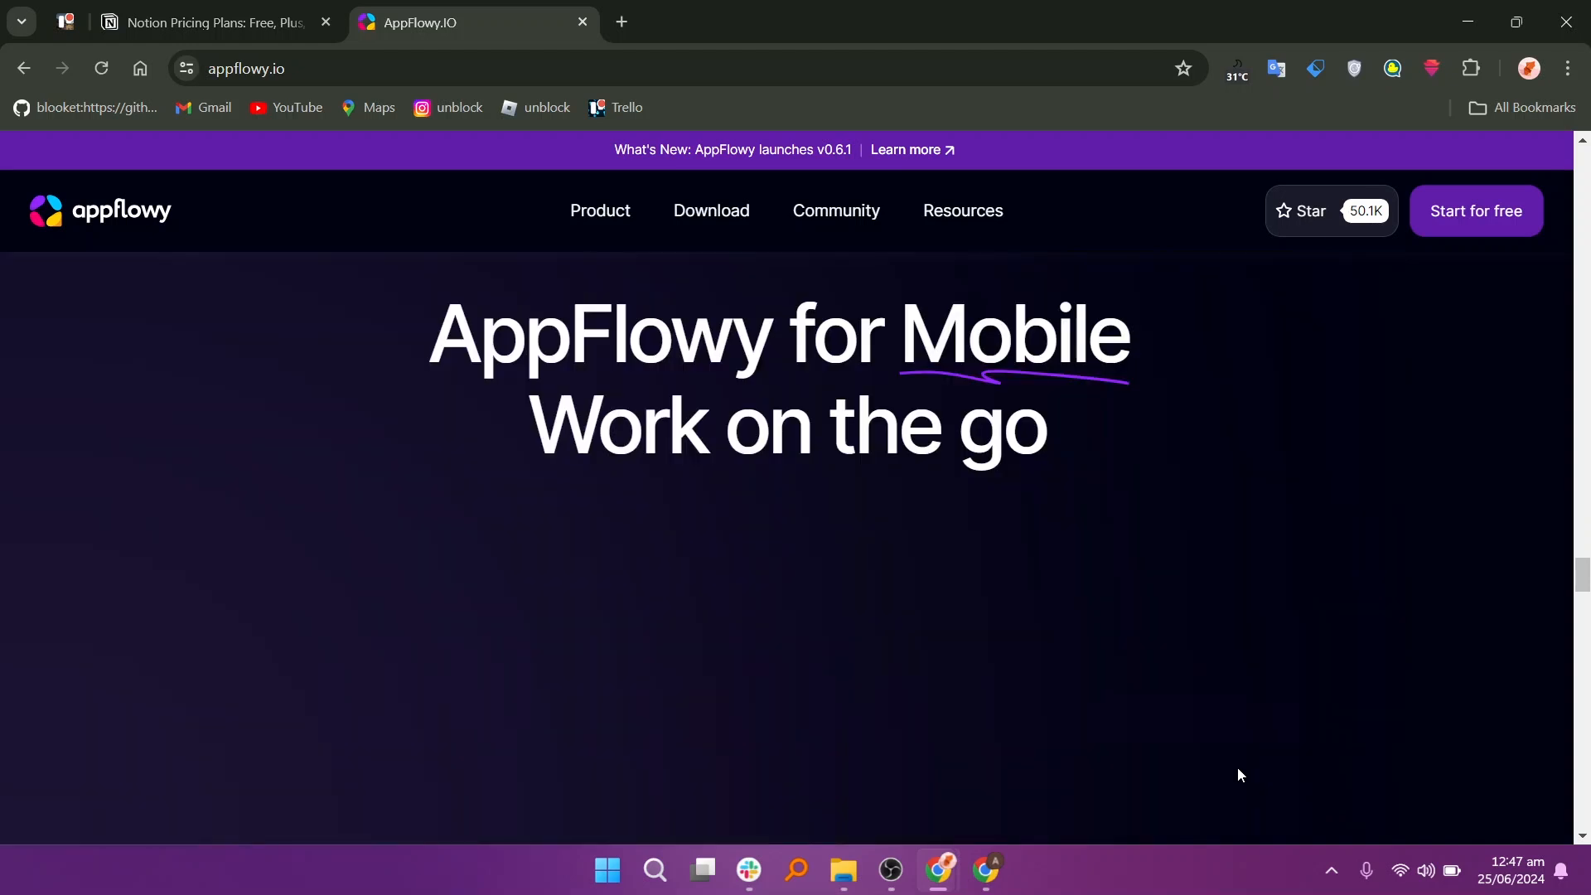
scroll("down", 3)
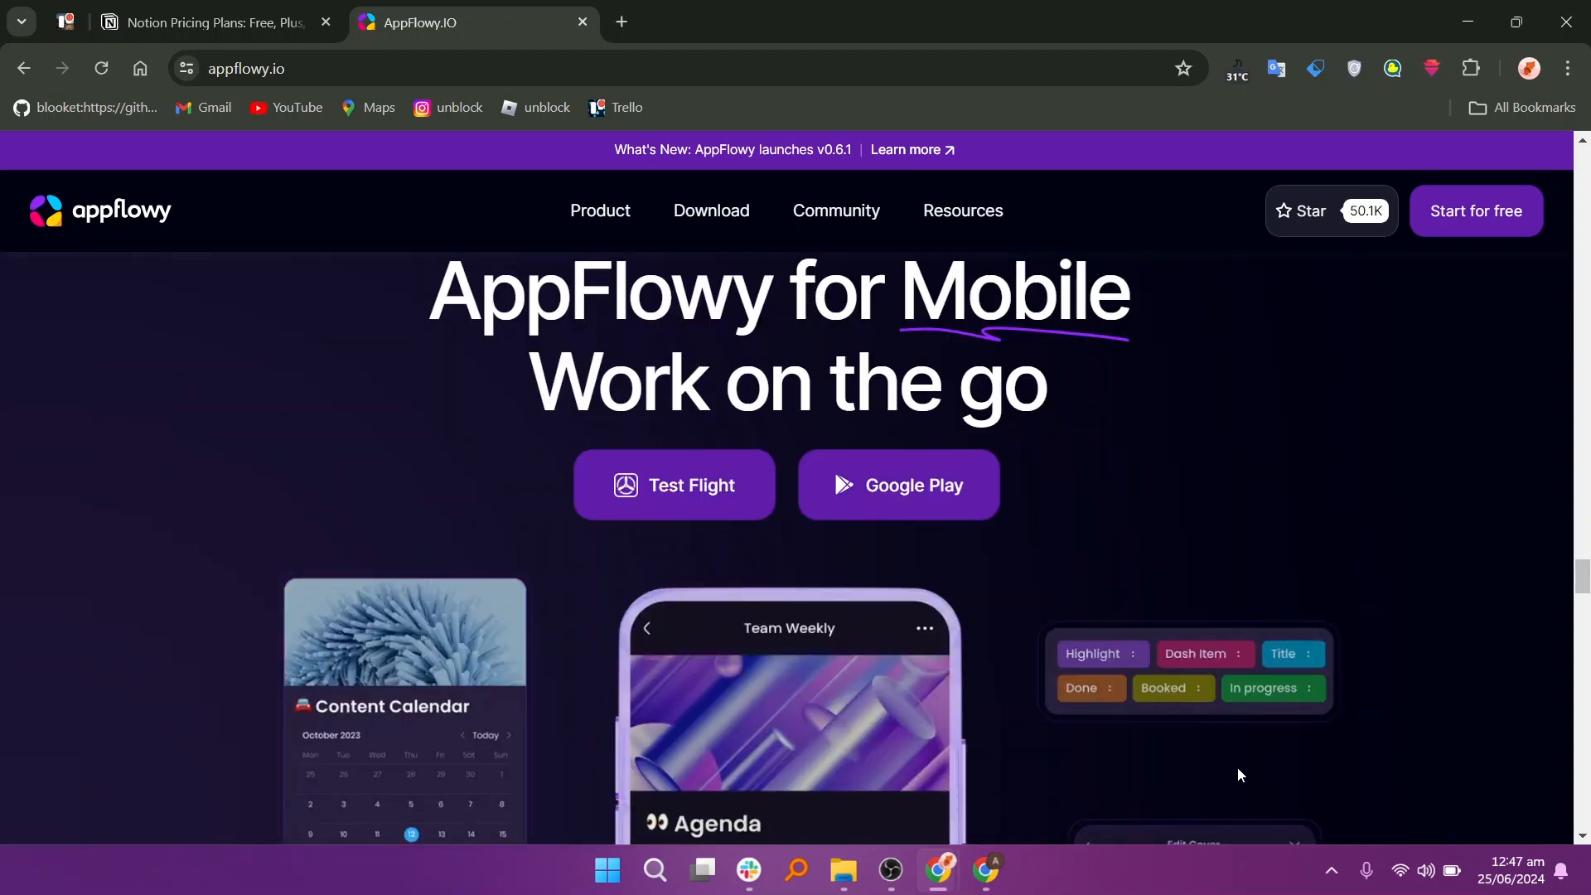
scroll("down", 3)
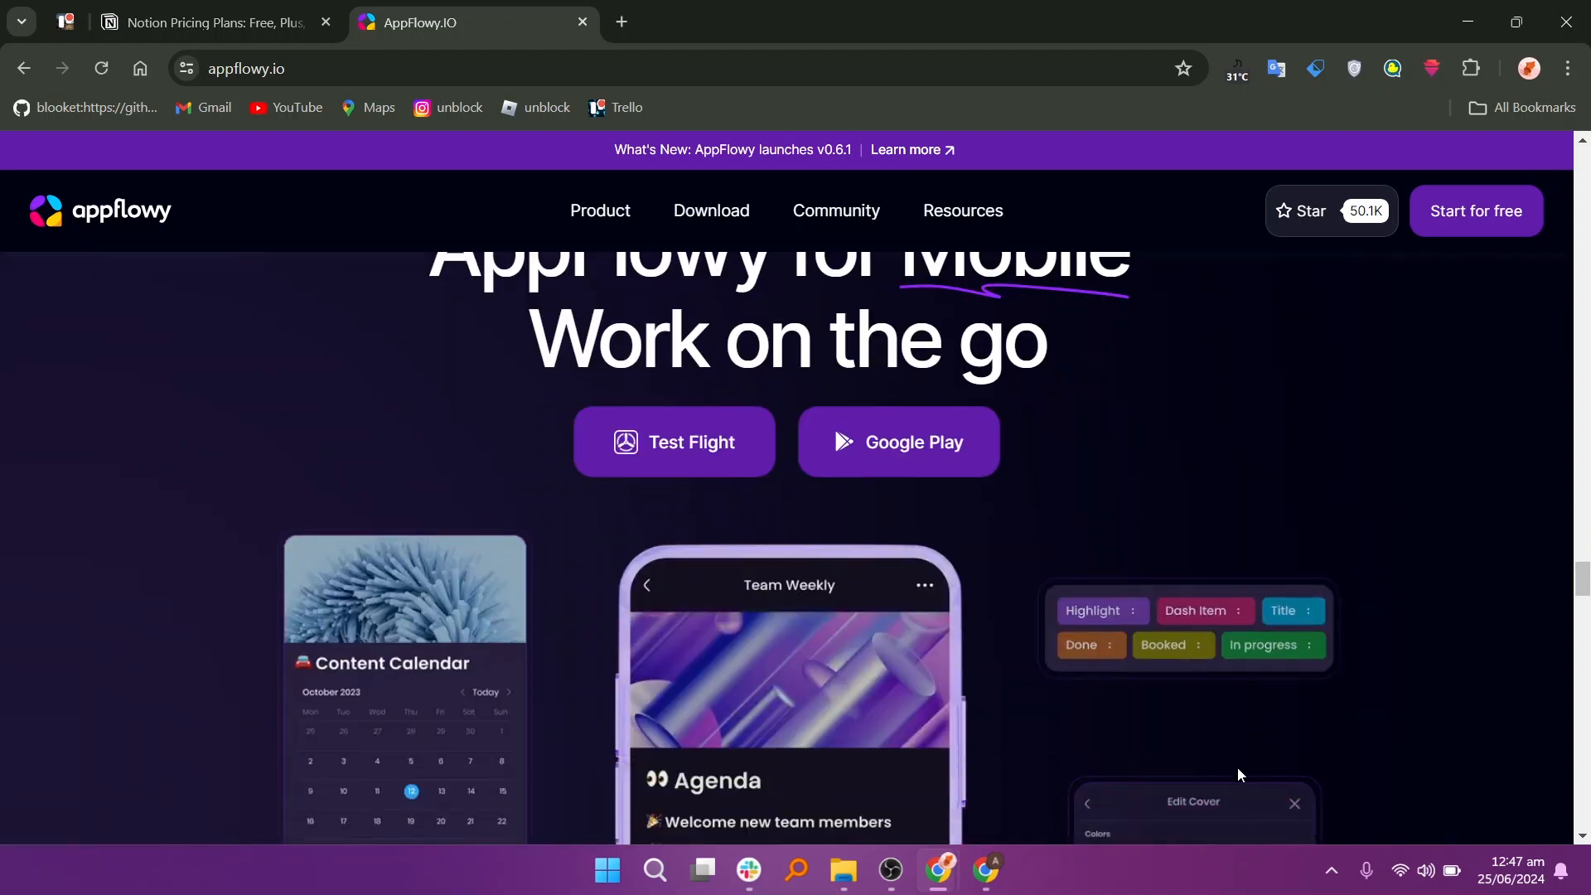
scroll("down", 3)
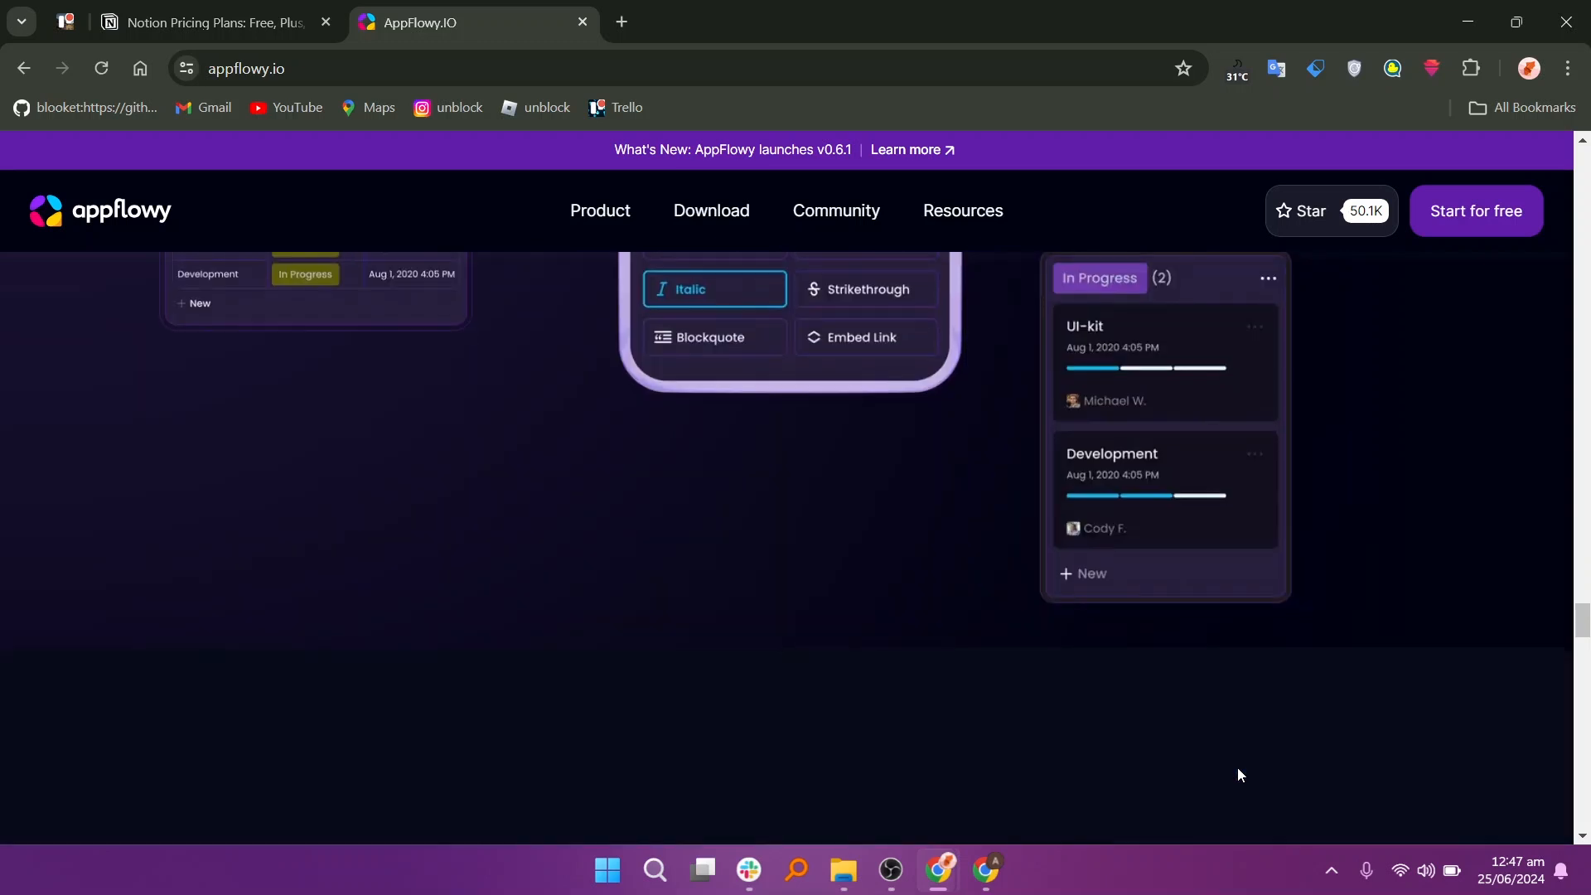
scroll("down", 3)
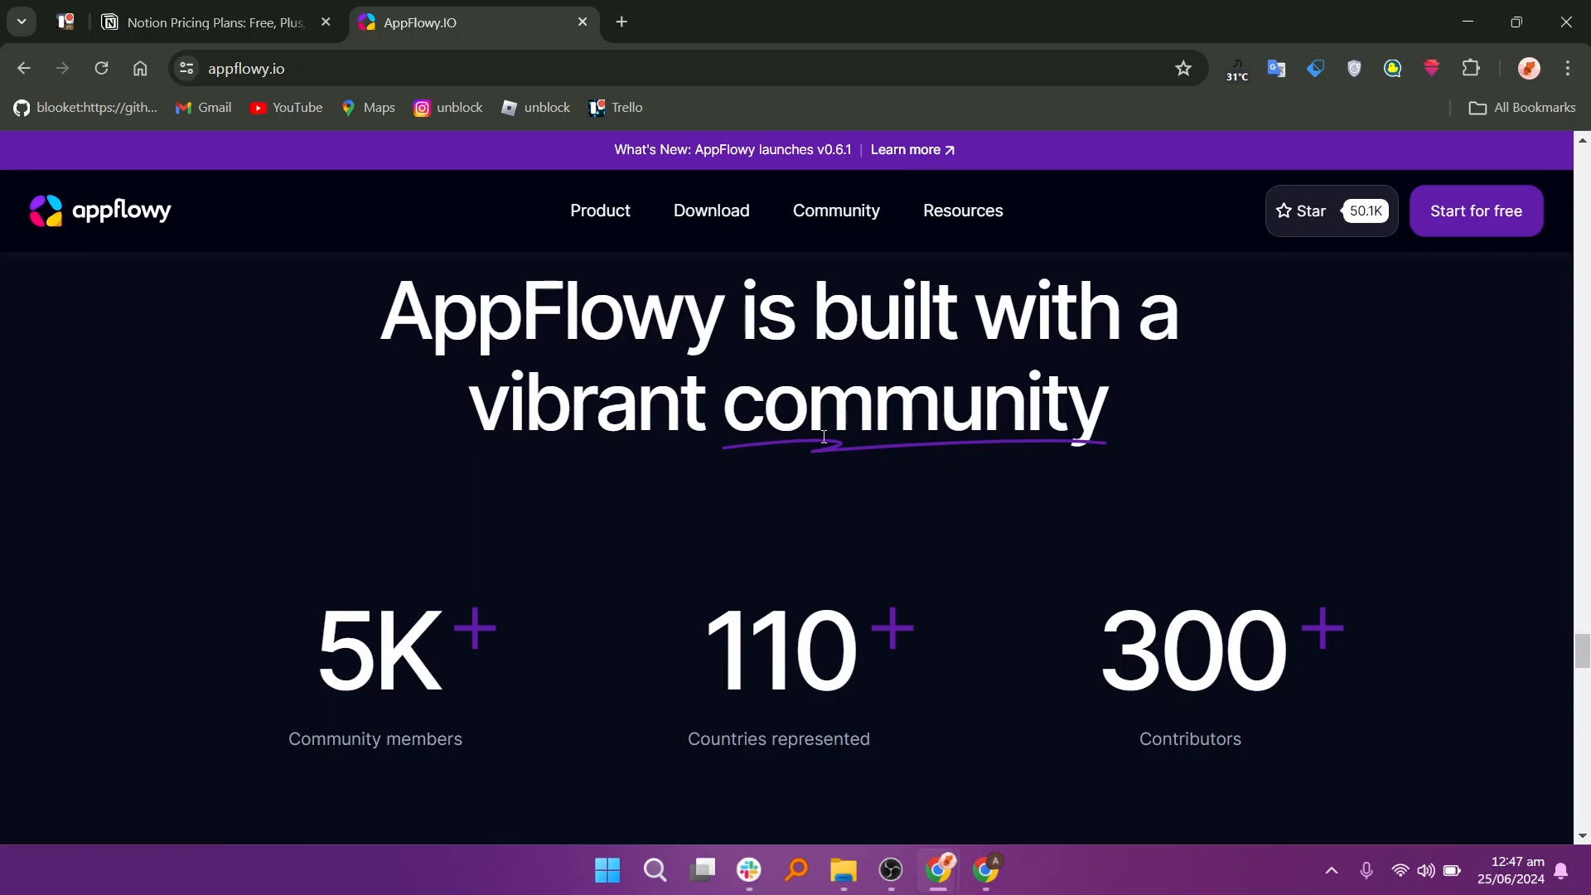
mouse_move(1520, 438)
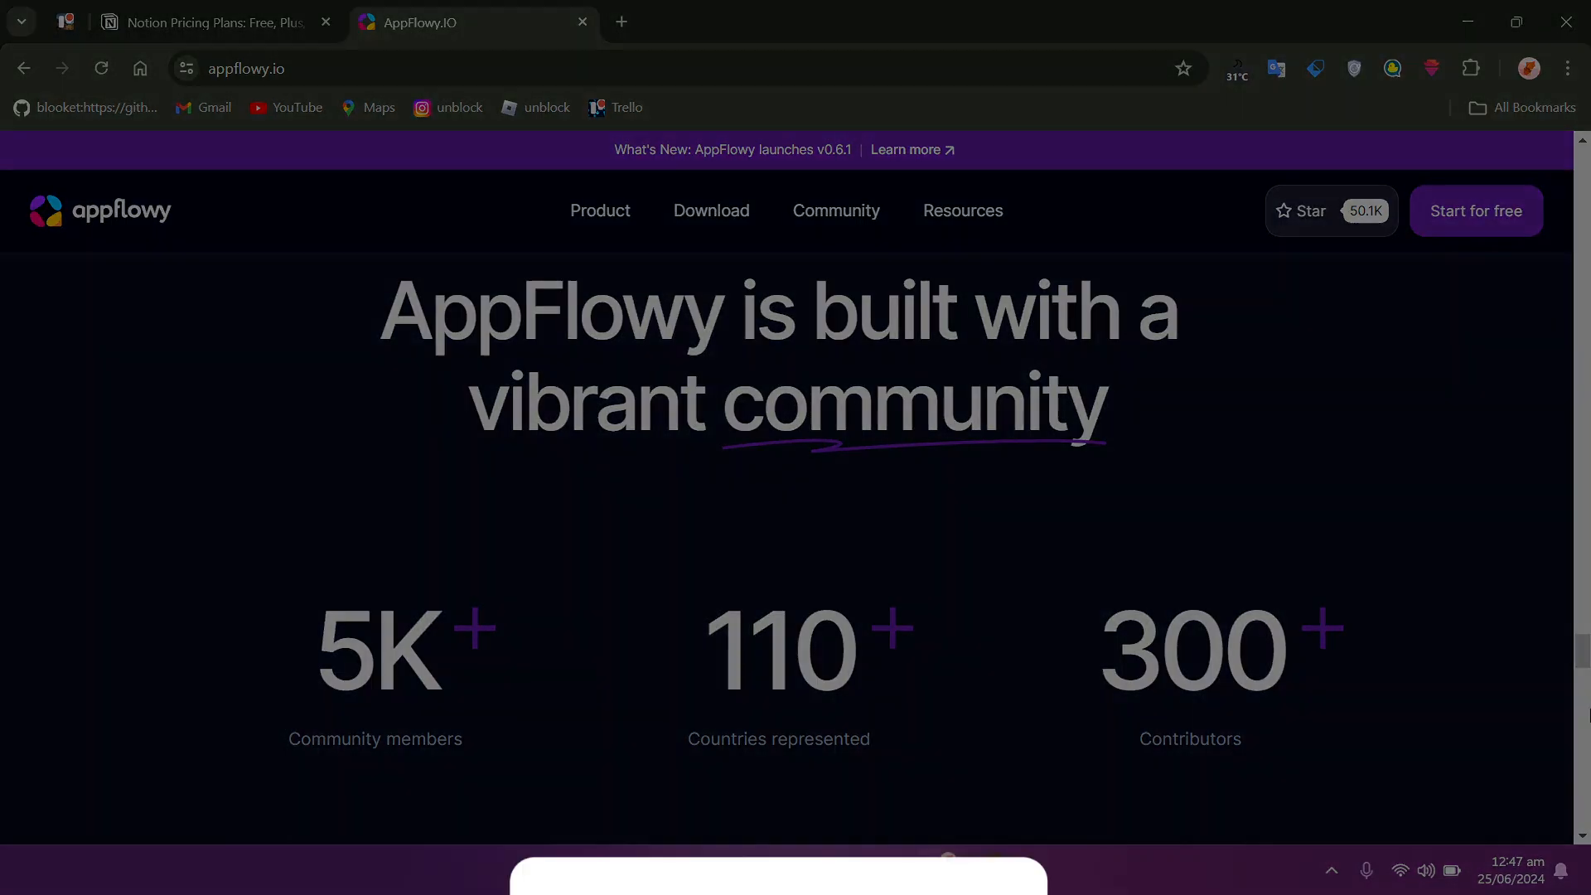
Reach the appflowy.io footer with Product, Download, Community, Resources and Company links.
scroll("down", 3)
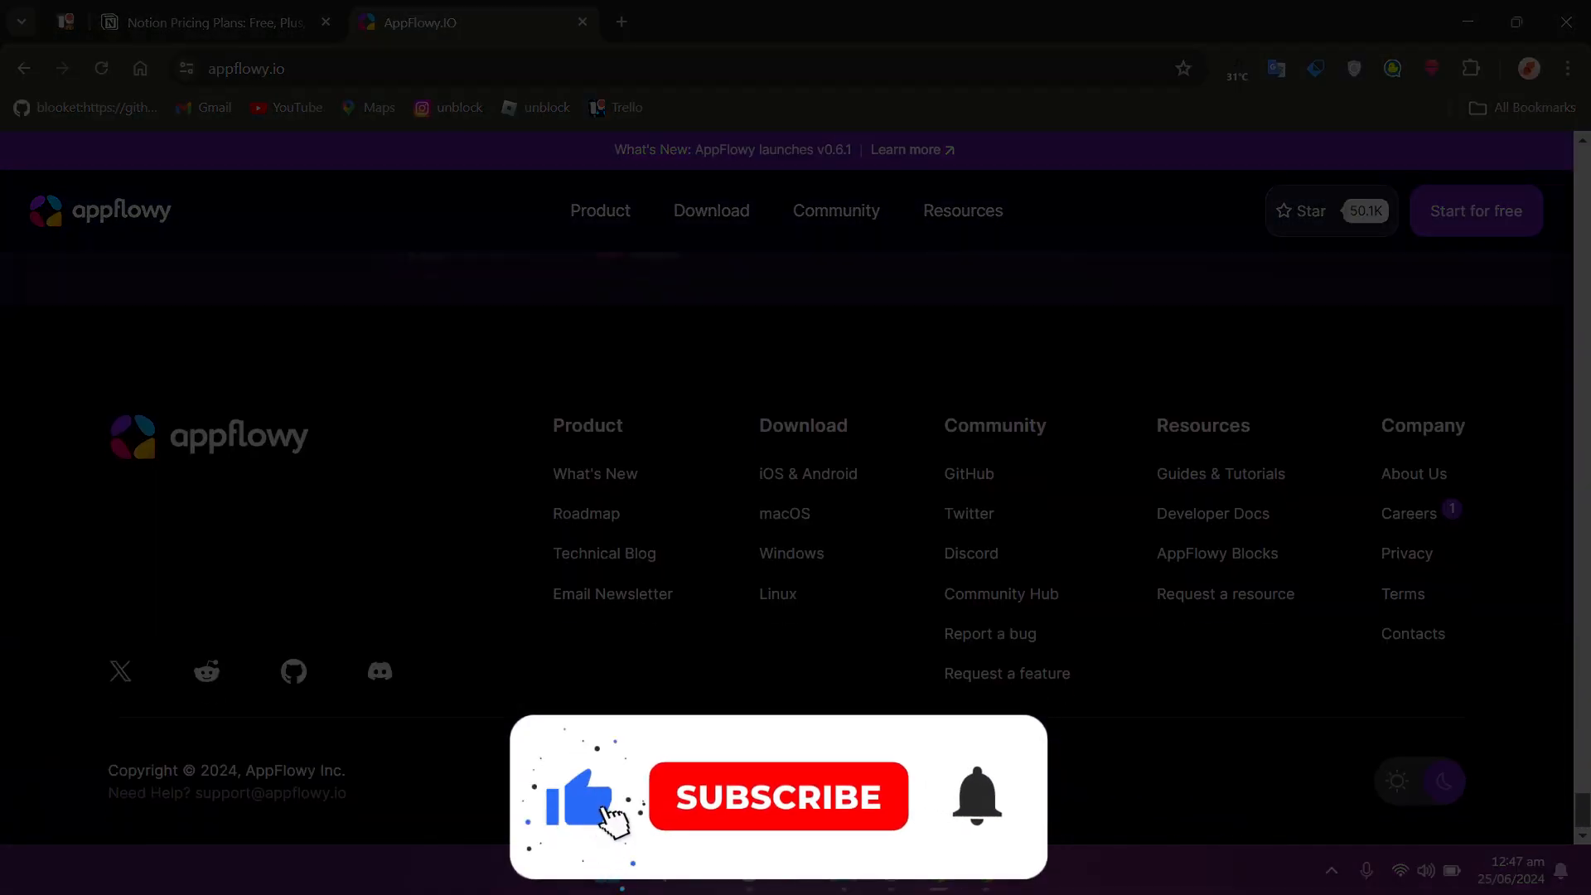
left_click(778, 796)
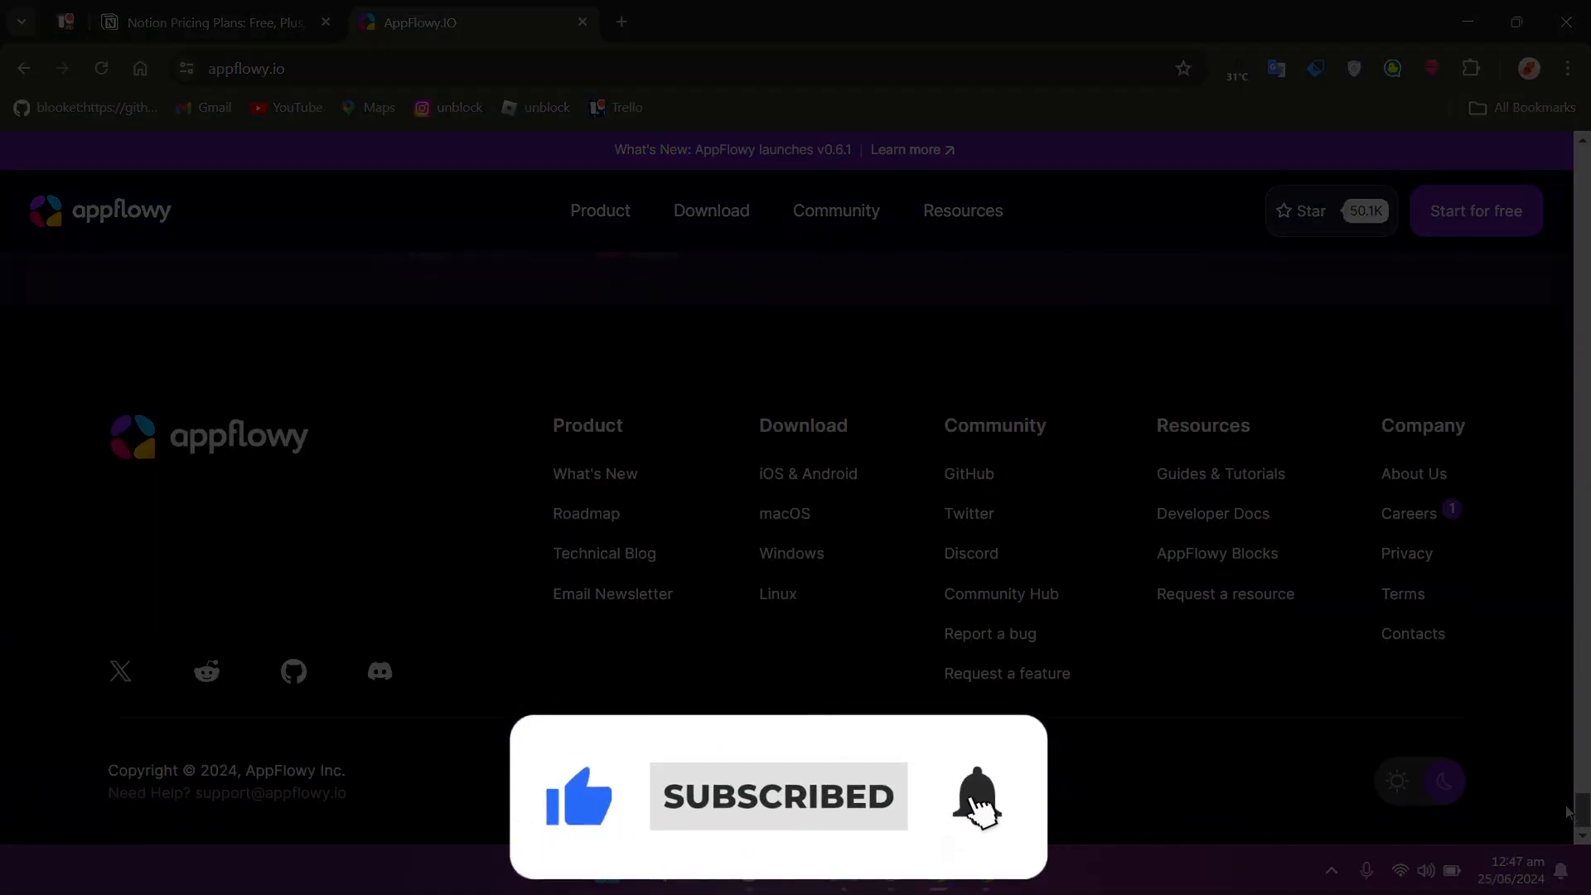